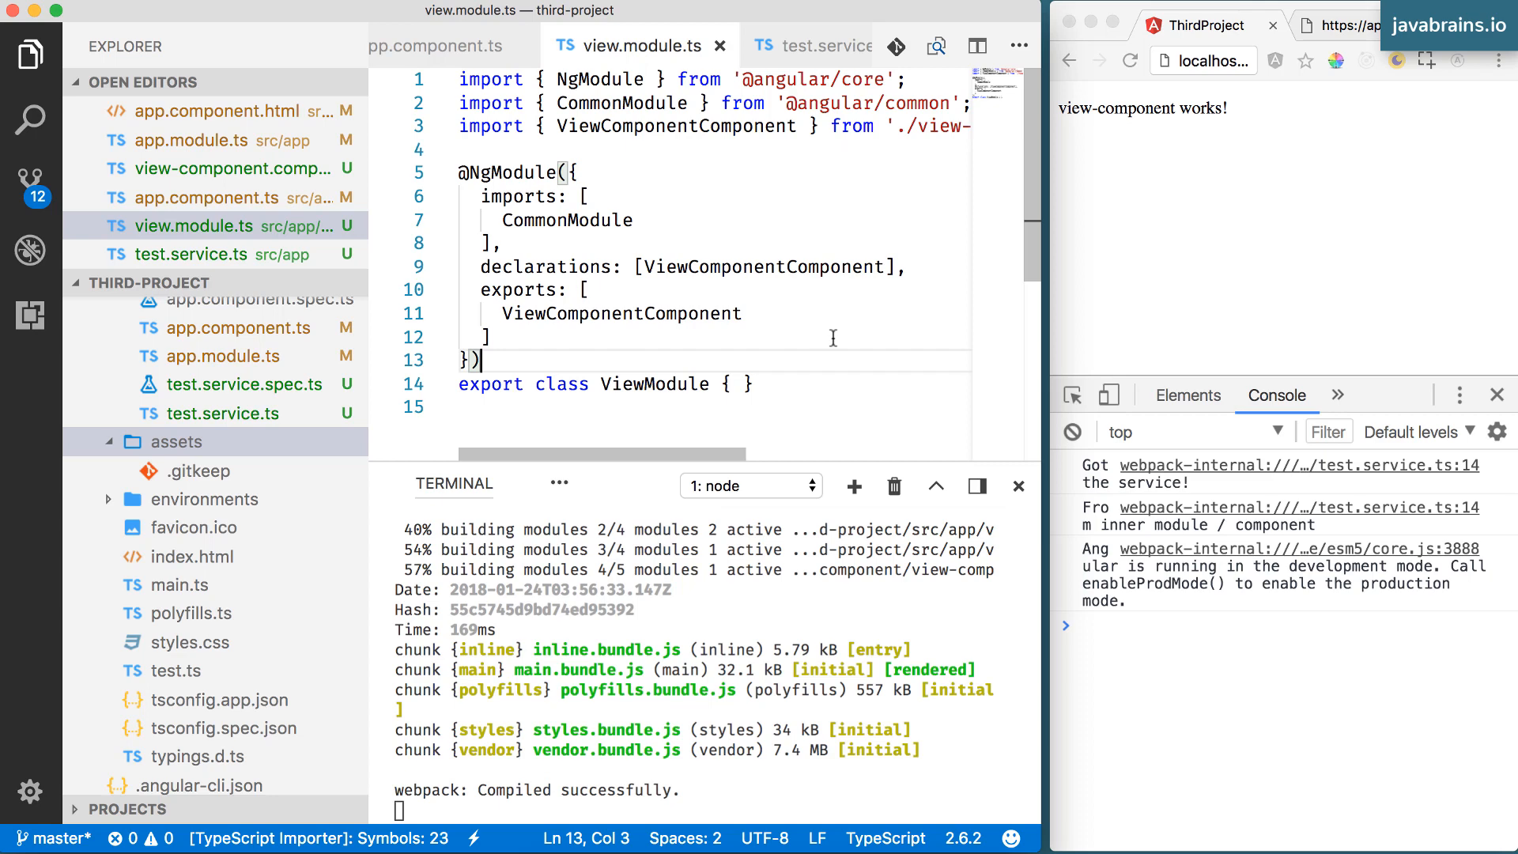
pyautogui.moveTo(683, 209)
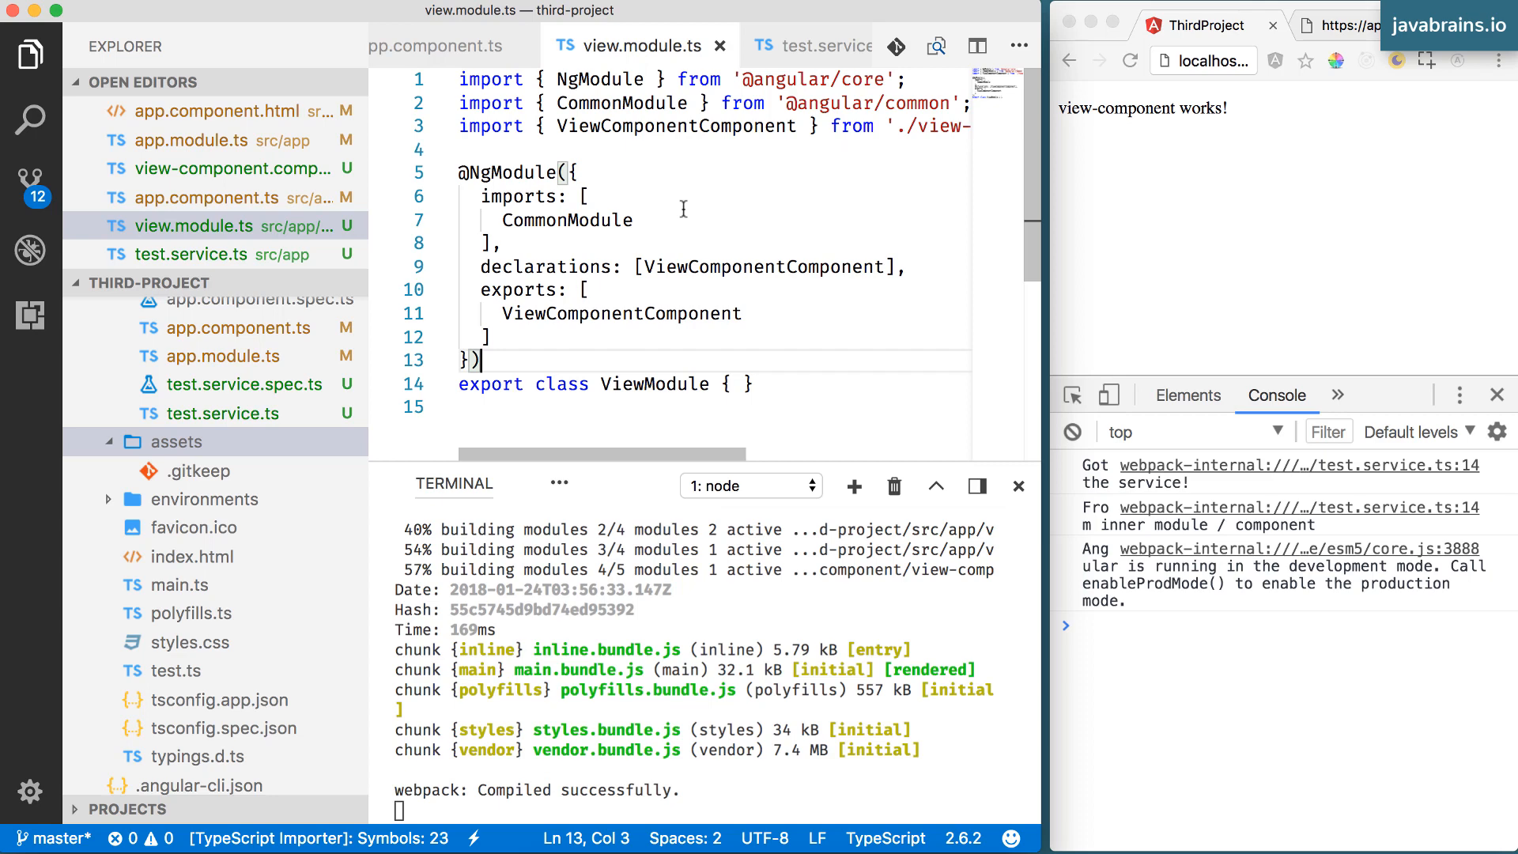
pyautogui.moveTo(607, 300)
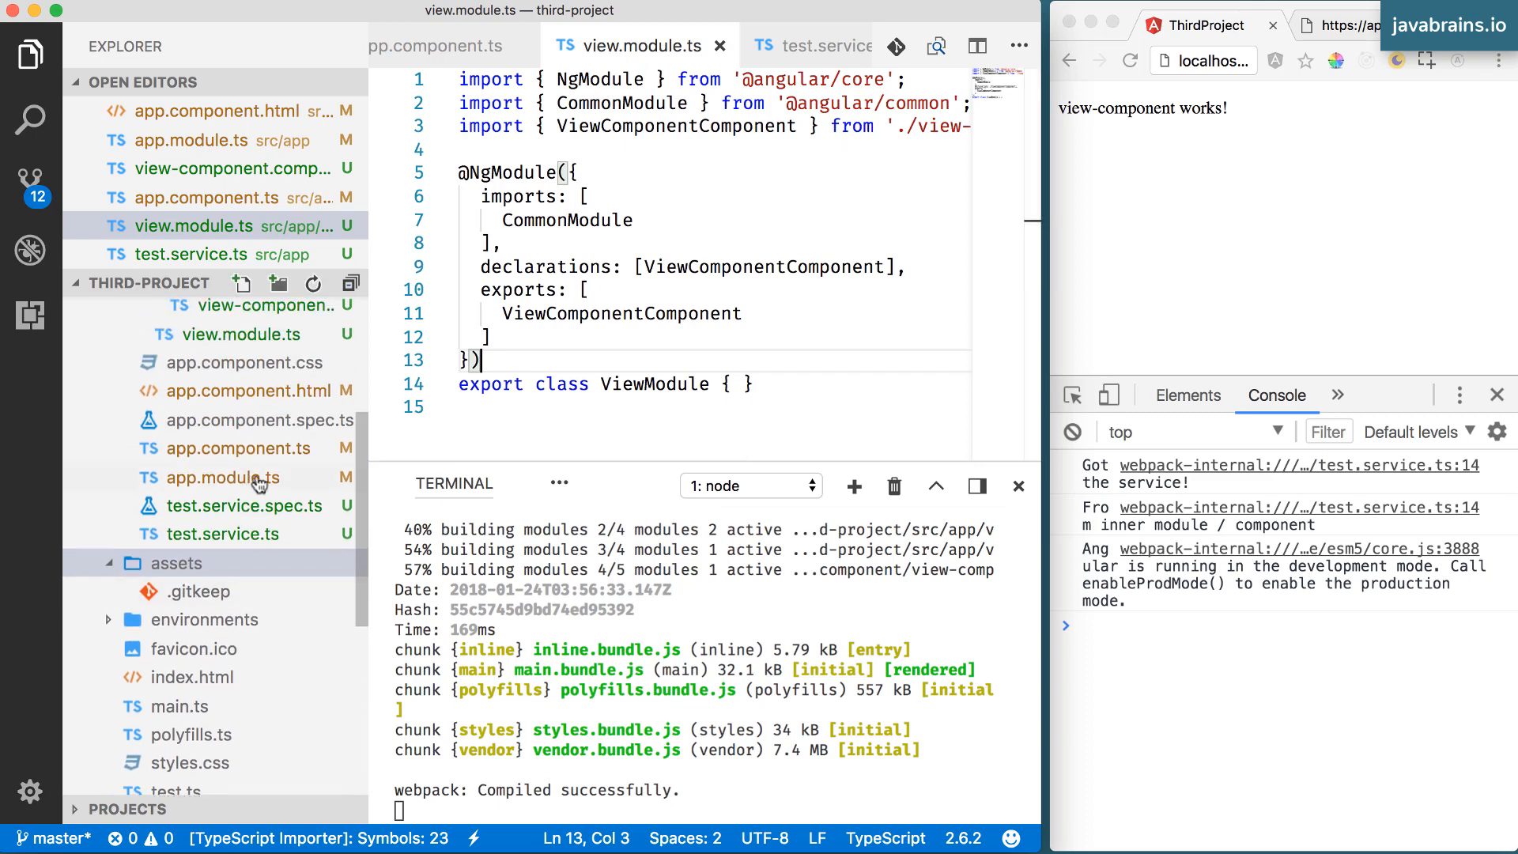
# In app.module.ts, add an empty line after BrowserModule in the AppModule imports array
pyautogui.click(218, 476)
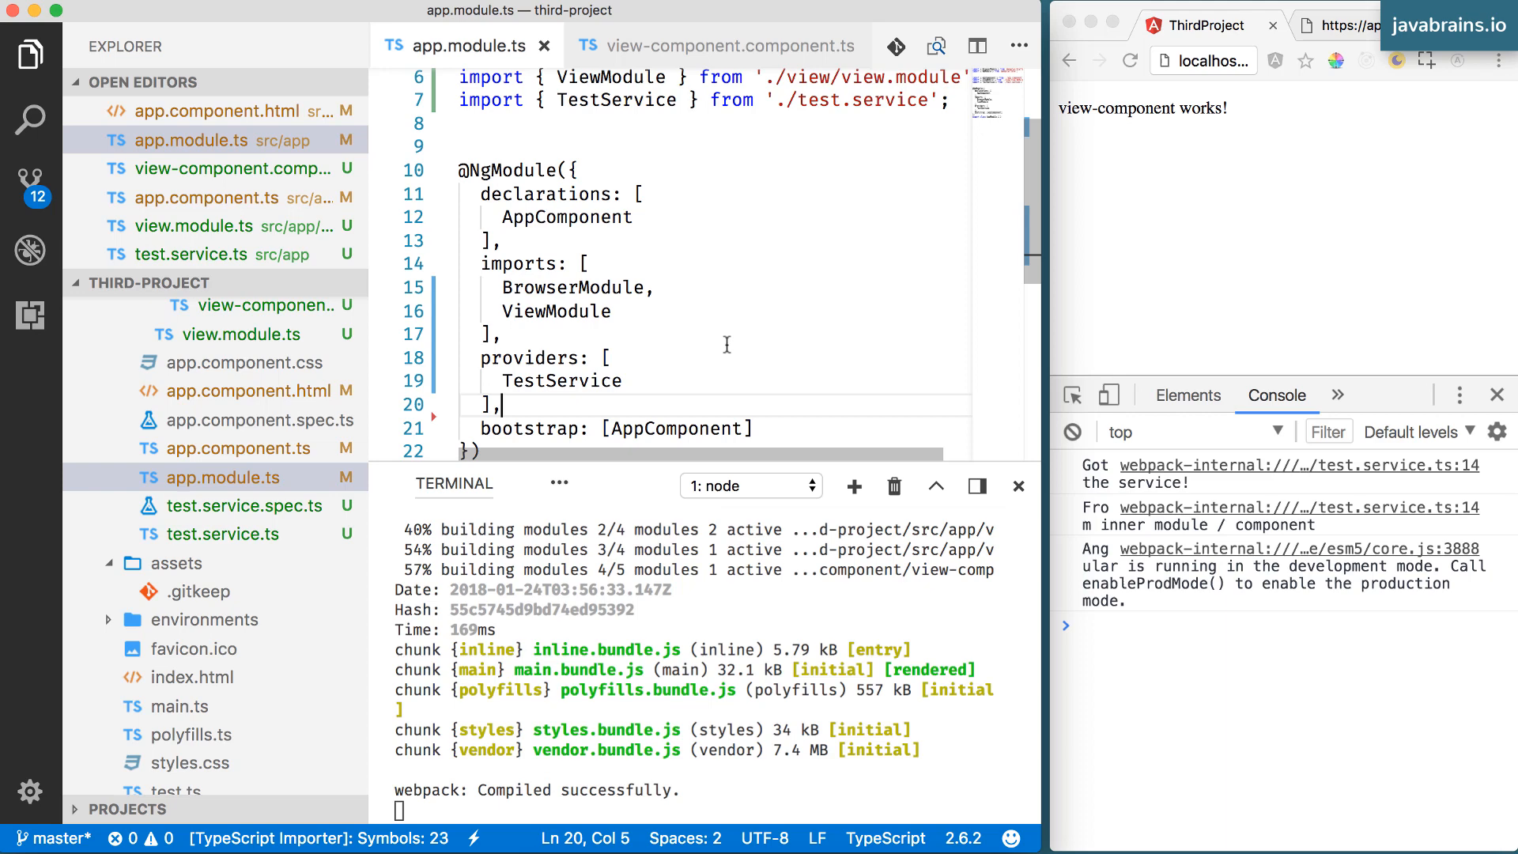
pyautogui.scroll(-3)
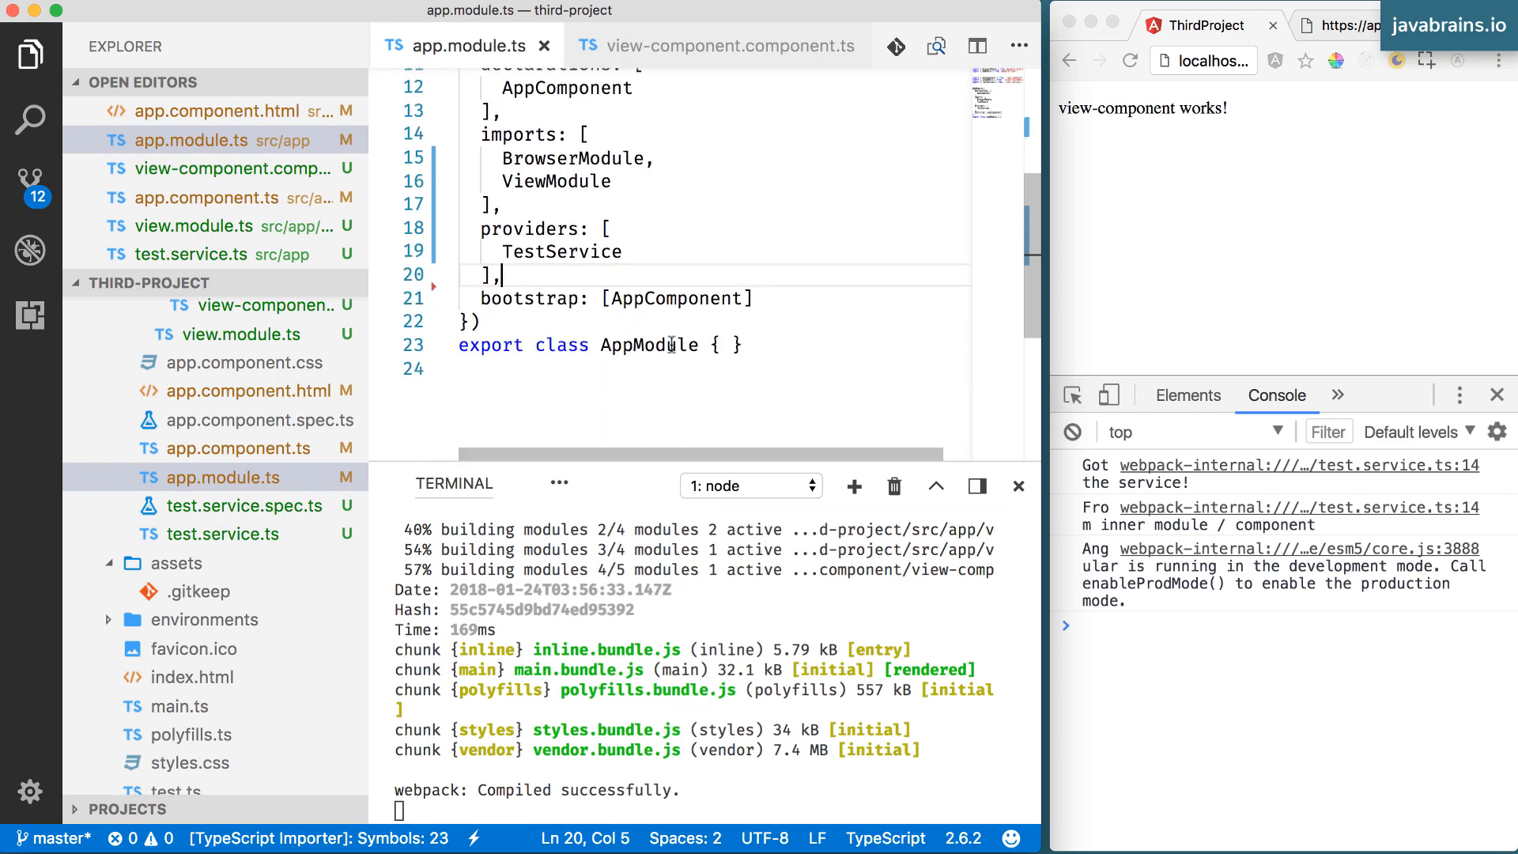
pyautogui.doubleClick(649, 344)
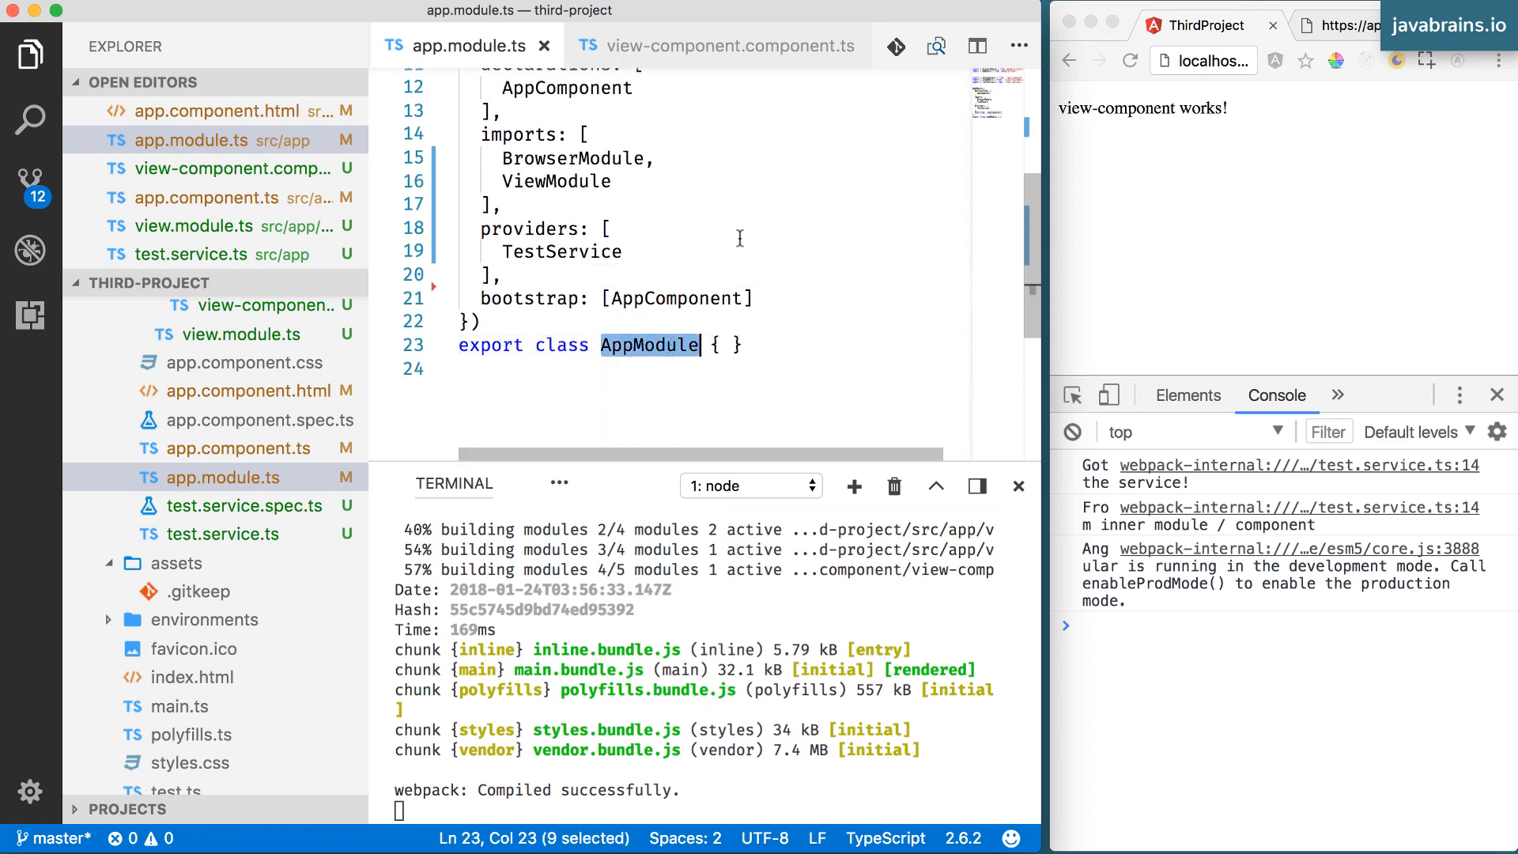
pyautogui.moveTo(705, 236)
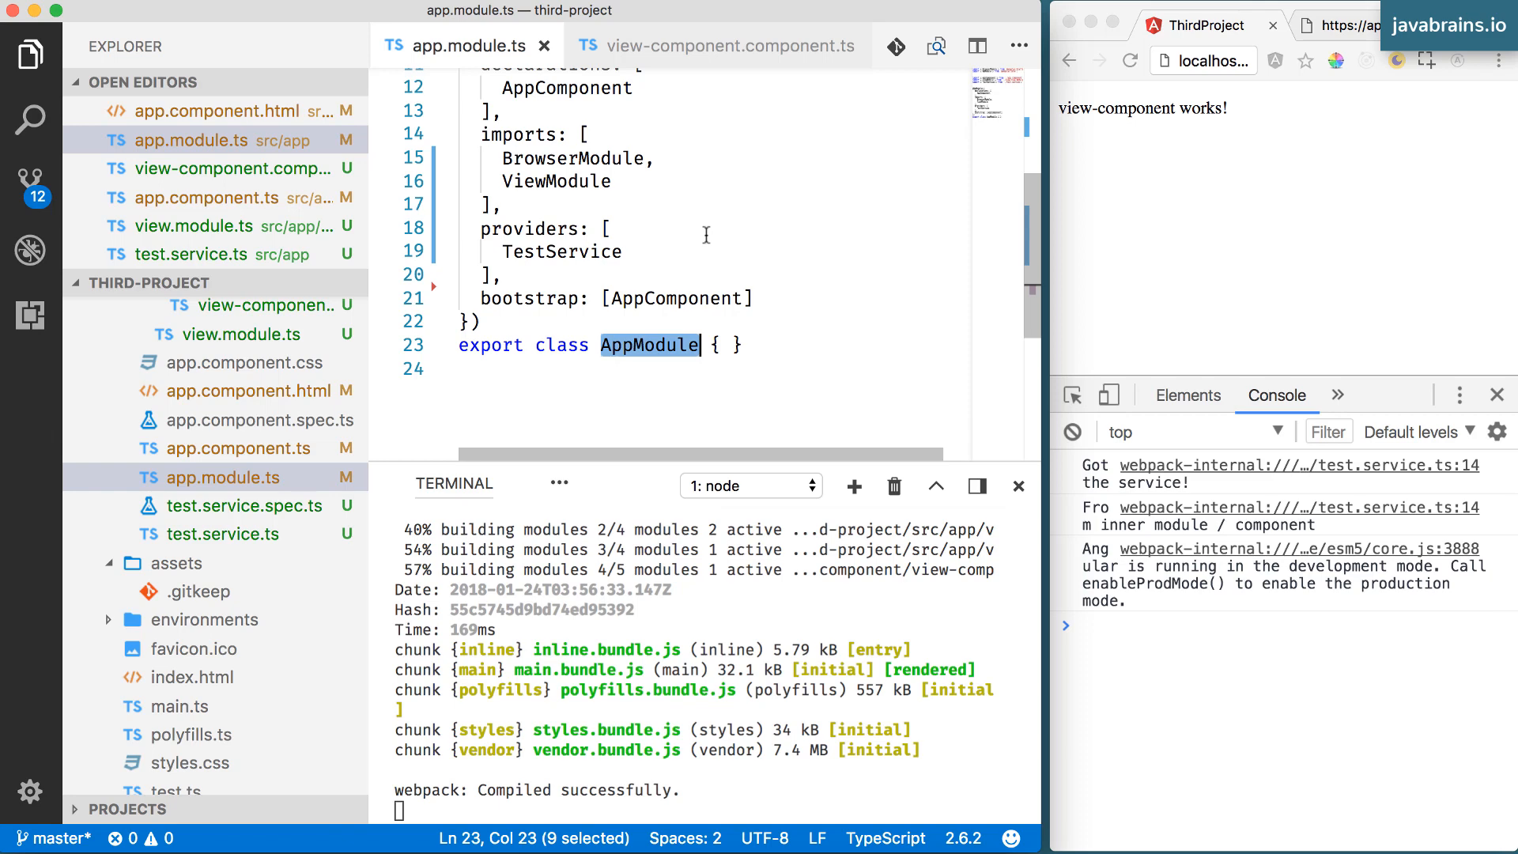
pyautogui.scroll(3)
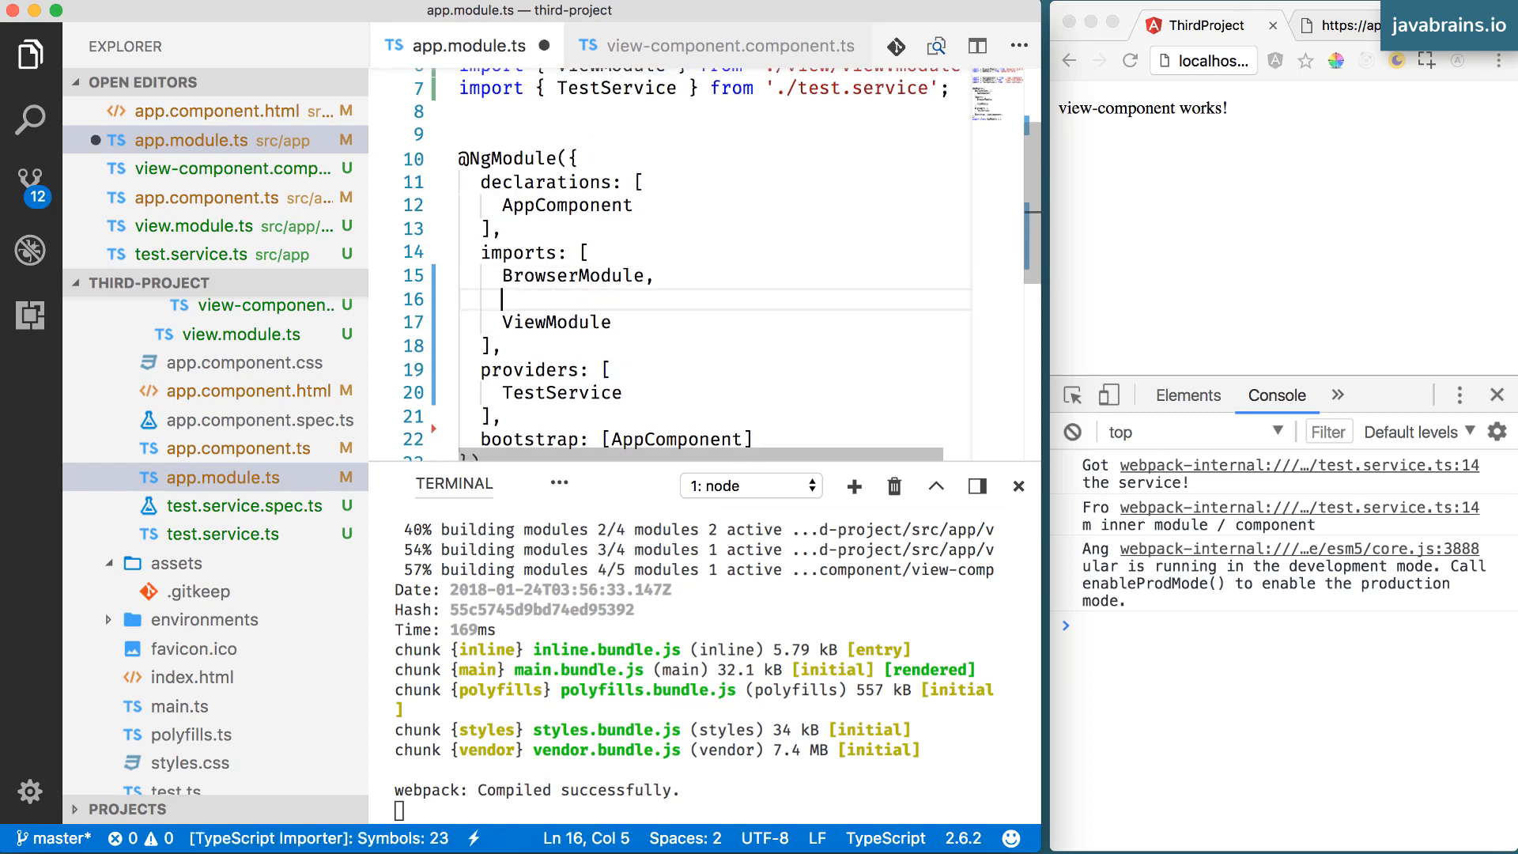
pyautogui.write('HttpClientModule,')
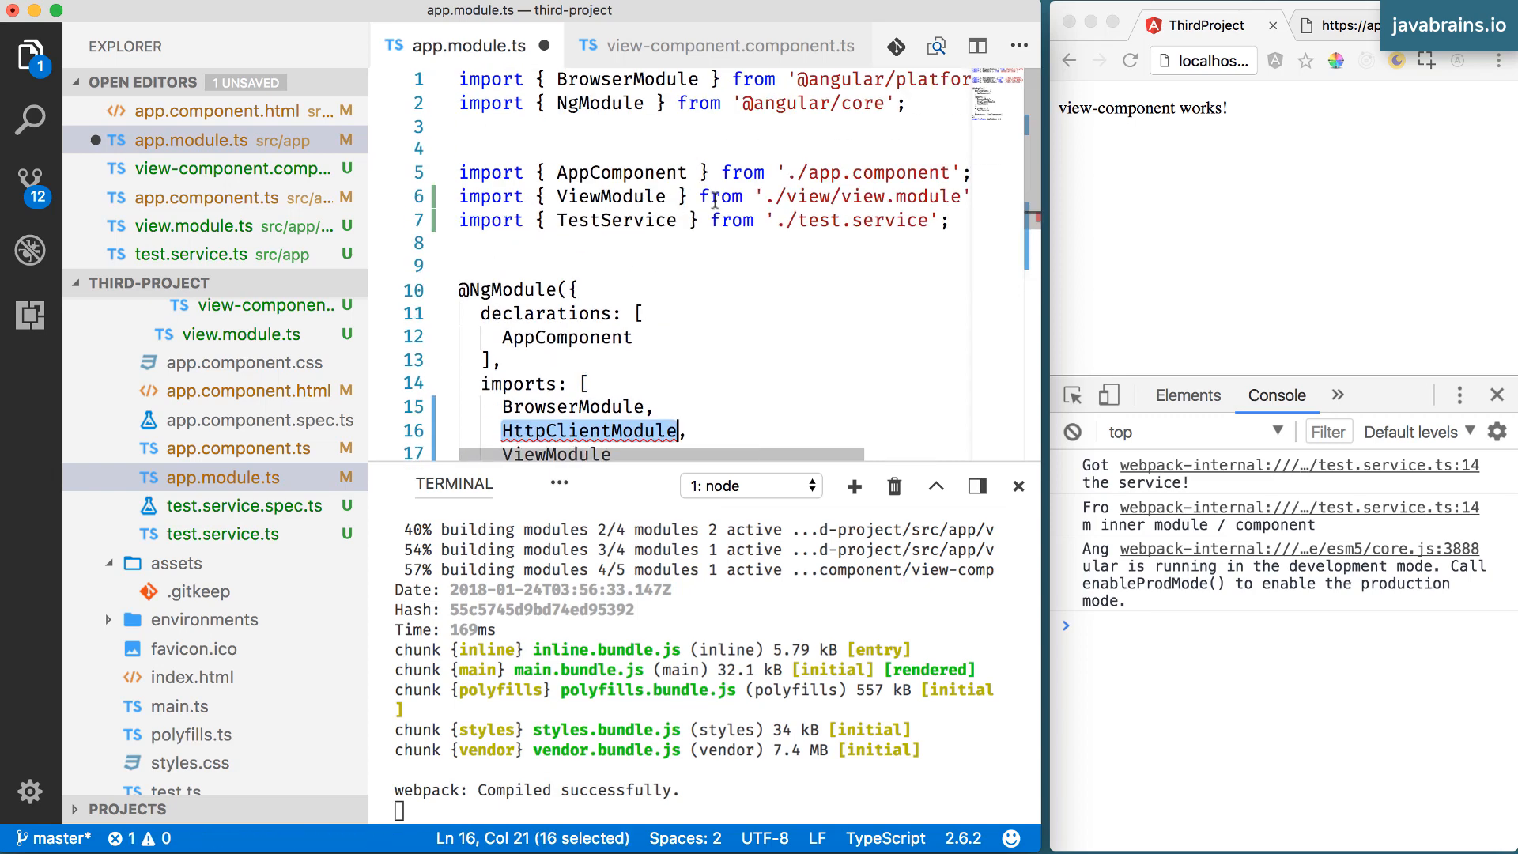
pyautogui.click(658, 105)
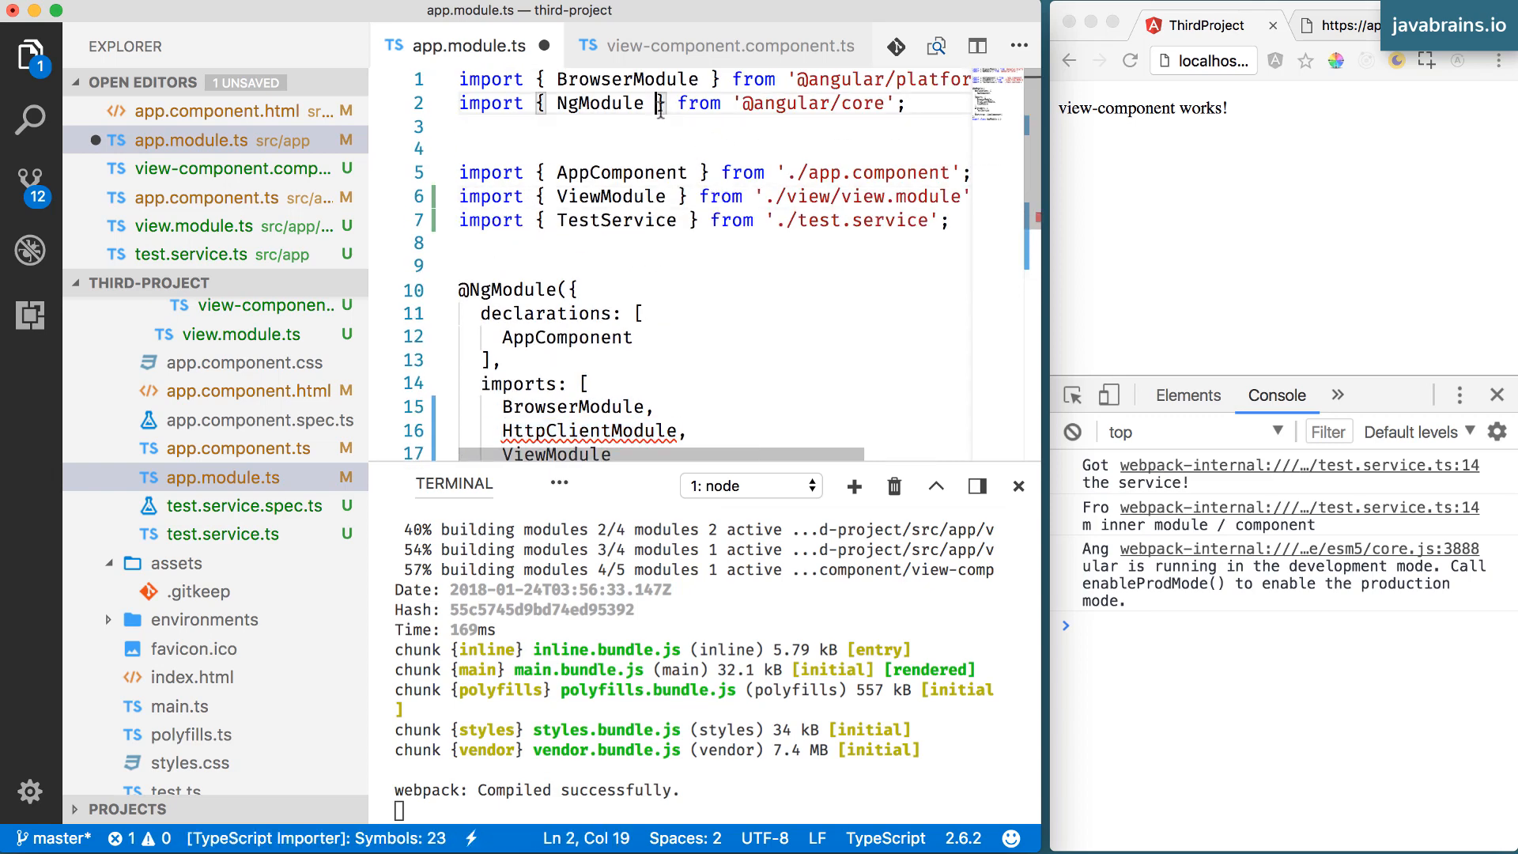
pyautogui.write('impo')
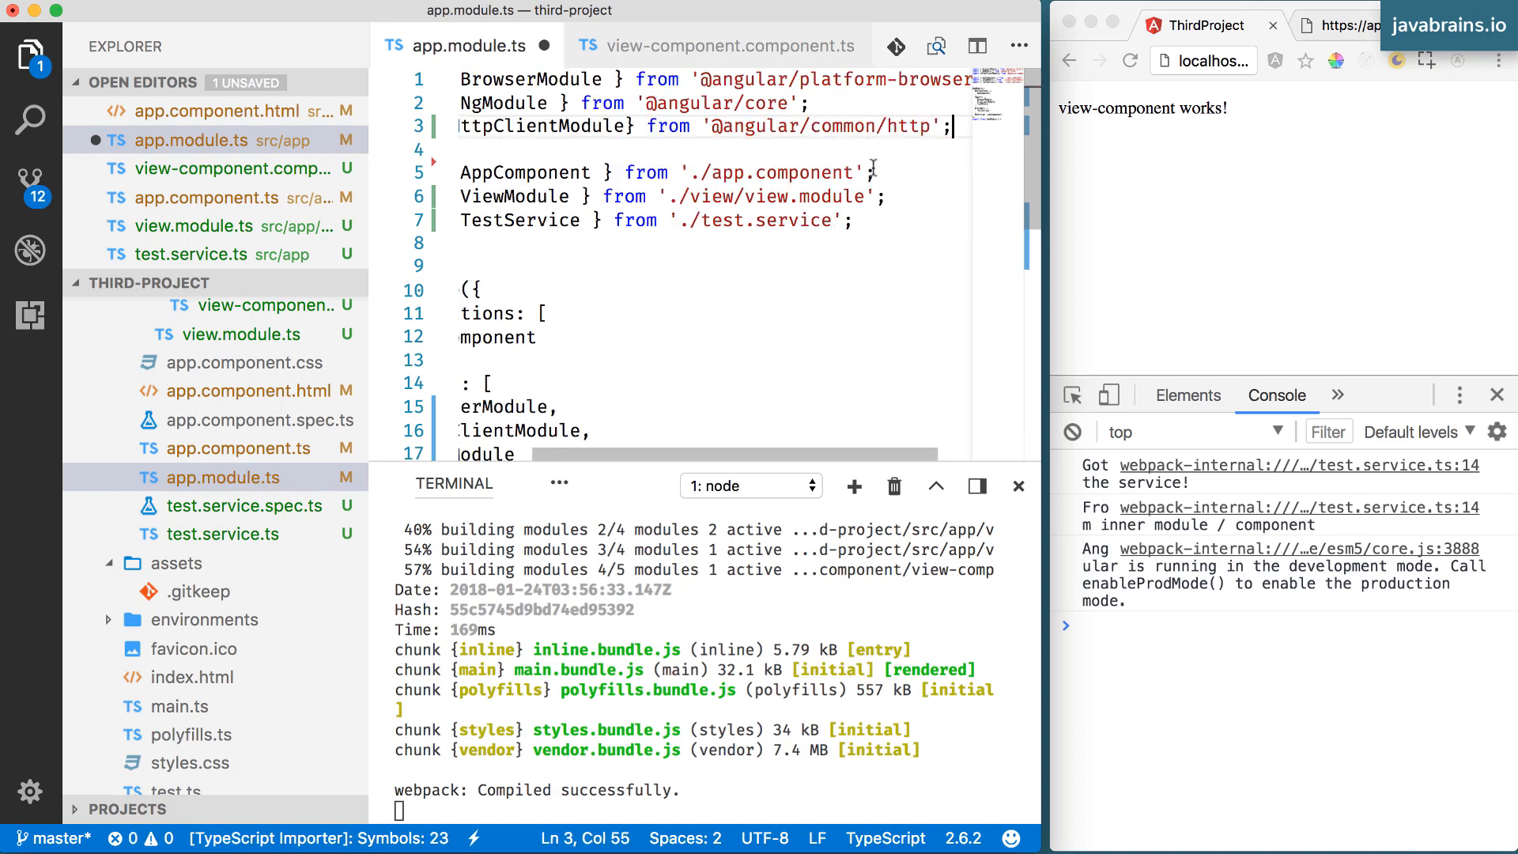
pyautogui.scroll(-3)
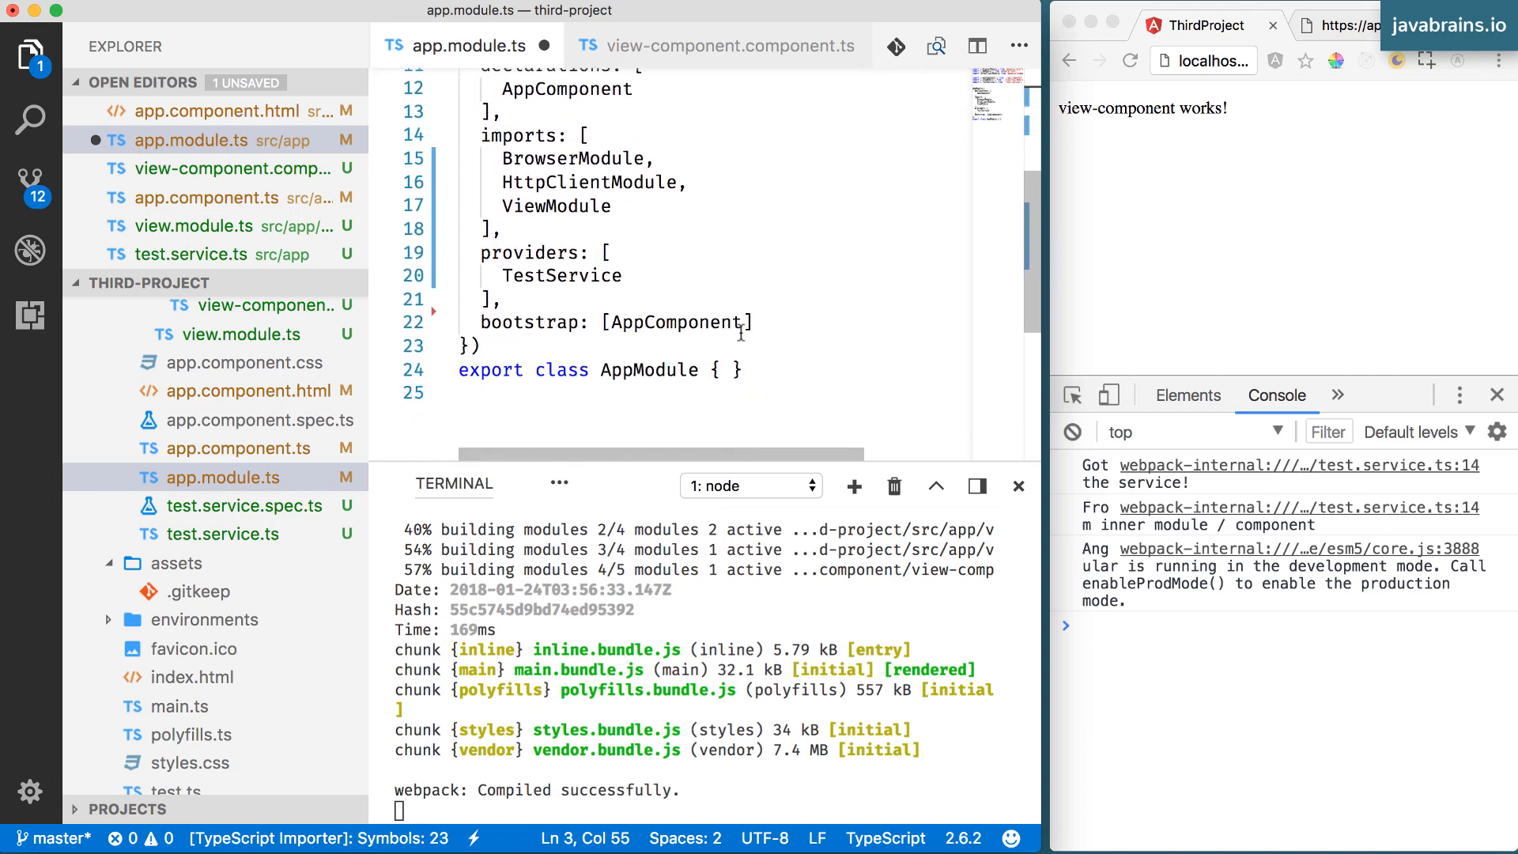
# Review HttpClientModule in both the import line and imports array, then save the module
pyautogui.doubleClick(586, 182)
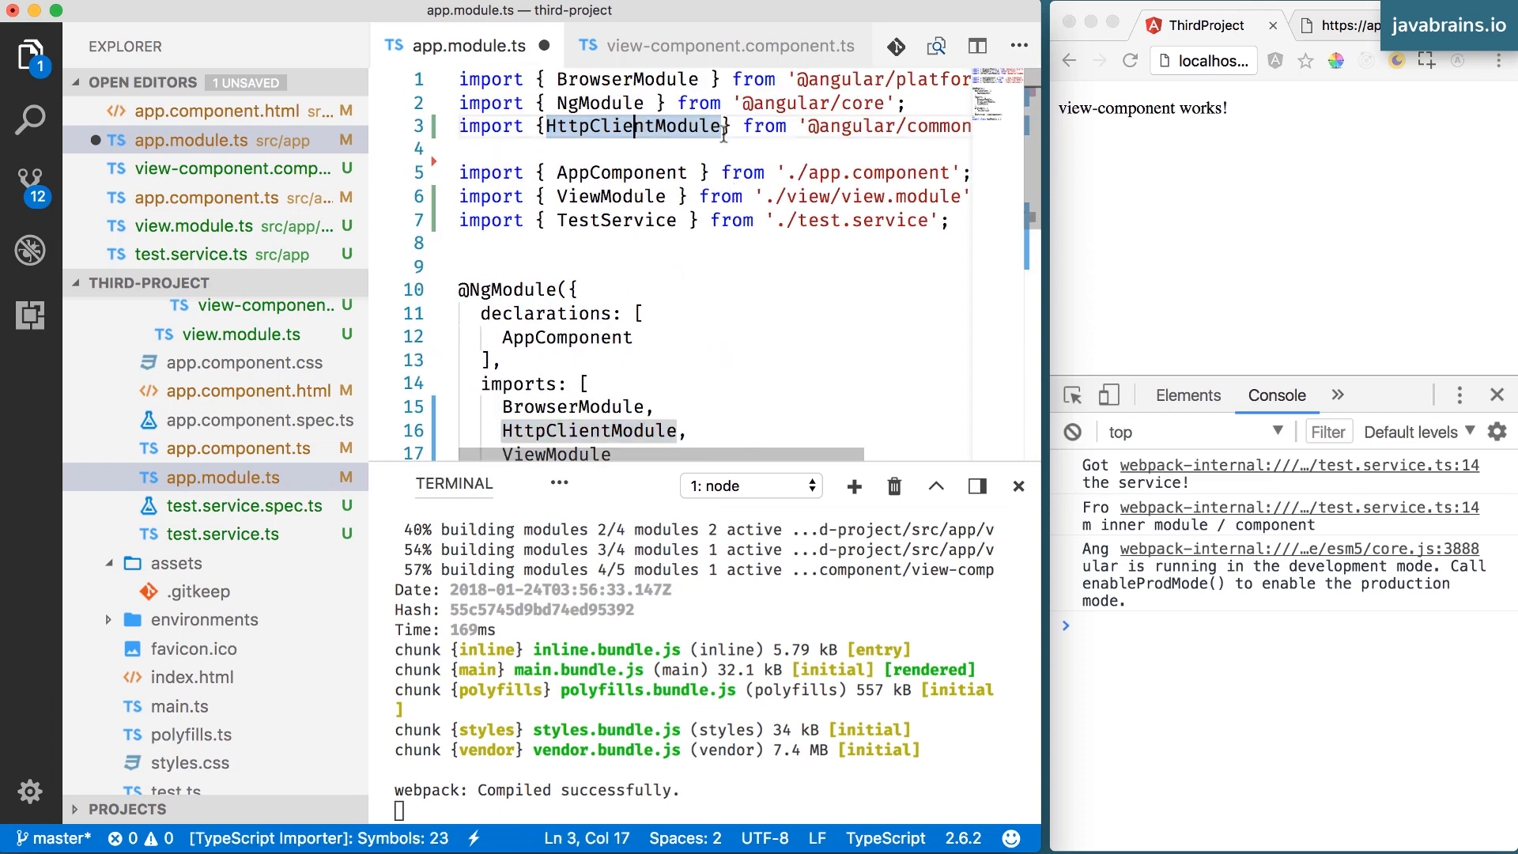
pyautogui.scroll(-3)
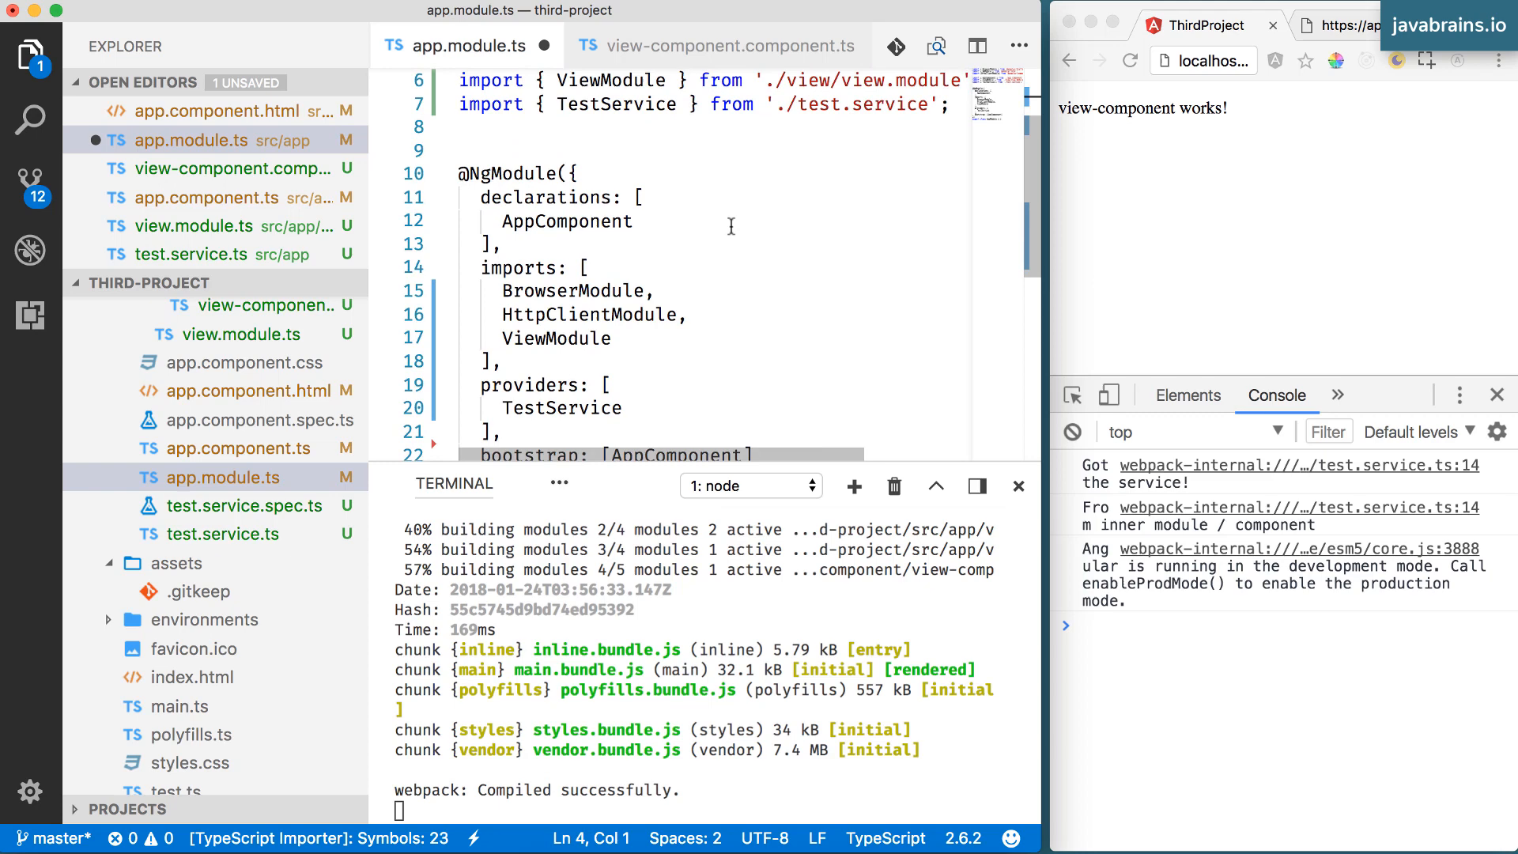
pyautogui.scroll(-3)
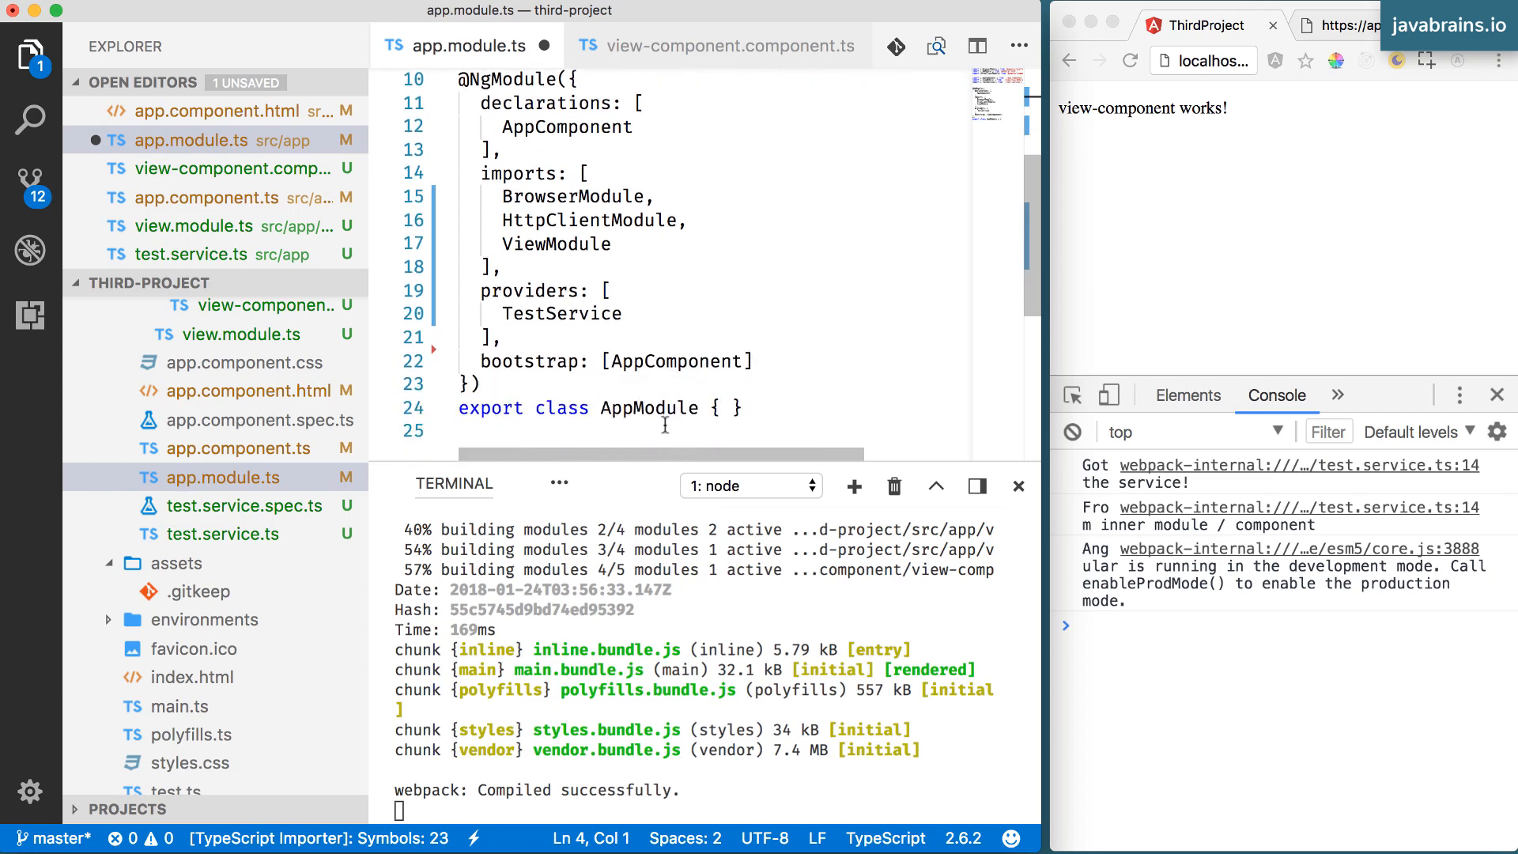
pyautogui.doubleClick(588, 220)
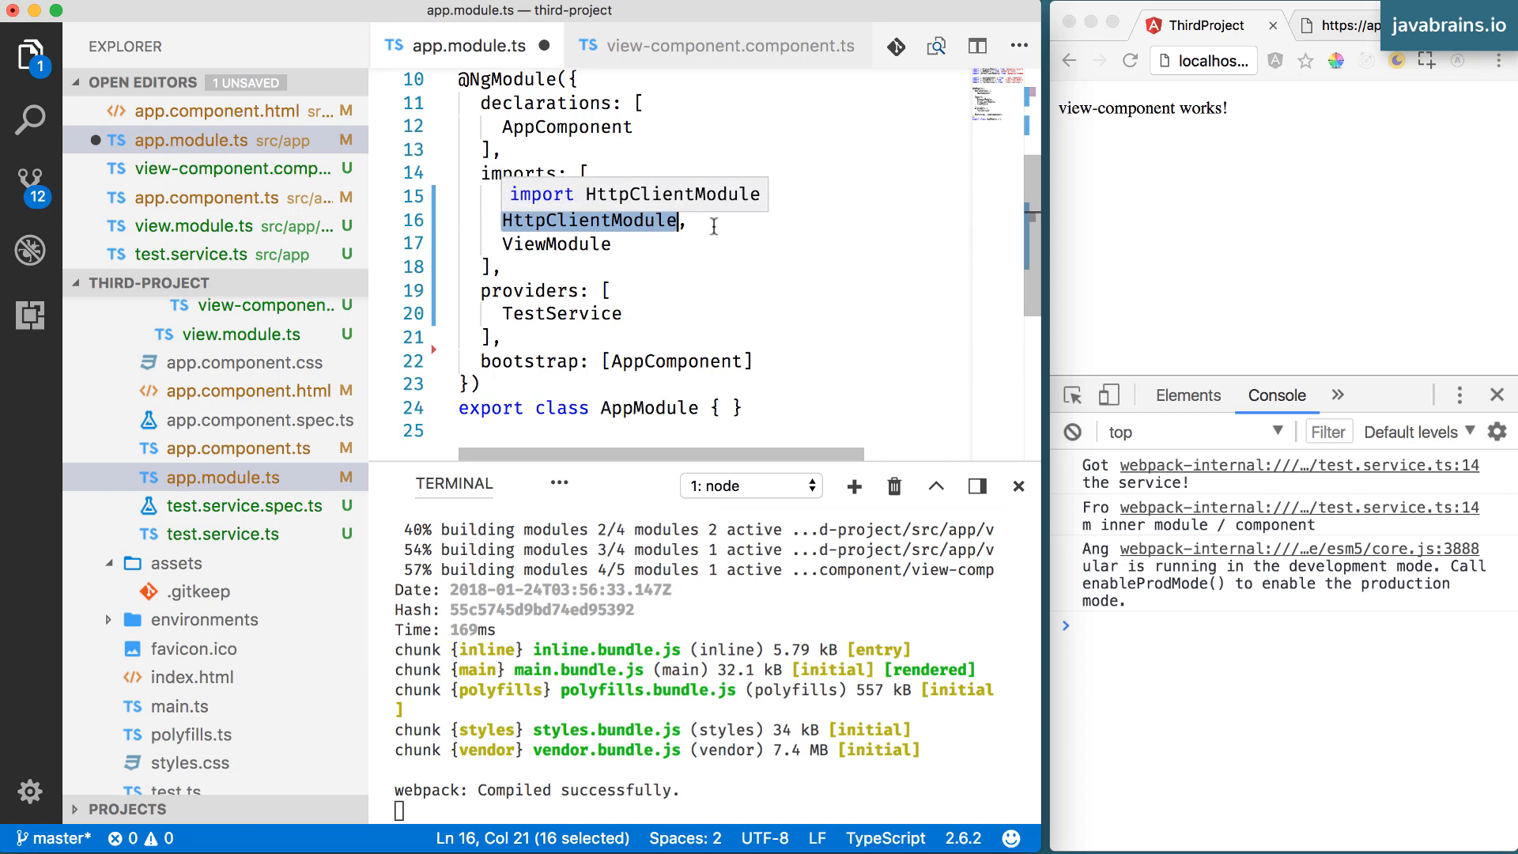
pyautogui.press('Enter')
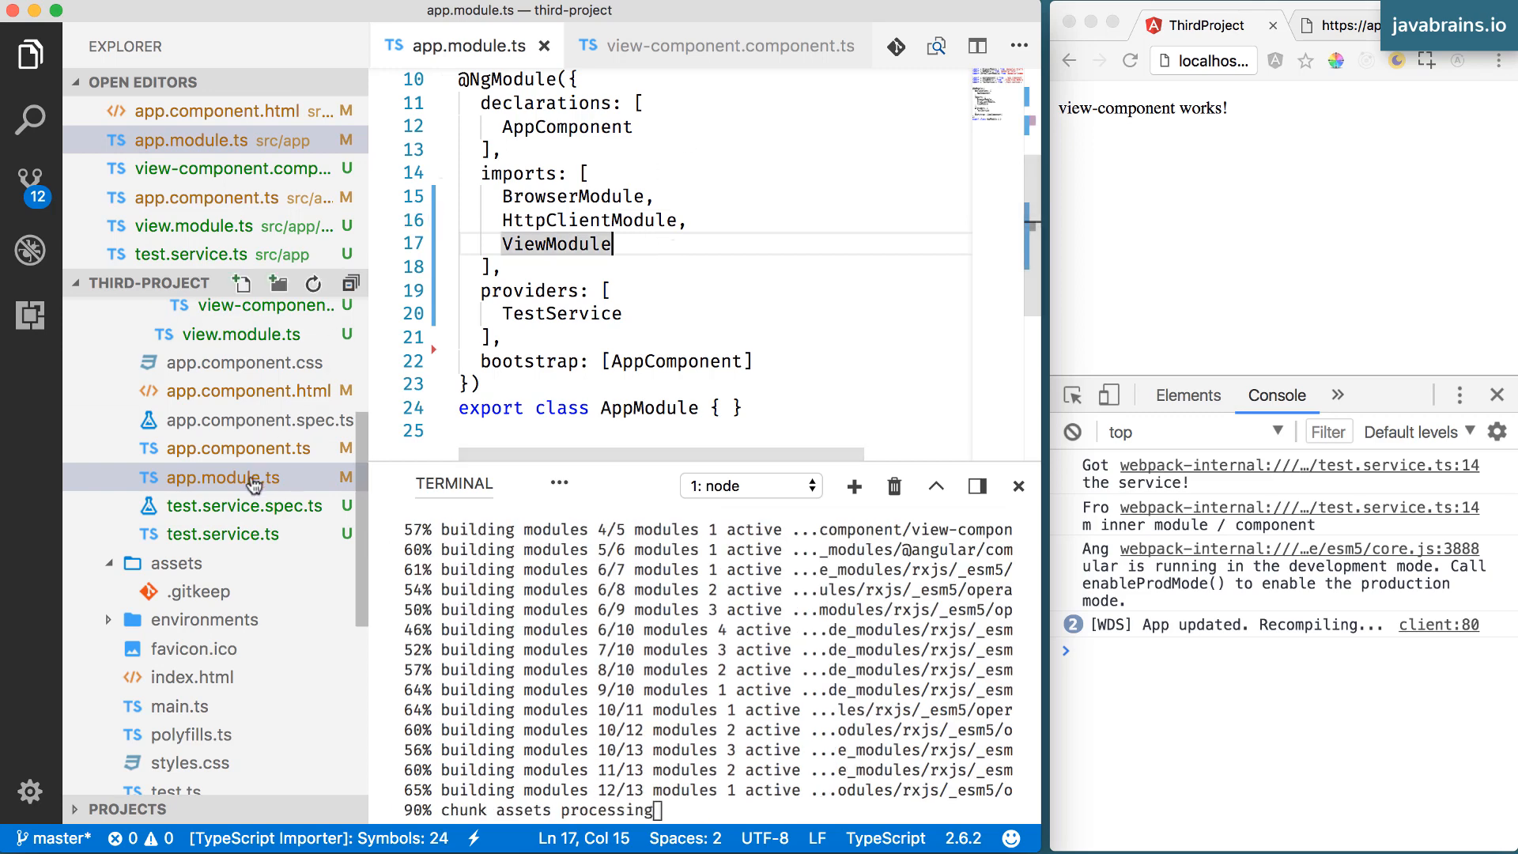
# In app.component.ts, add an http: HttpClient parameter to the AppComponent constructor
pyautogui.click(236, 448)
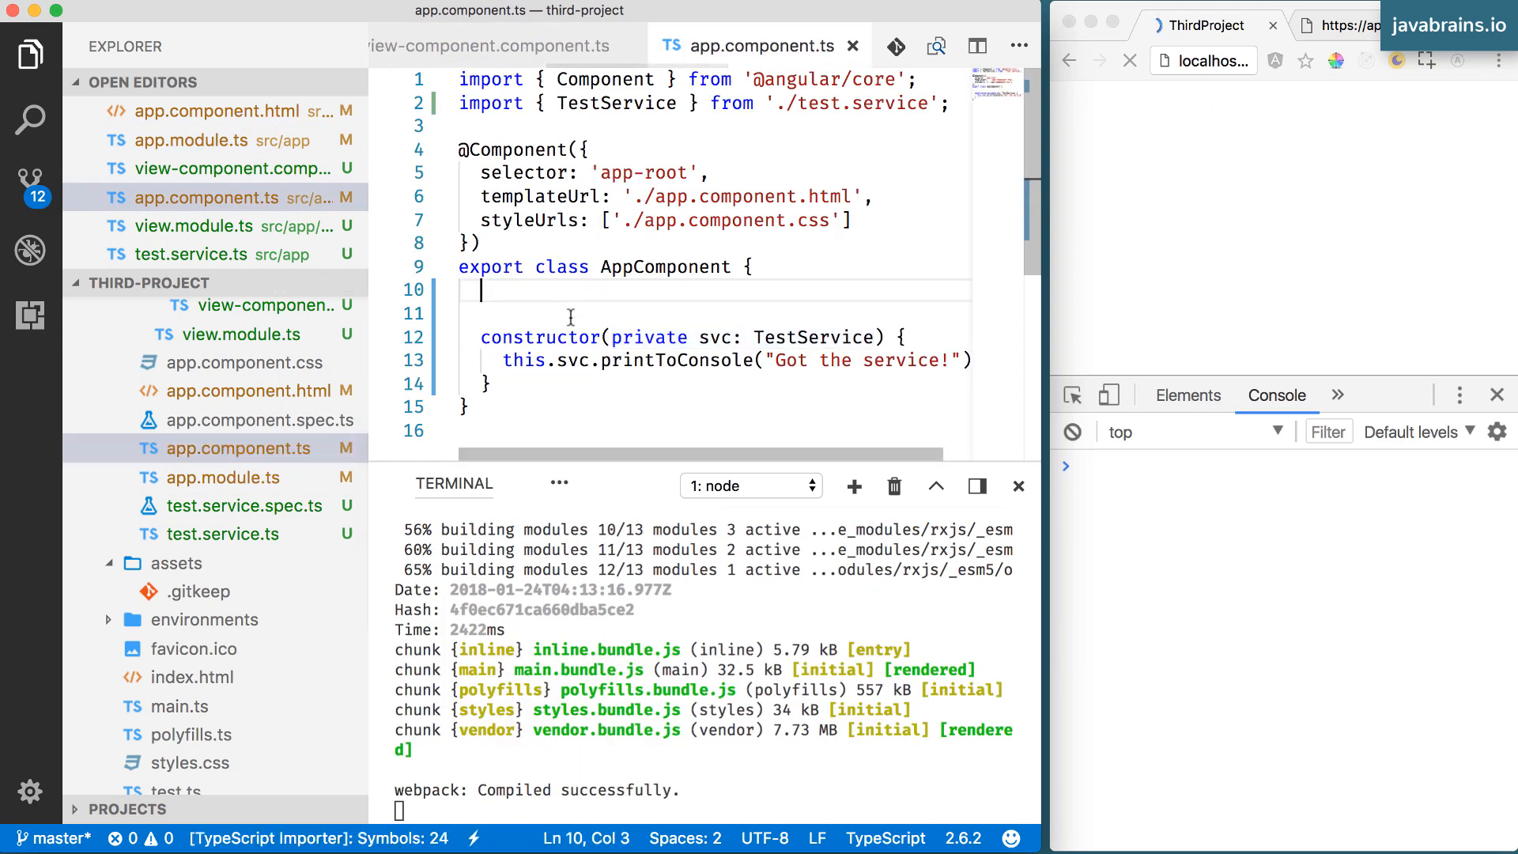
pyautogui.click(1129, 60)
pyautogui.write(', ')
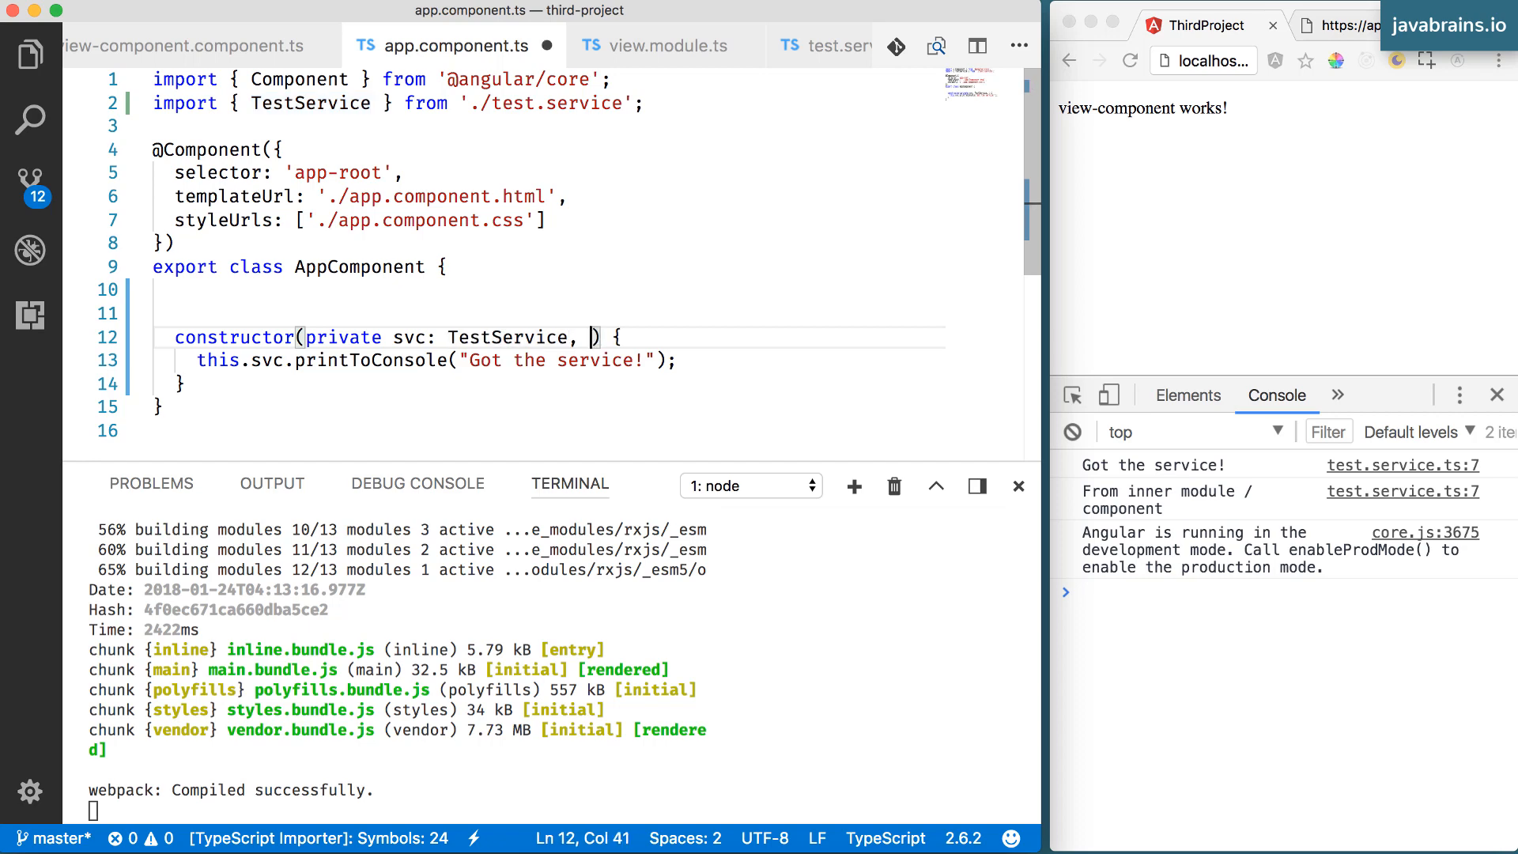
pyautogui.write('http: H')
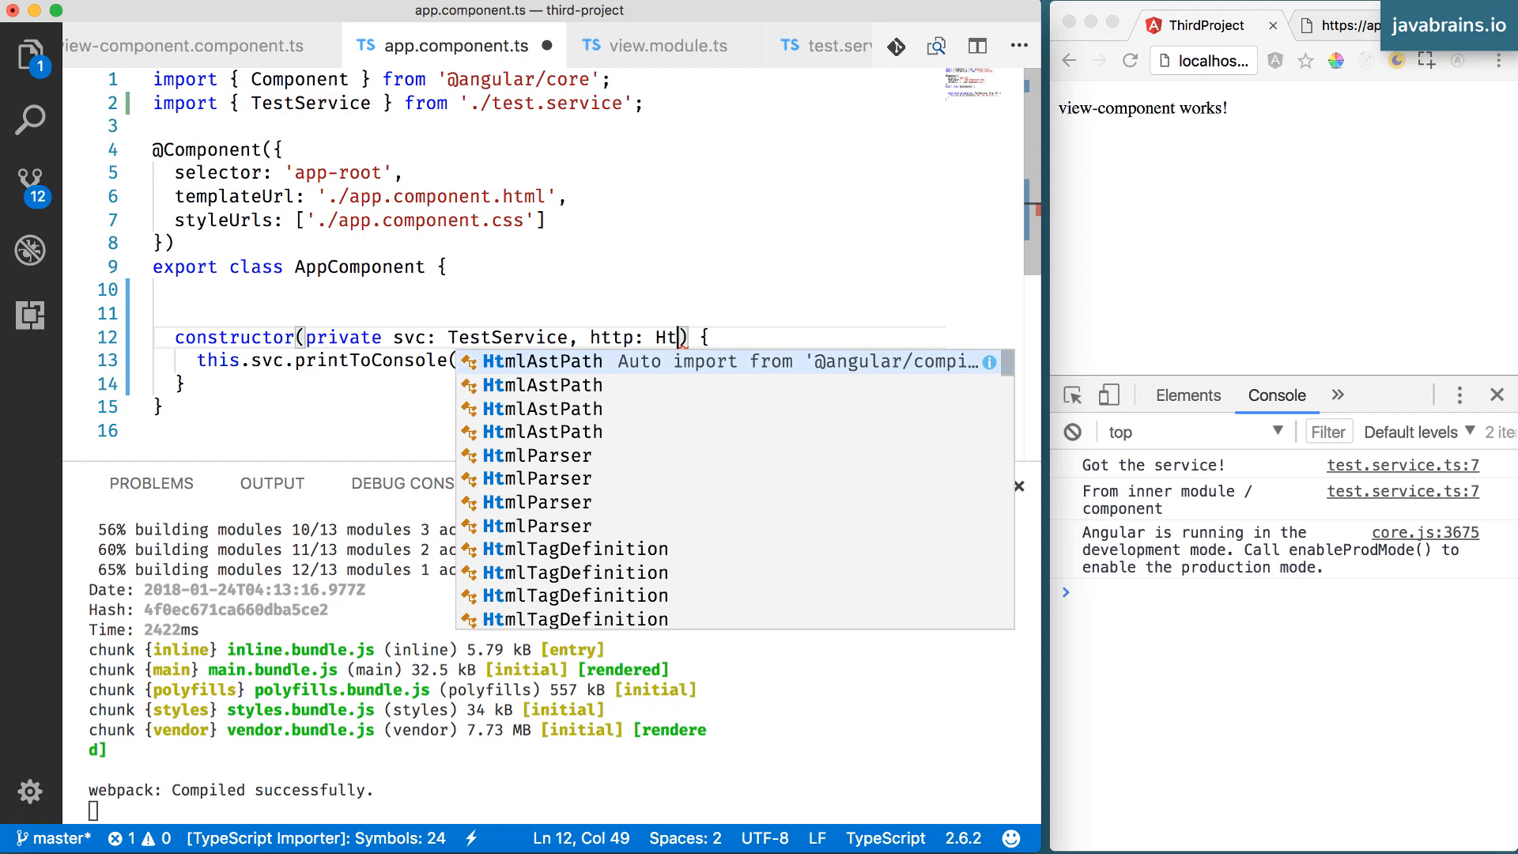
pyautogui.write('tpclient')
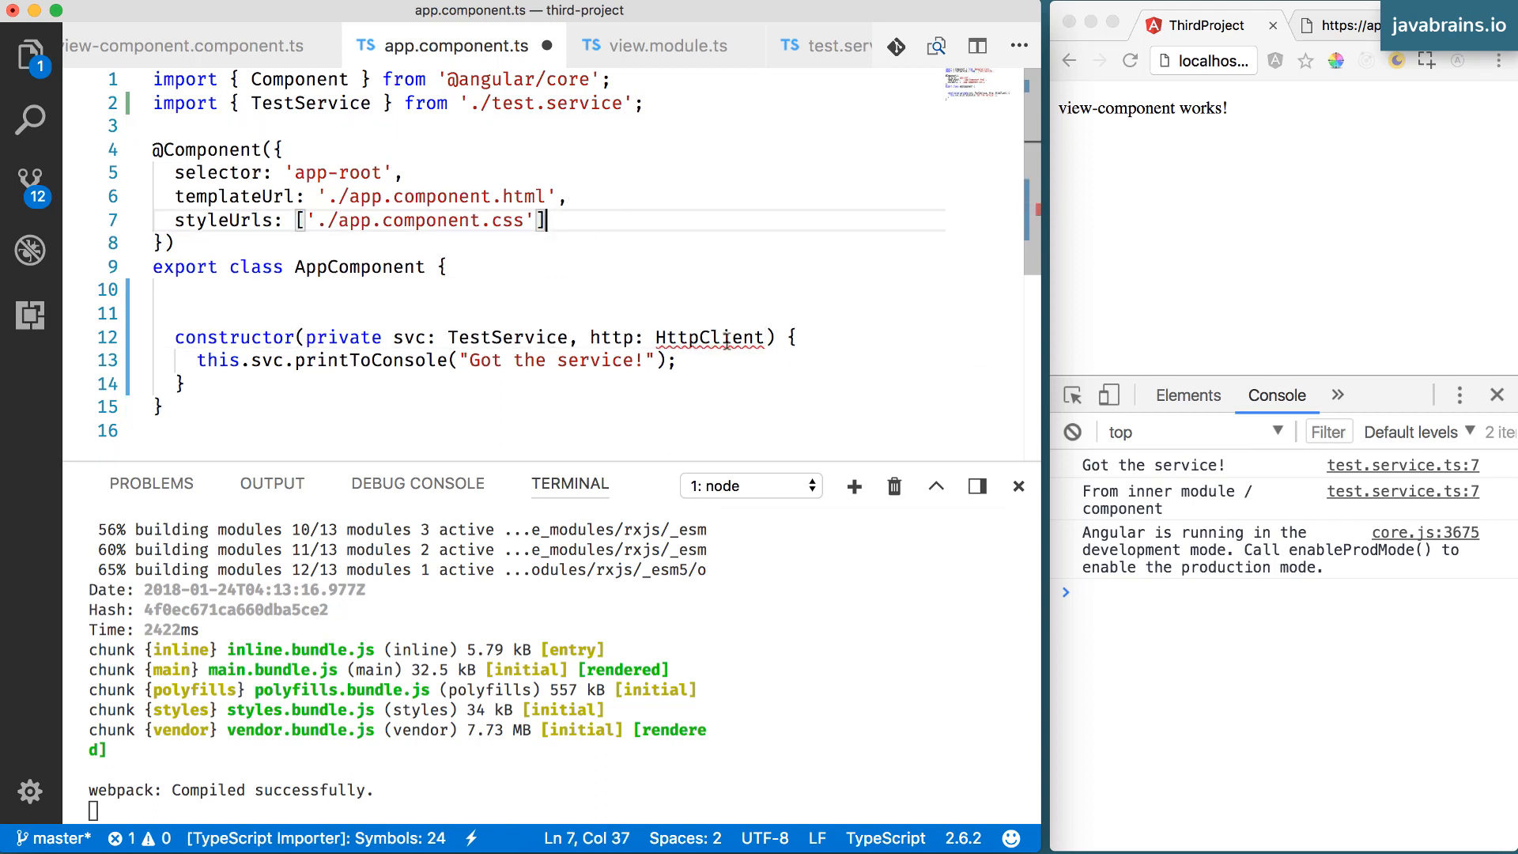
pyautogui.click(721, 337)
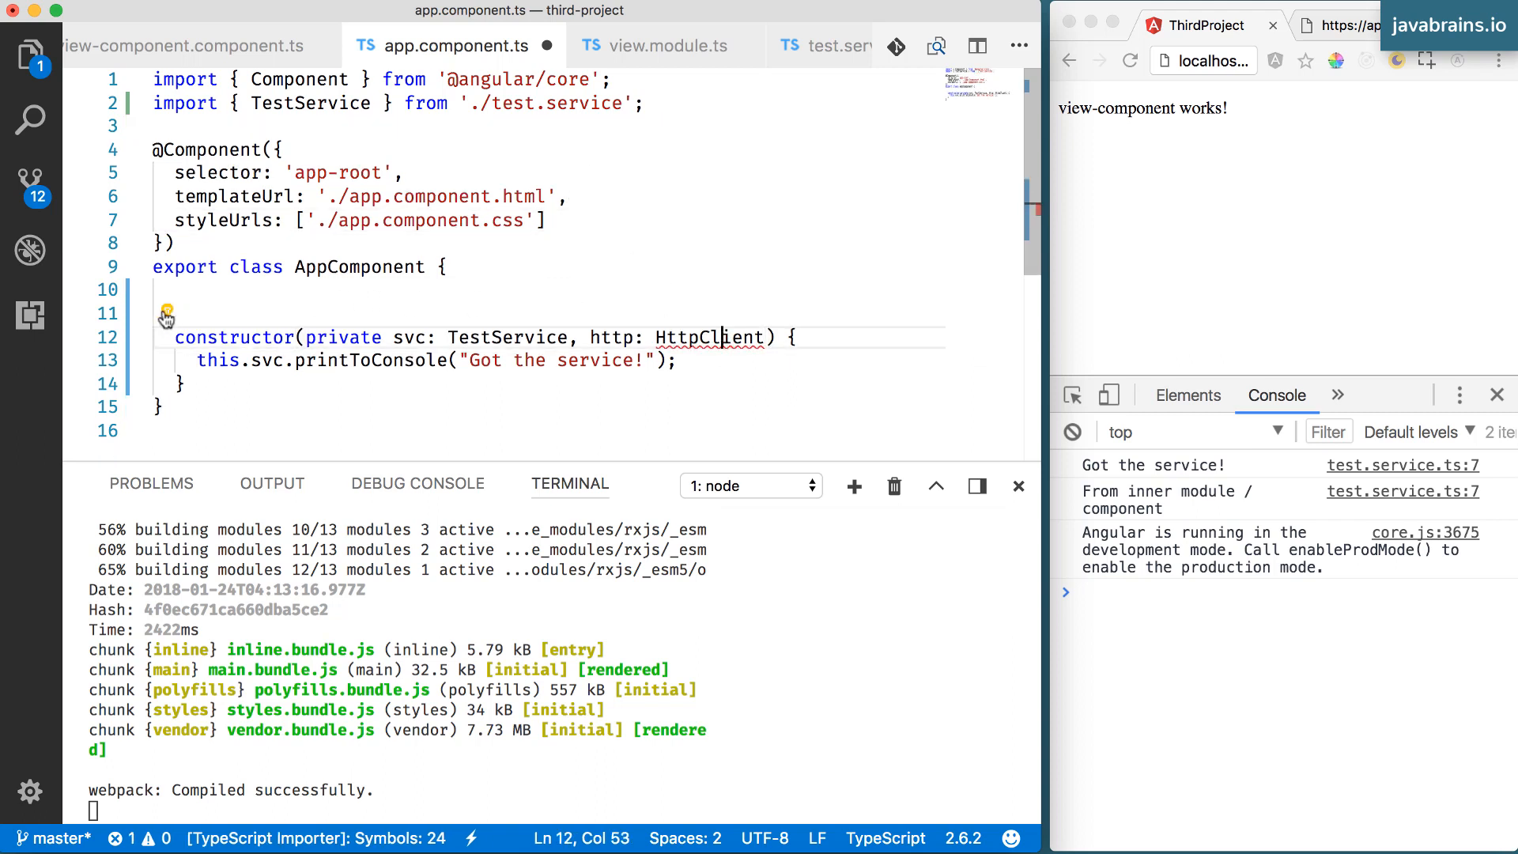
pyautogui.click(166, 311)
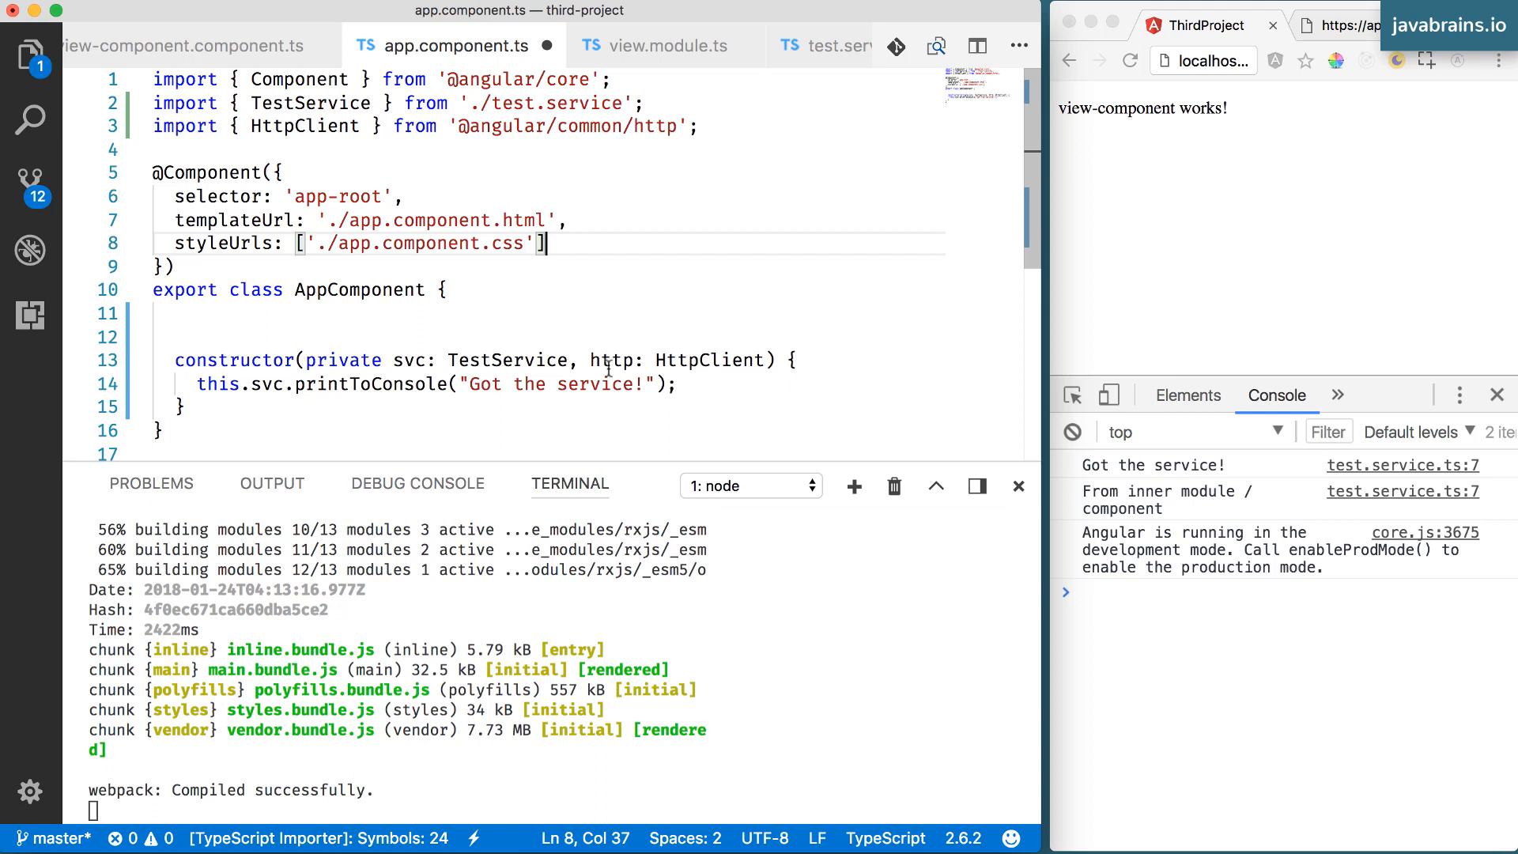
pyautogui.doubleClick(610, 361)
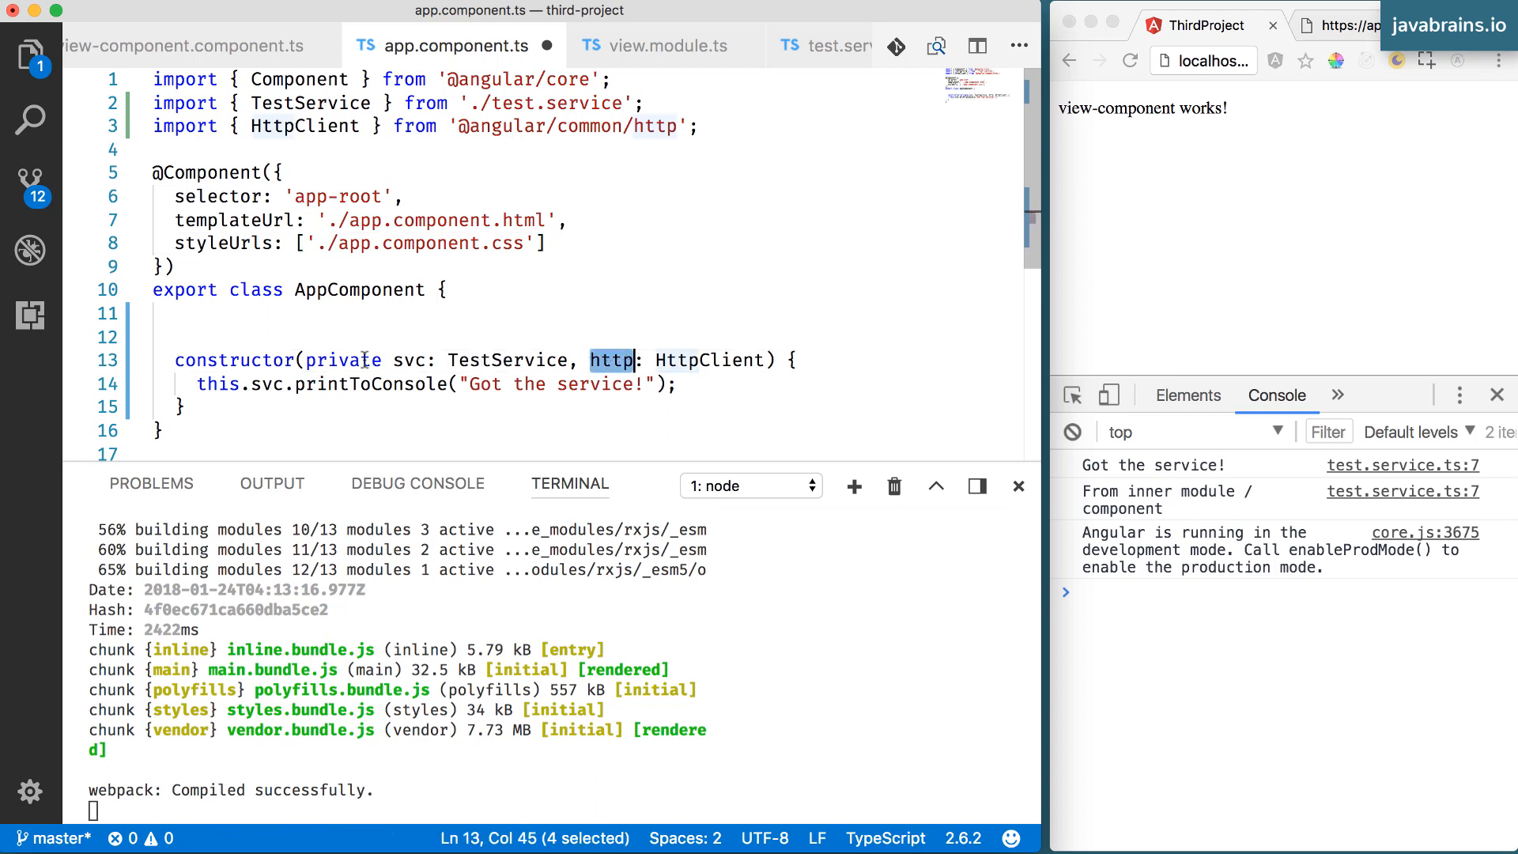
pyautogui.doubleClick(341, 359)
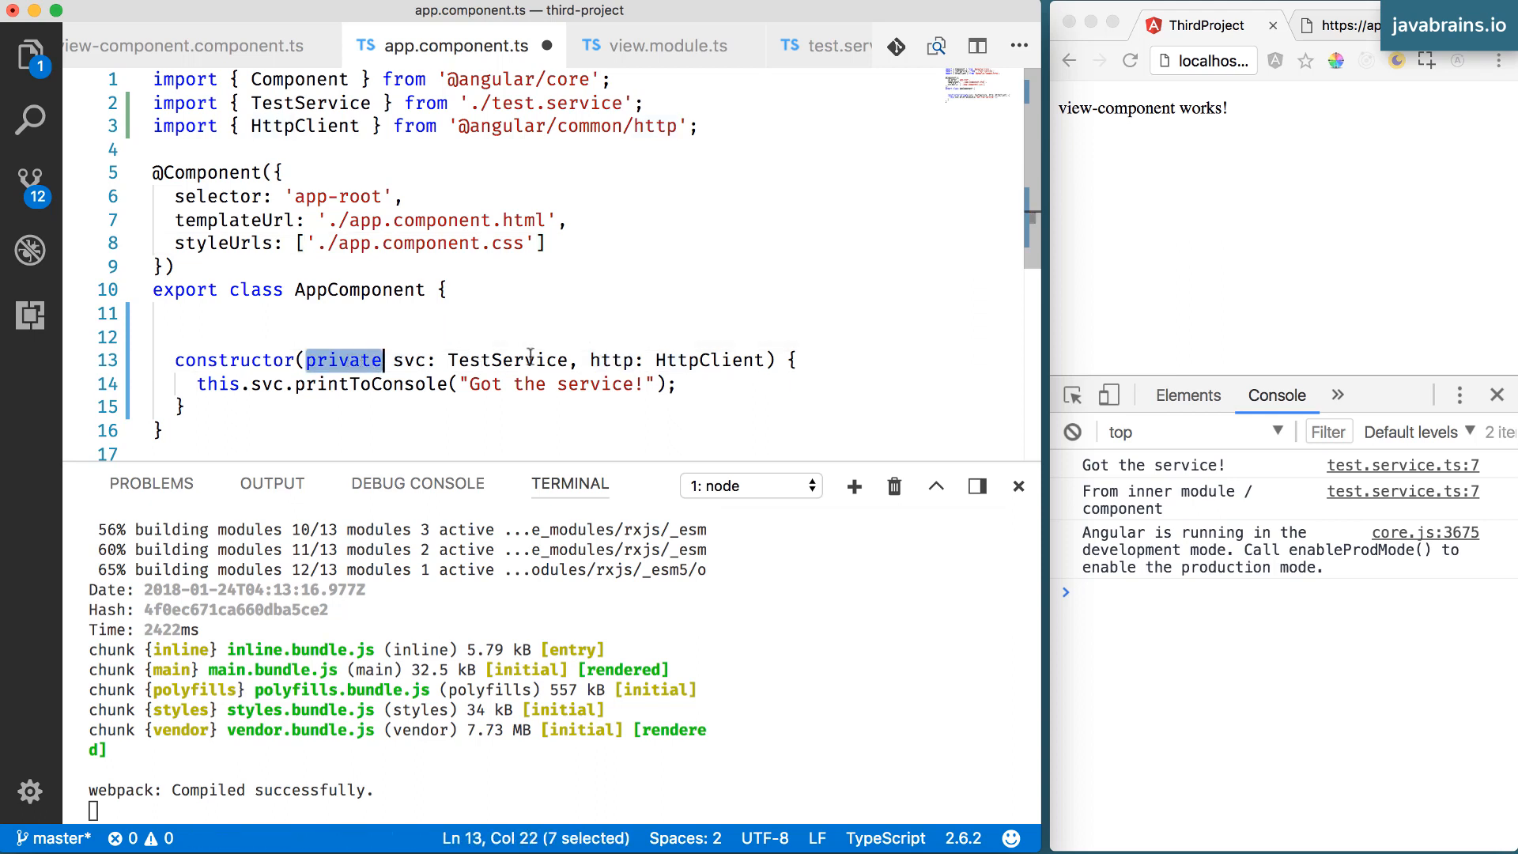
pyautogui.click(611, 361)
pyautogui.write('private ')
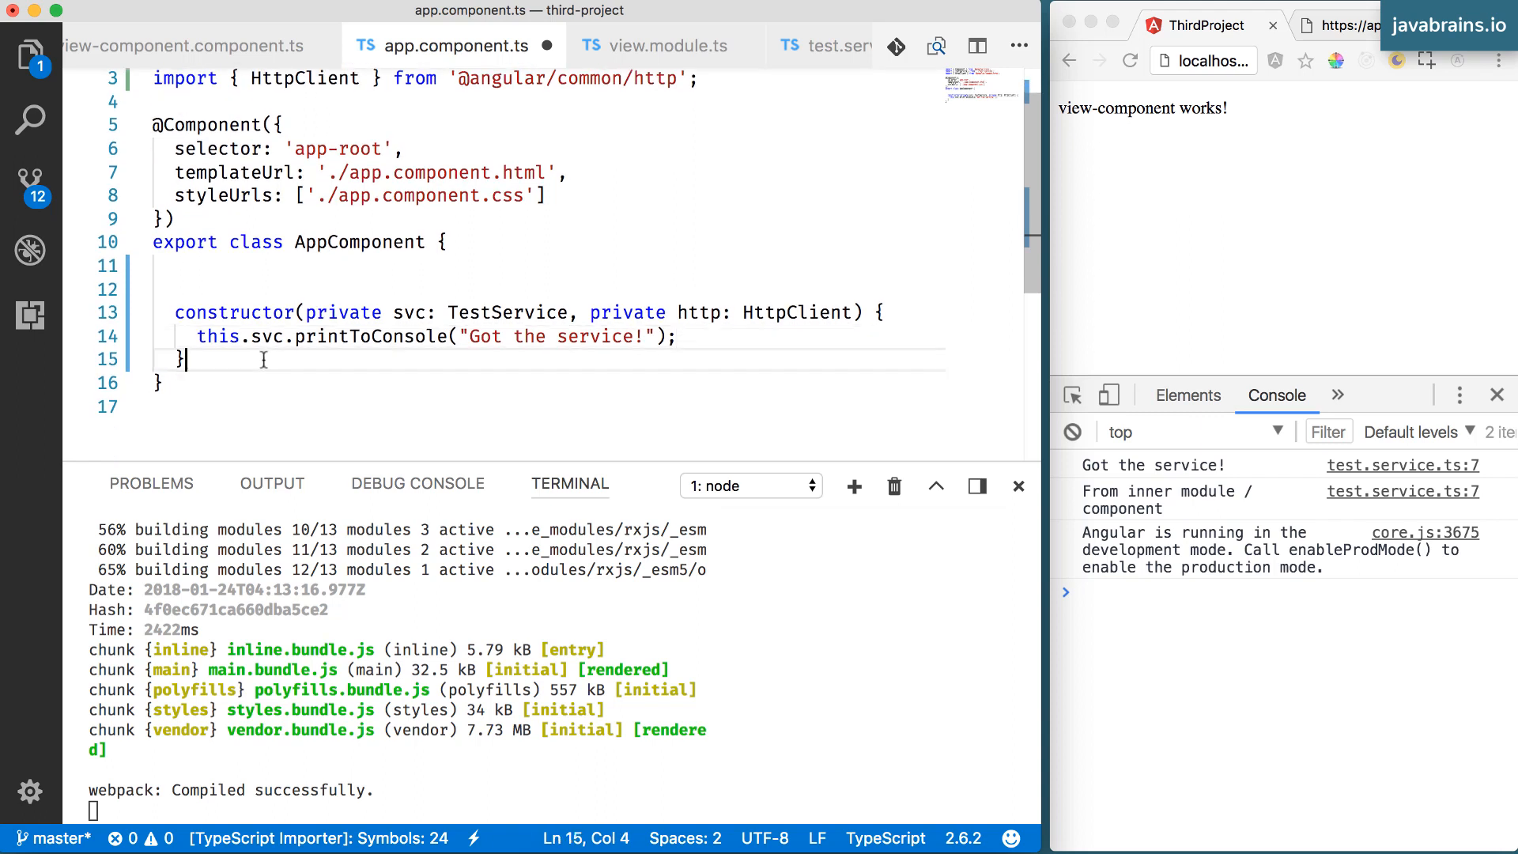
# Save, then add ngOnInit() calling this.http.get() below the constructor via IntelliSense
pyautogui.press('enter')
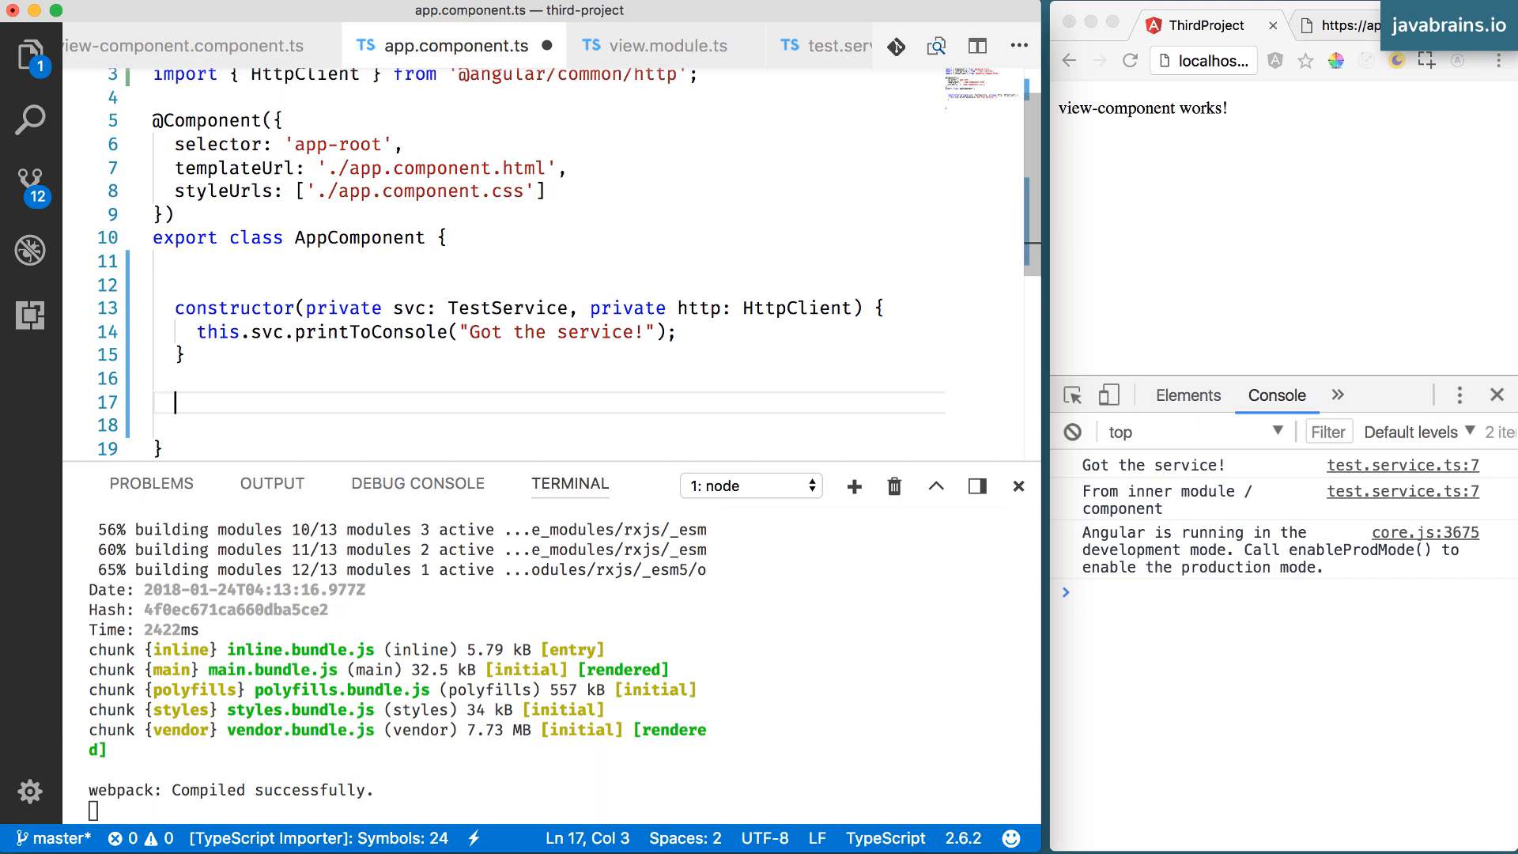
pyautogui.write('ngOnImi')
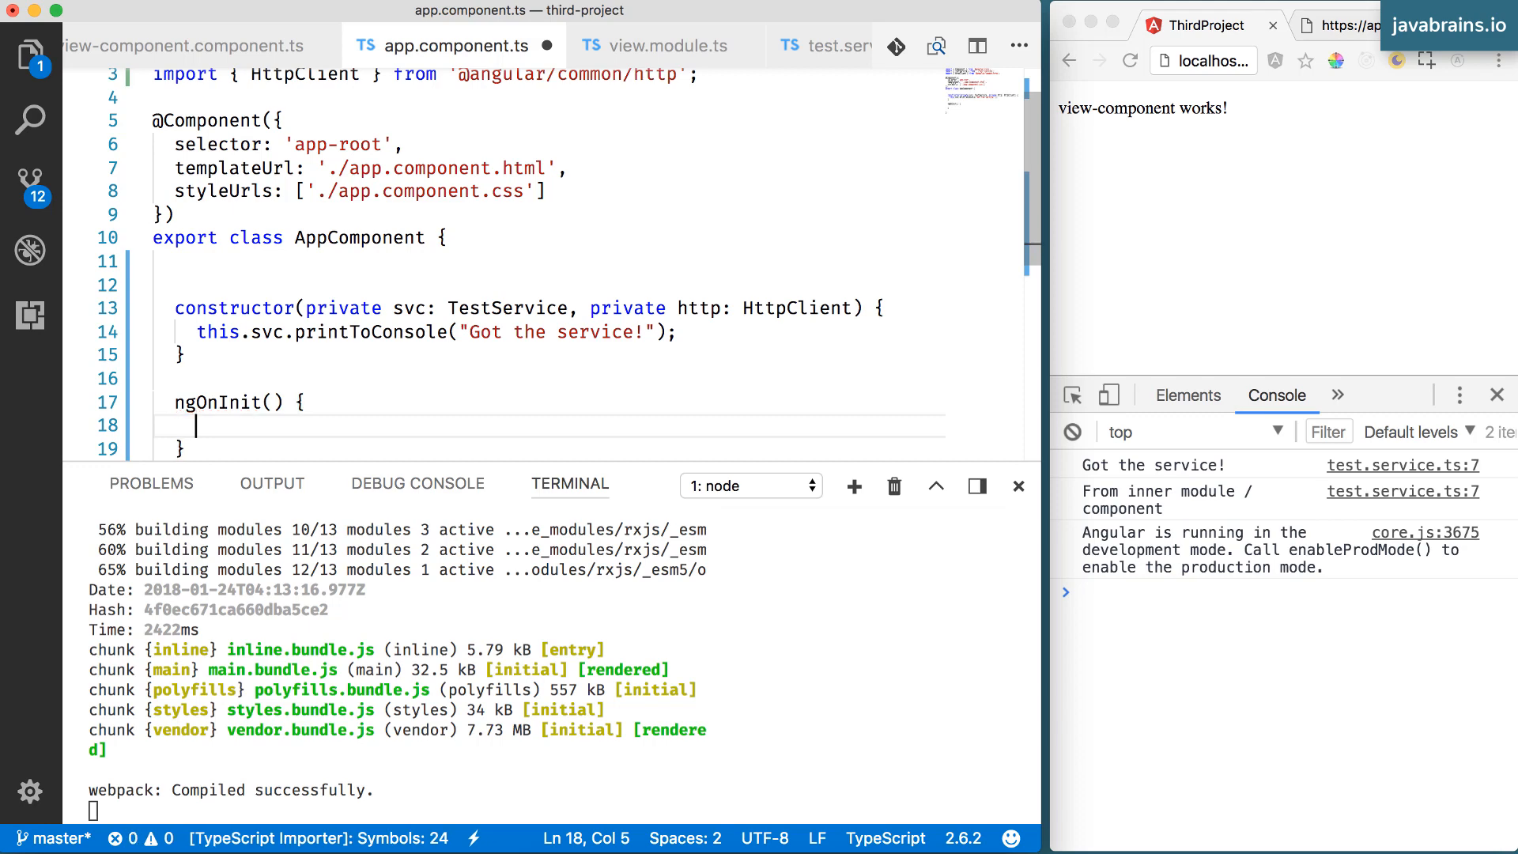
pyautogui.write('this.htt')
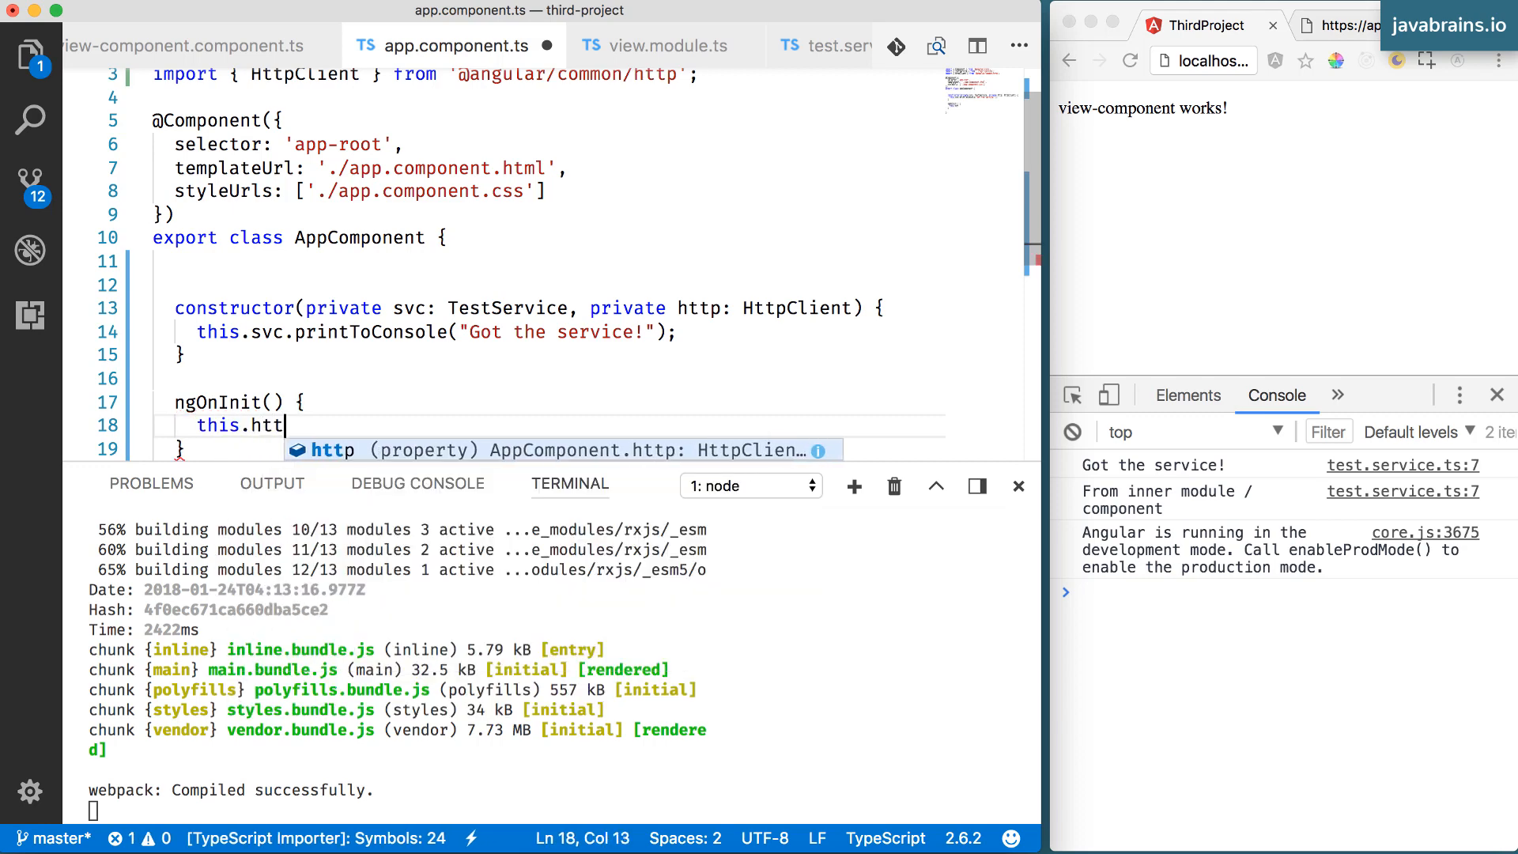
pyautogui.write('p')
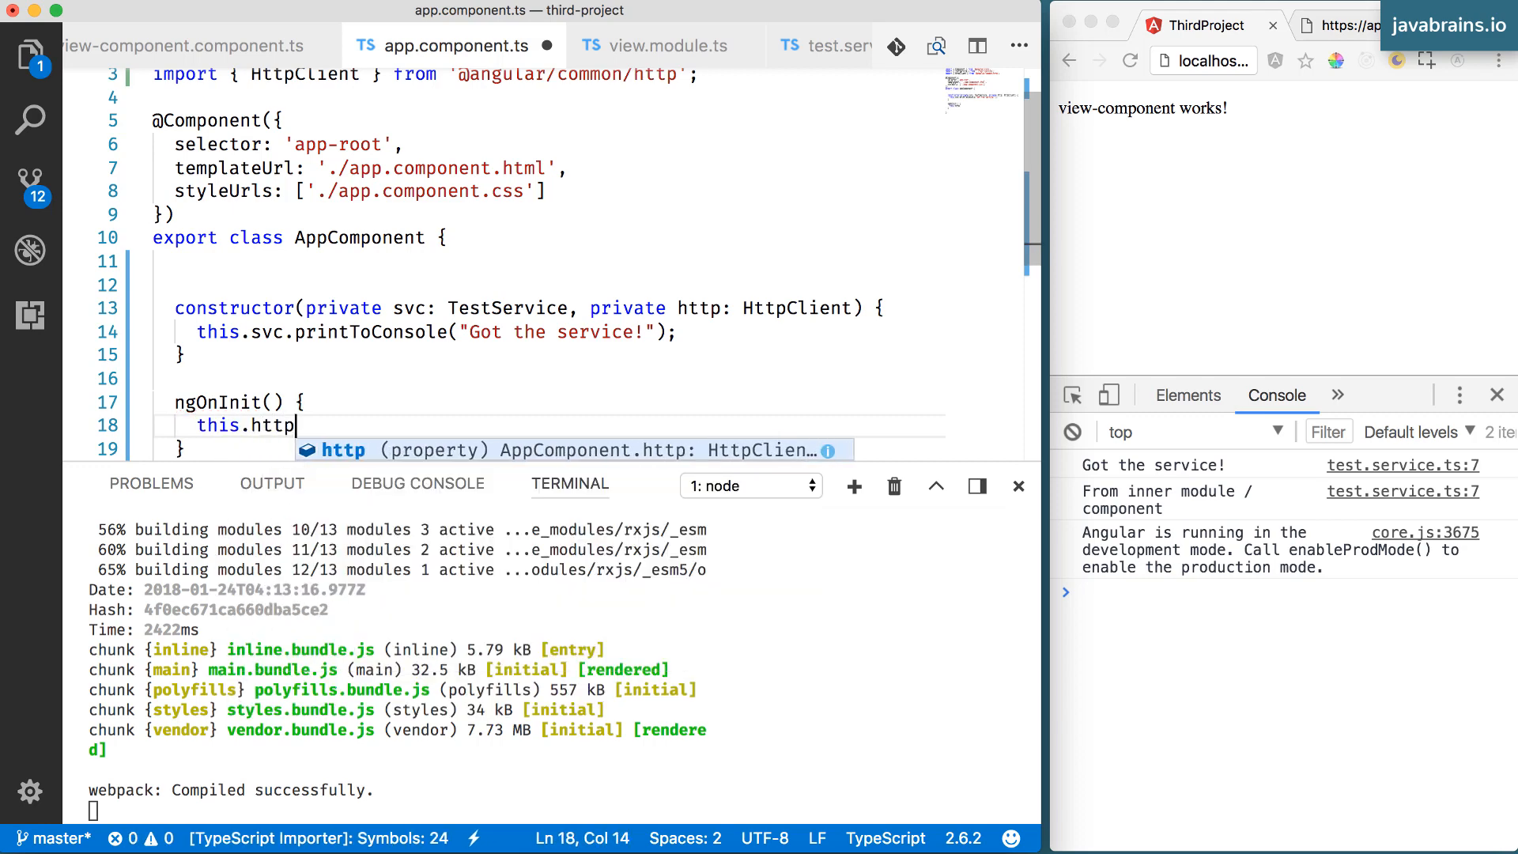
pyautogui.scroll(-3)
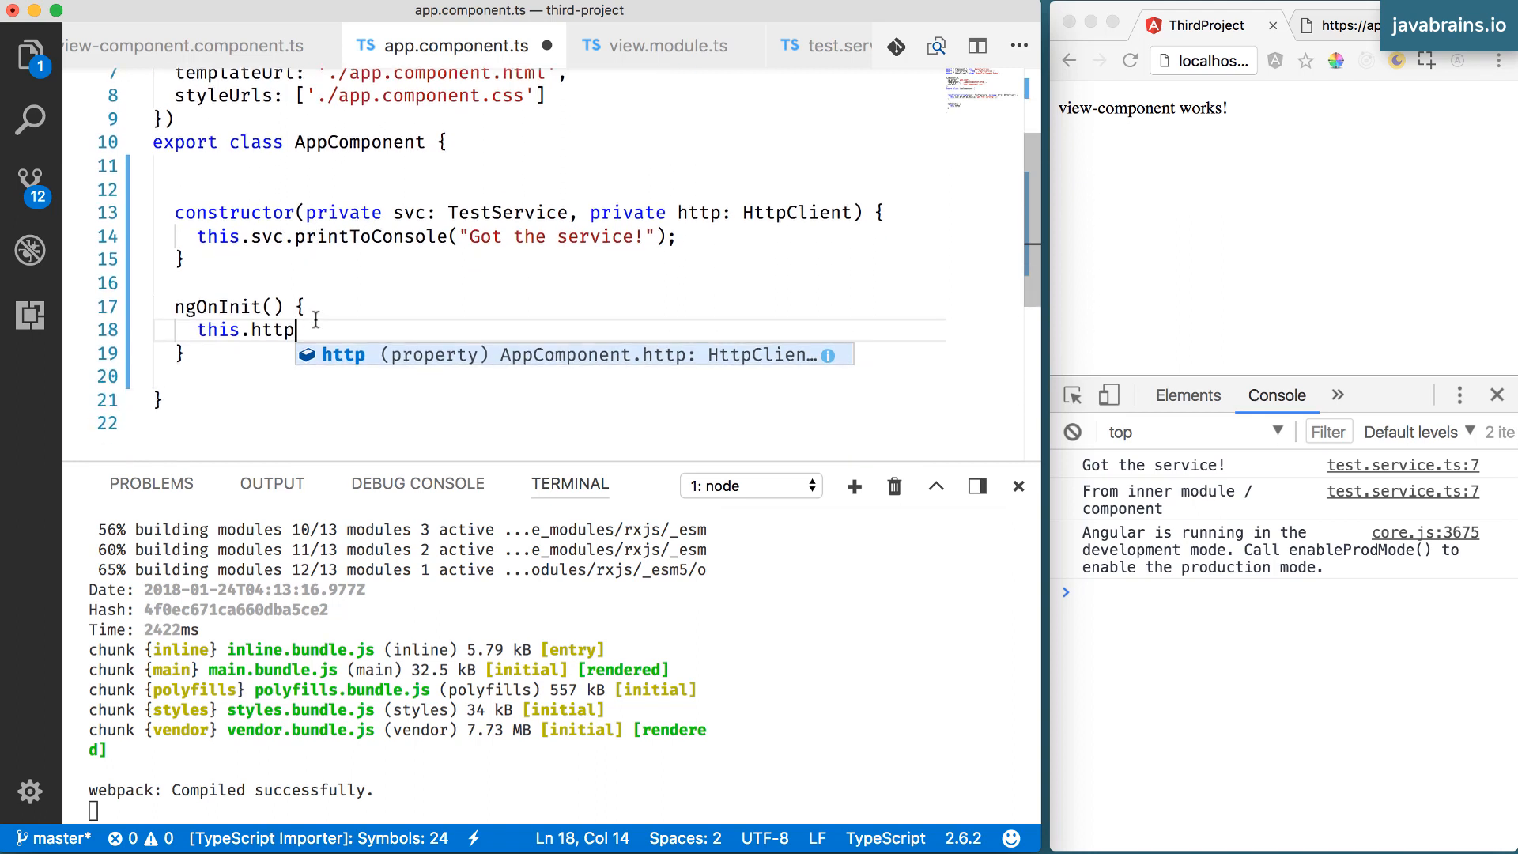
pyautogui.write('.get')
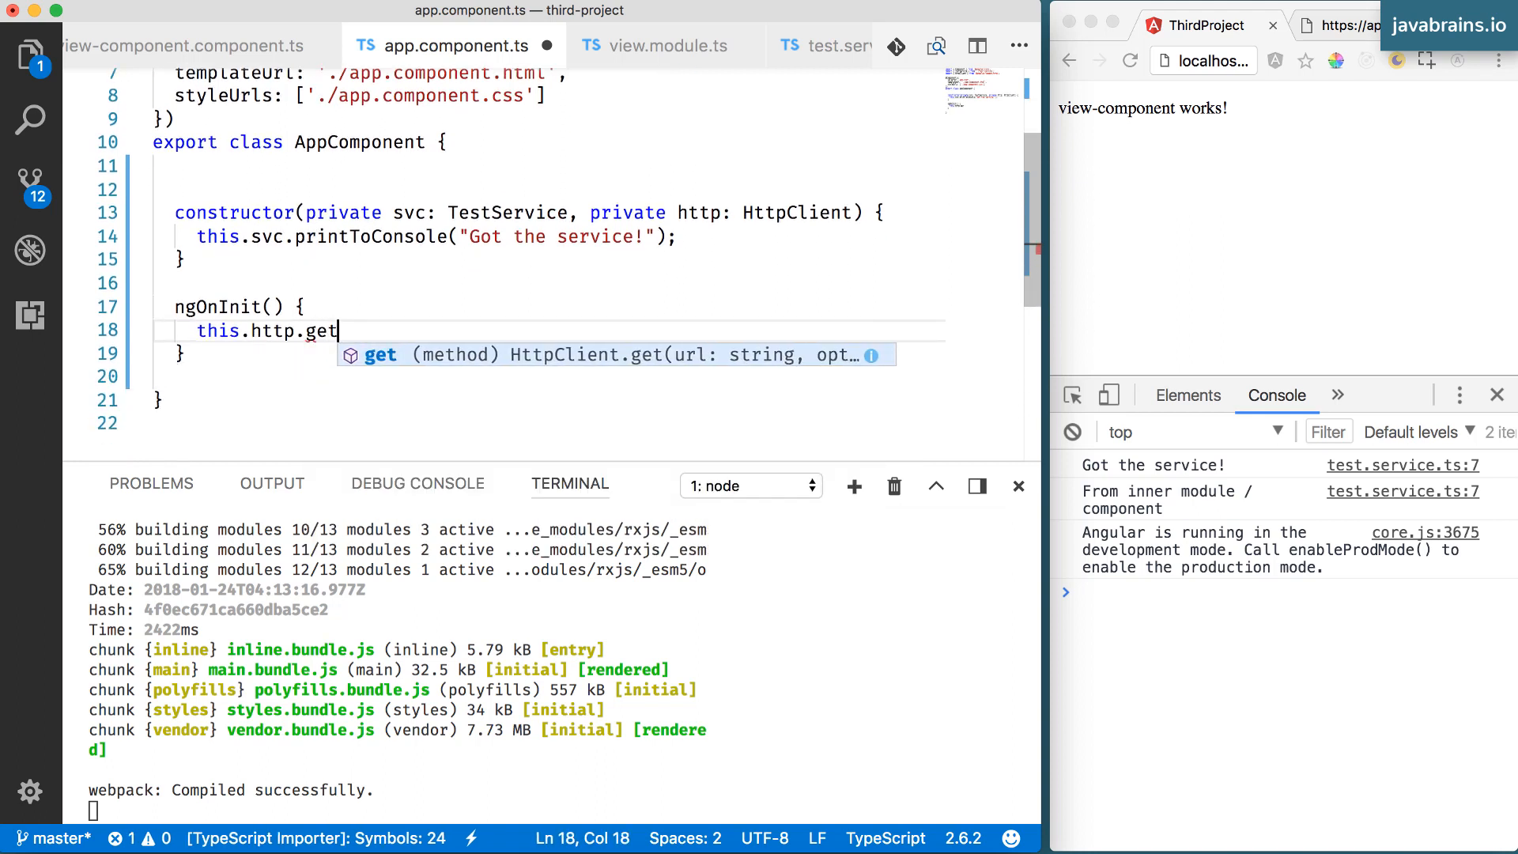
pyautogui.write('()')
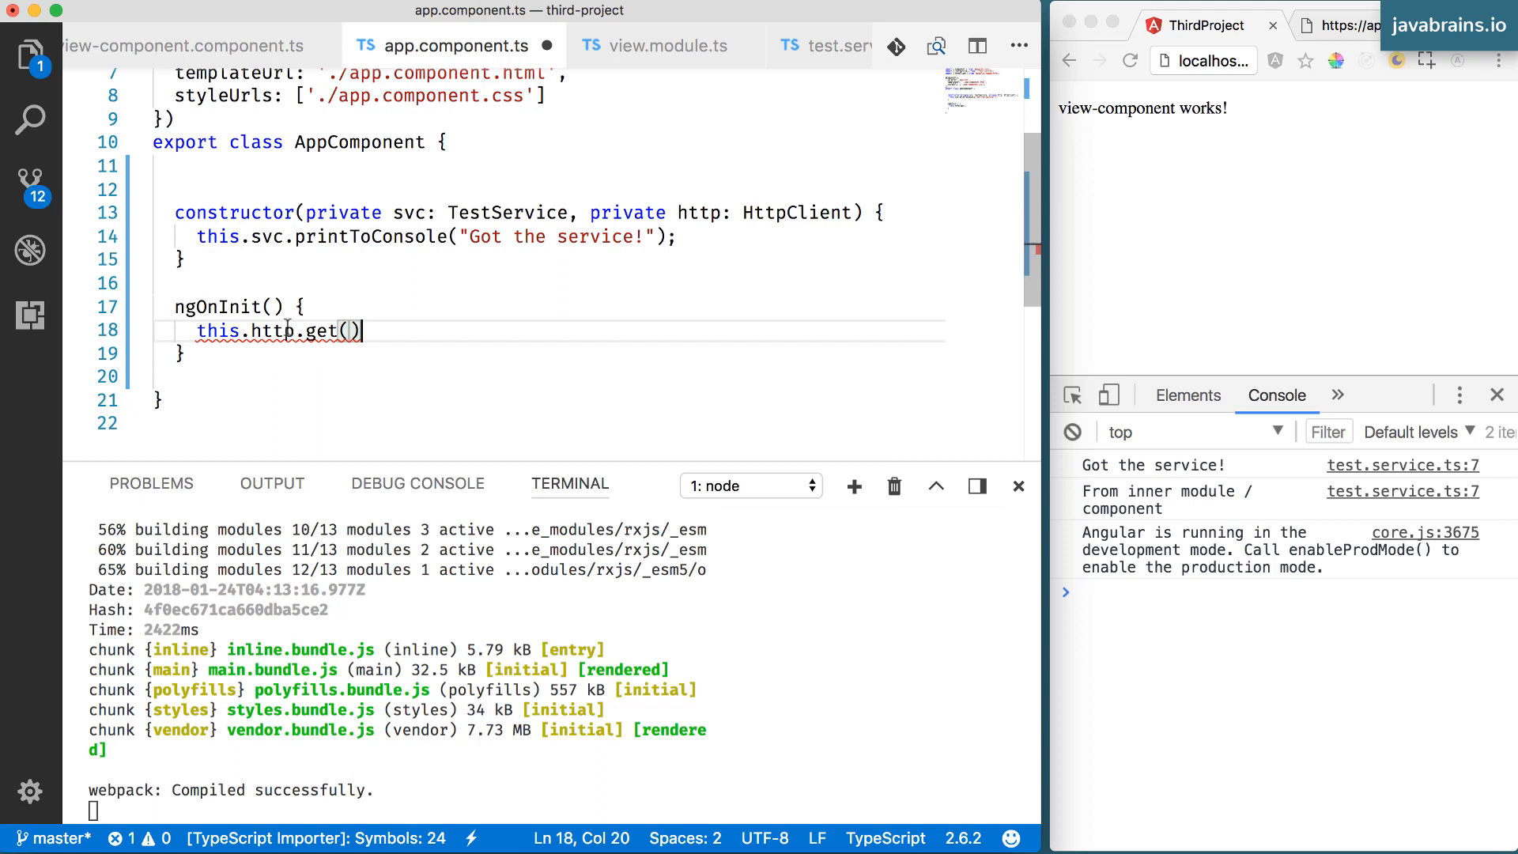
# Give the get call a quoted placeholder 'URL' argument and highlight the http property uses
pyautogui.click(774, 211)
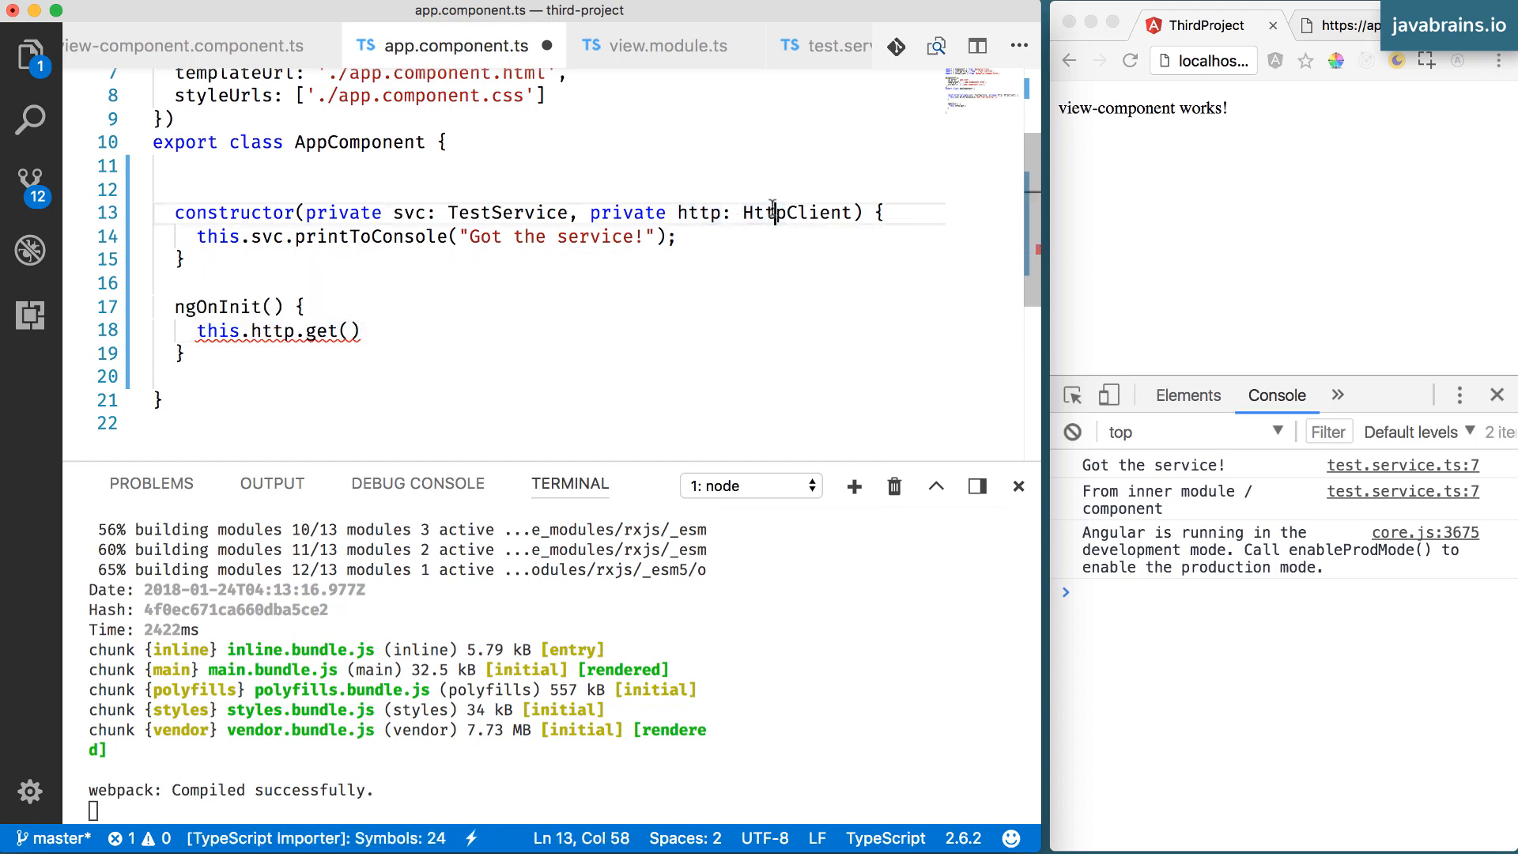
pyautogui.click(348, 330)
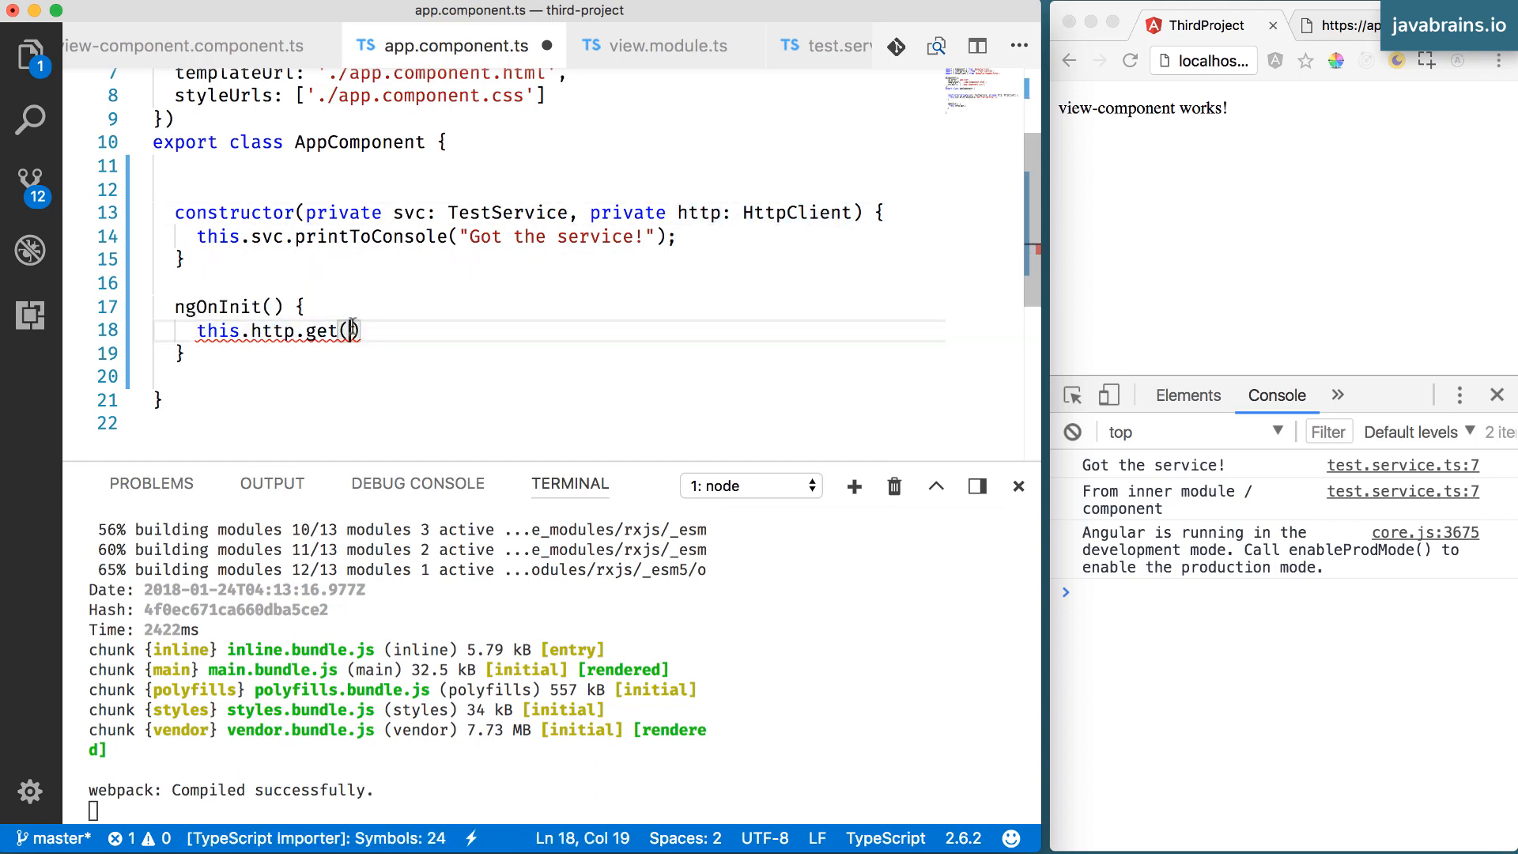
pyautogui.write("'")
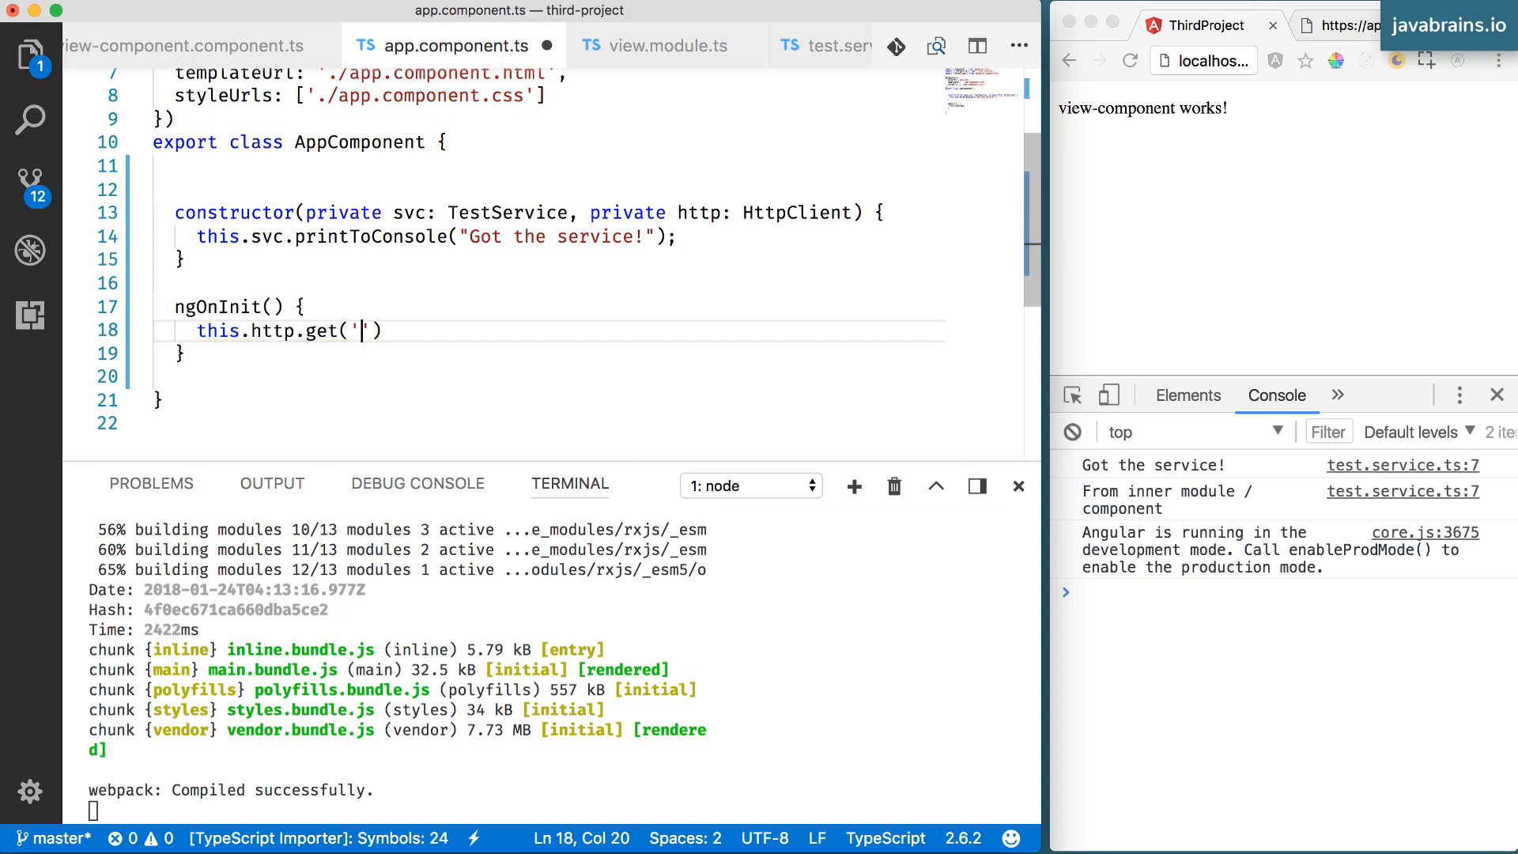
pyautogui.write('URL')
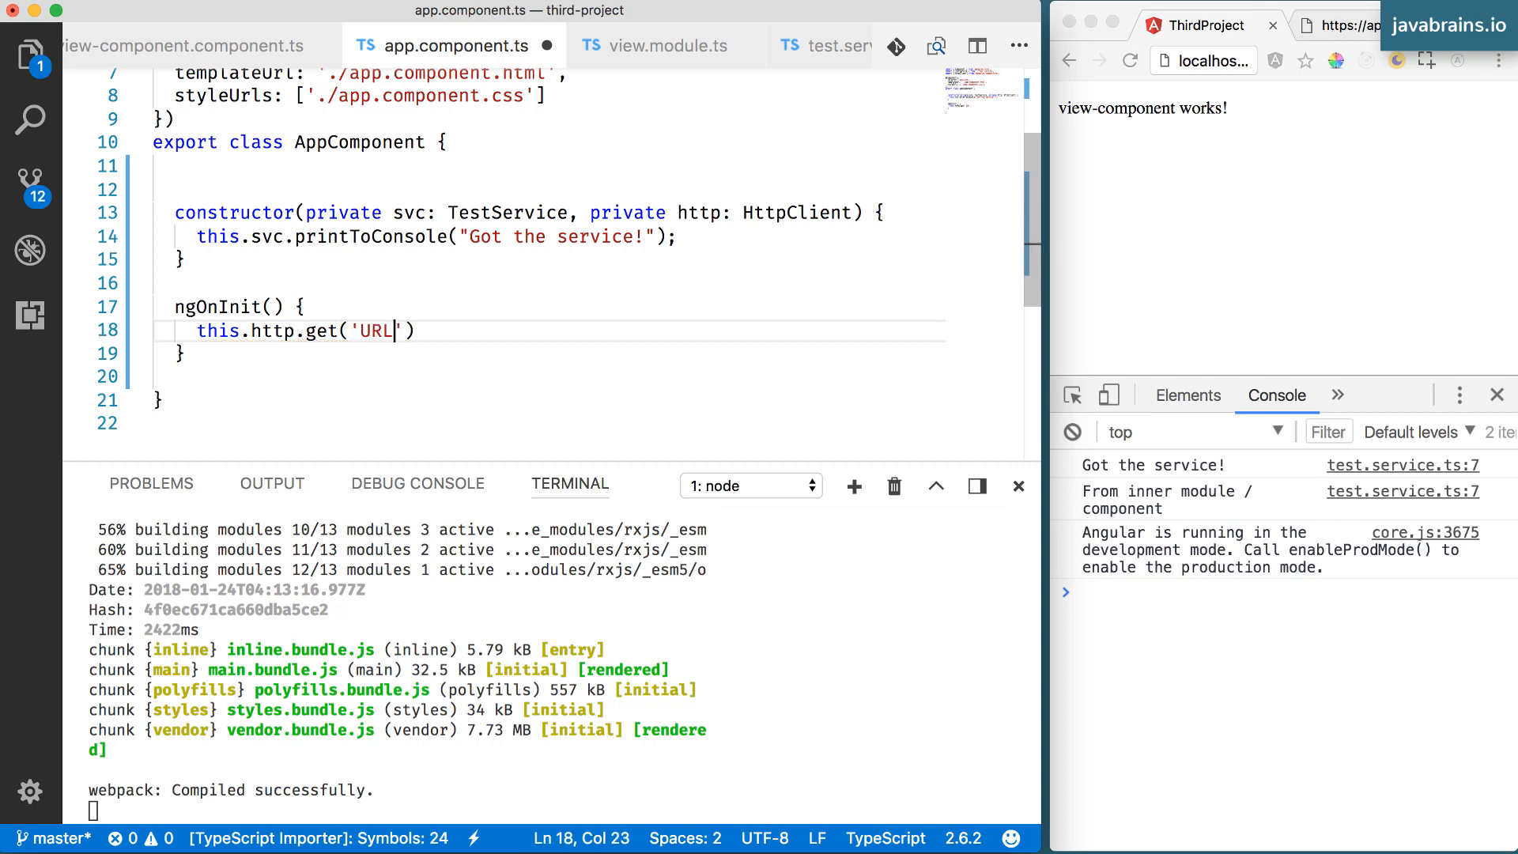
pyautogui.moveTo(294, 331)
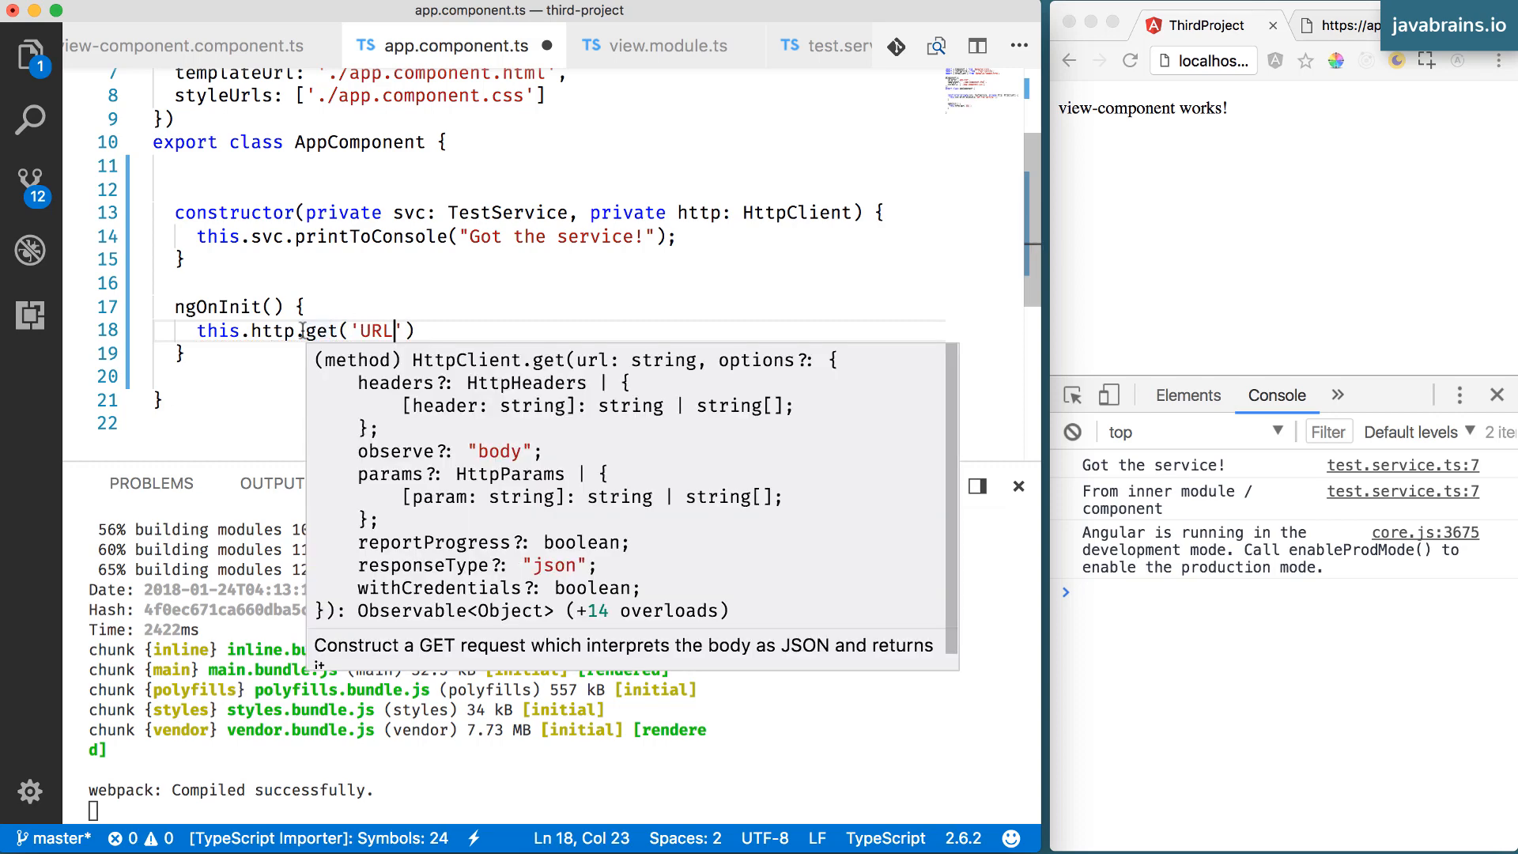
pyautogui.doubleClick(273, 330)
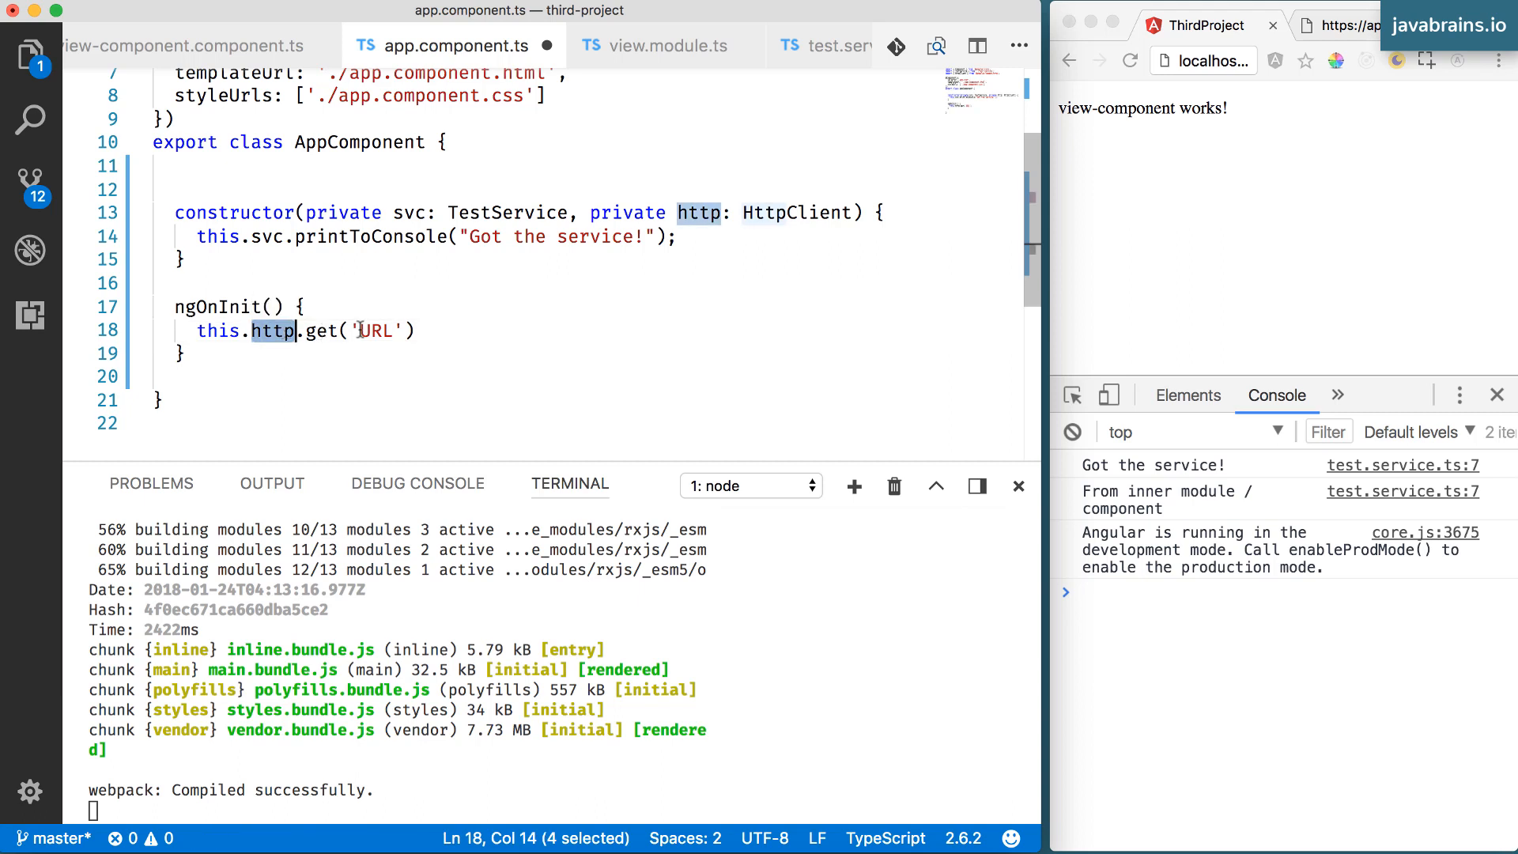
pyautogui.moveTo(396, 321)
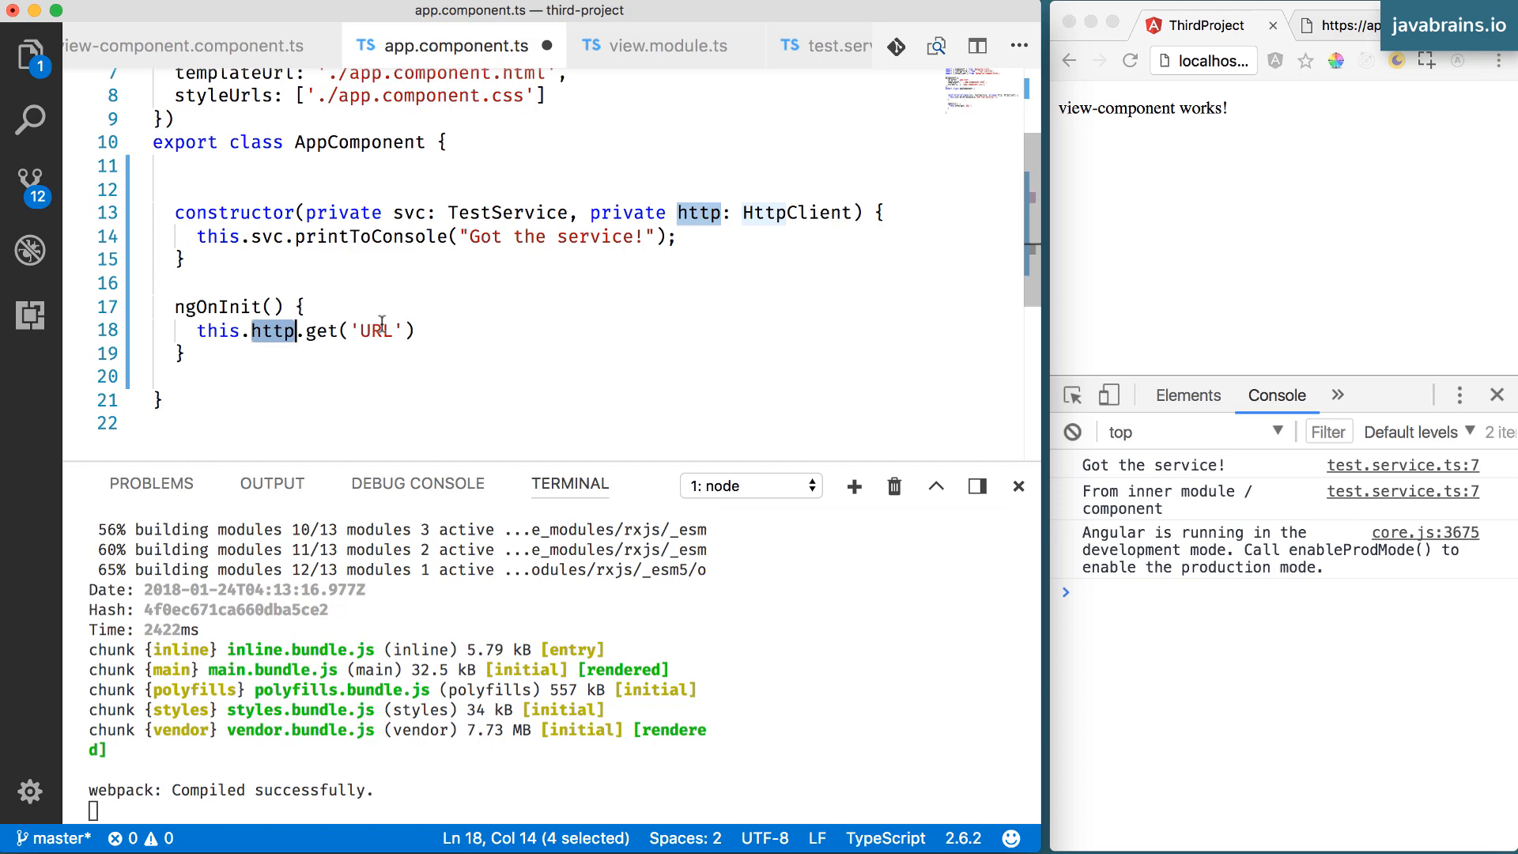
pyautogui.click(348, 331)
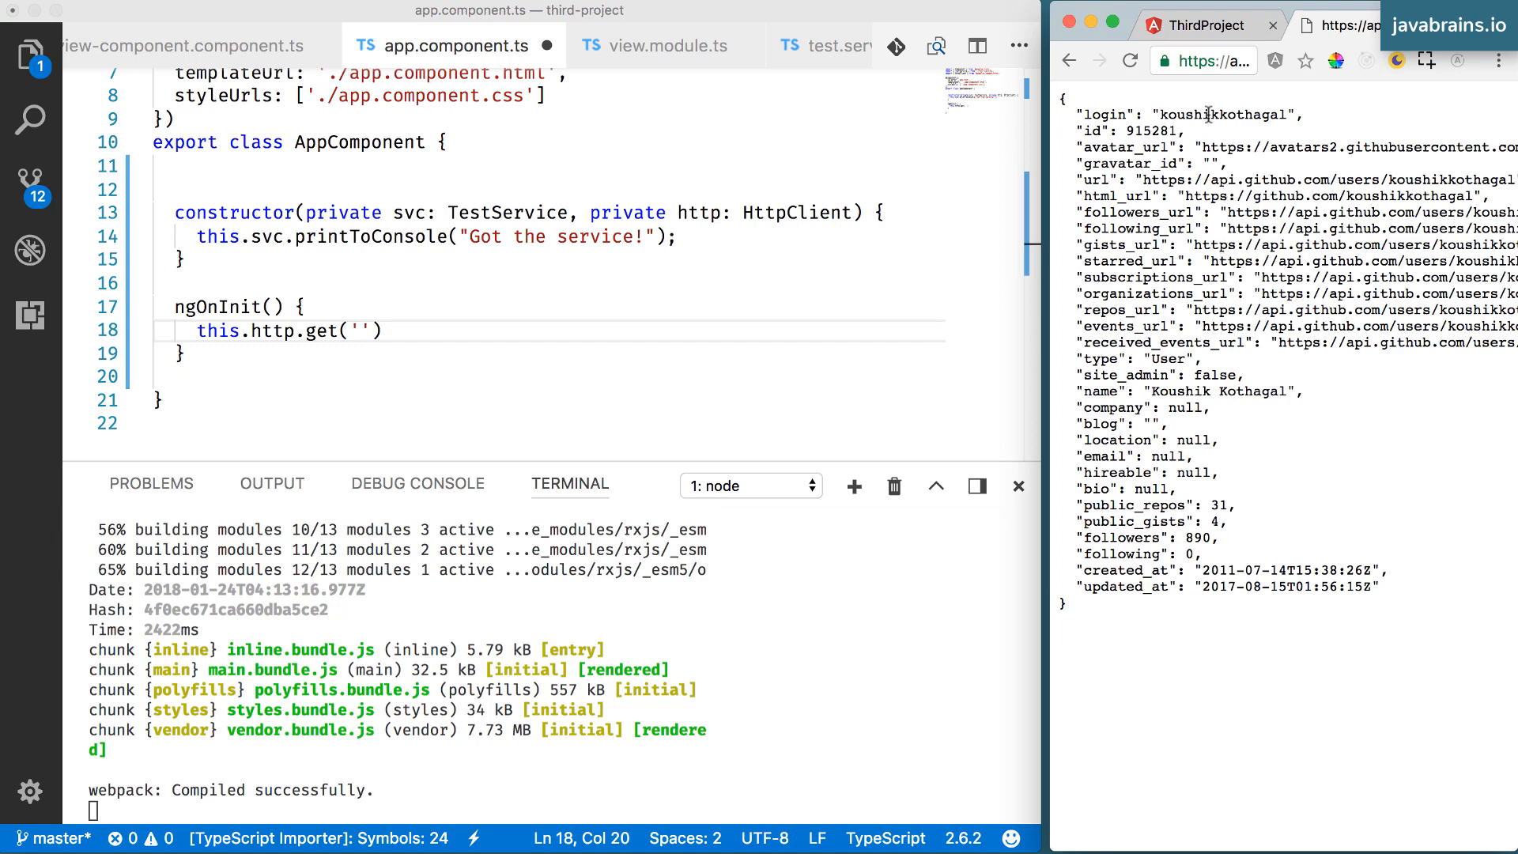
pyautogui.moveTo(1208, 100)
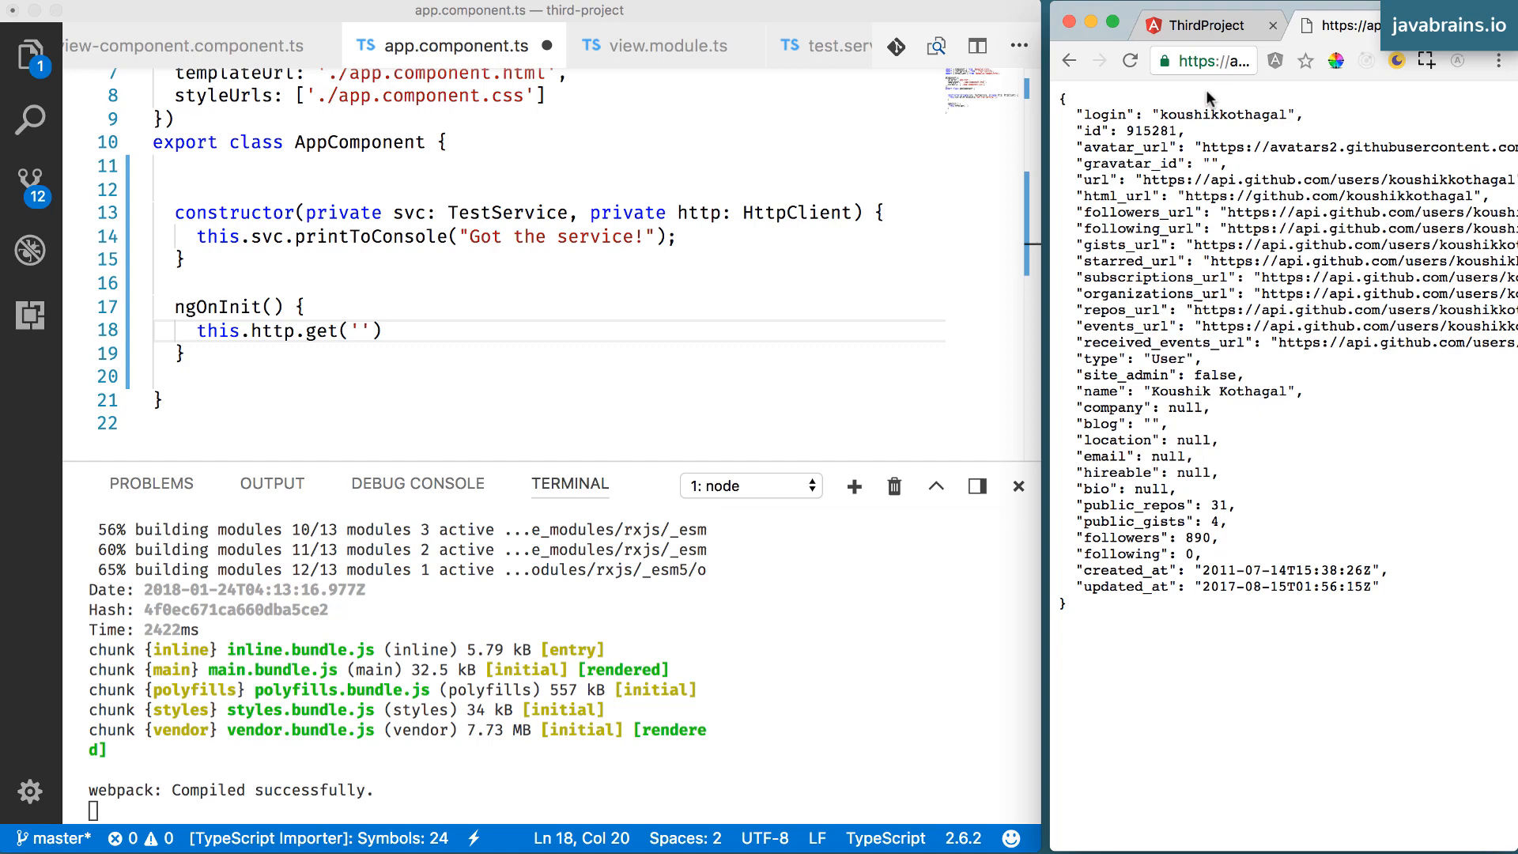
pyautogui.click(1203, 60)
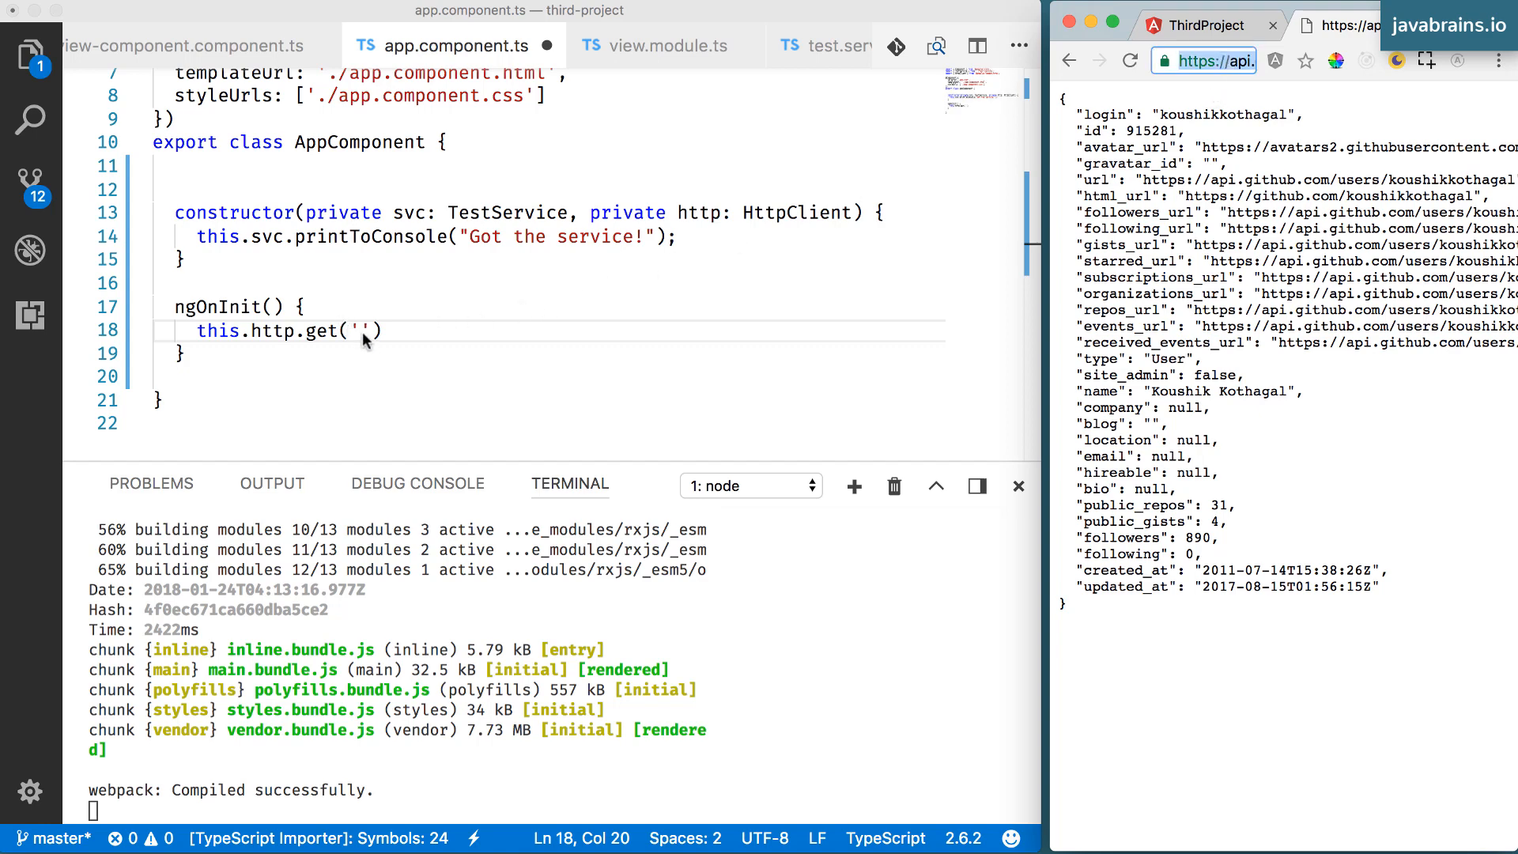
pyautogui.write('https://api.github.com/users/koushikkothagal')
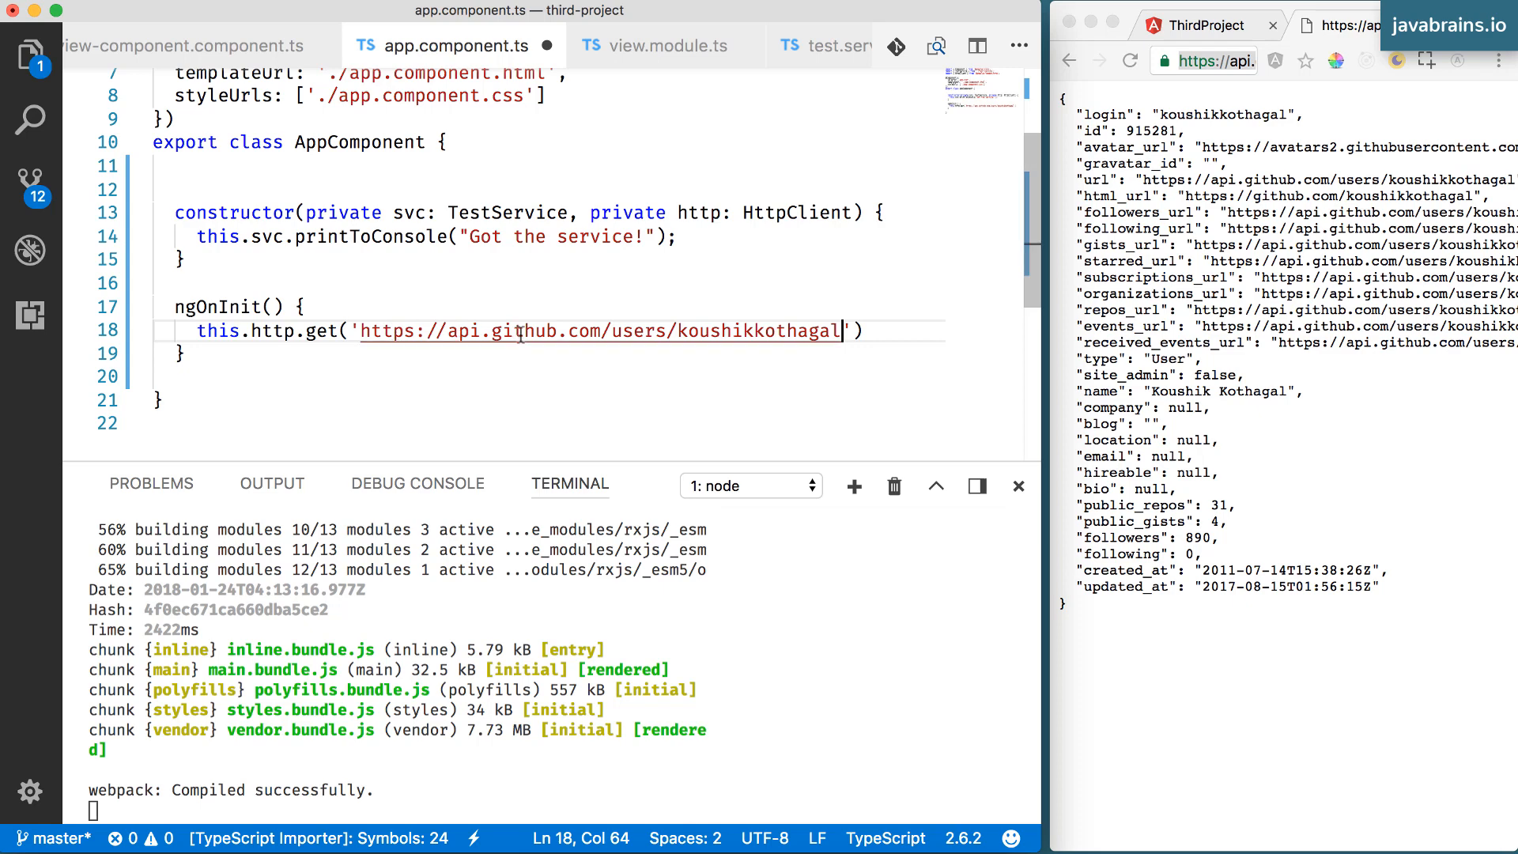
pyautogui.moveTo(674, 331)
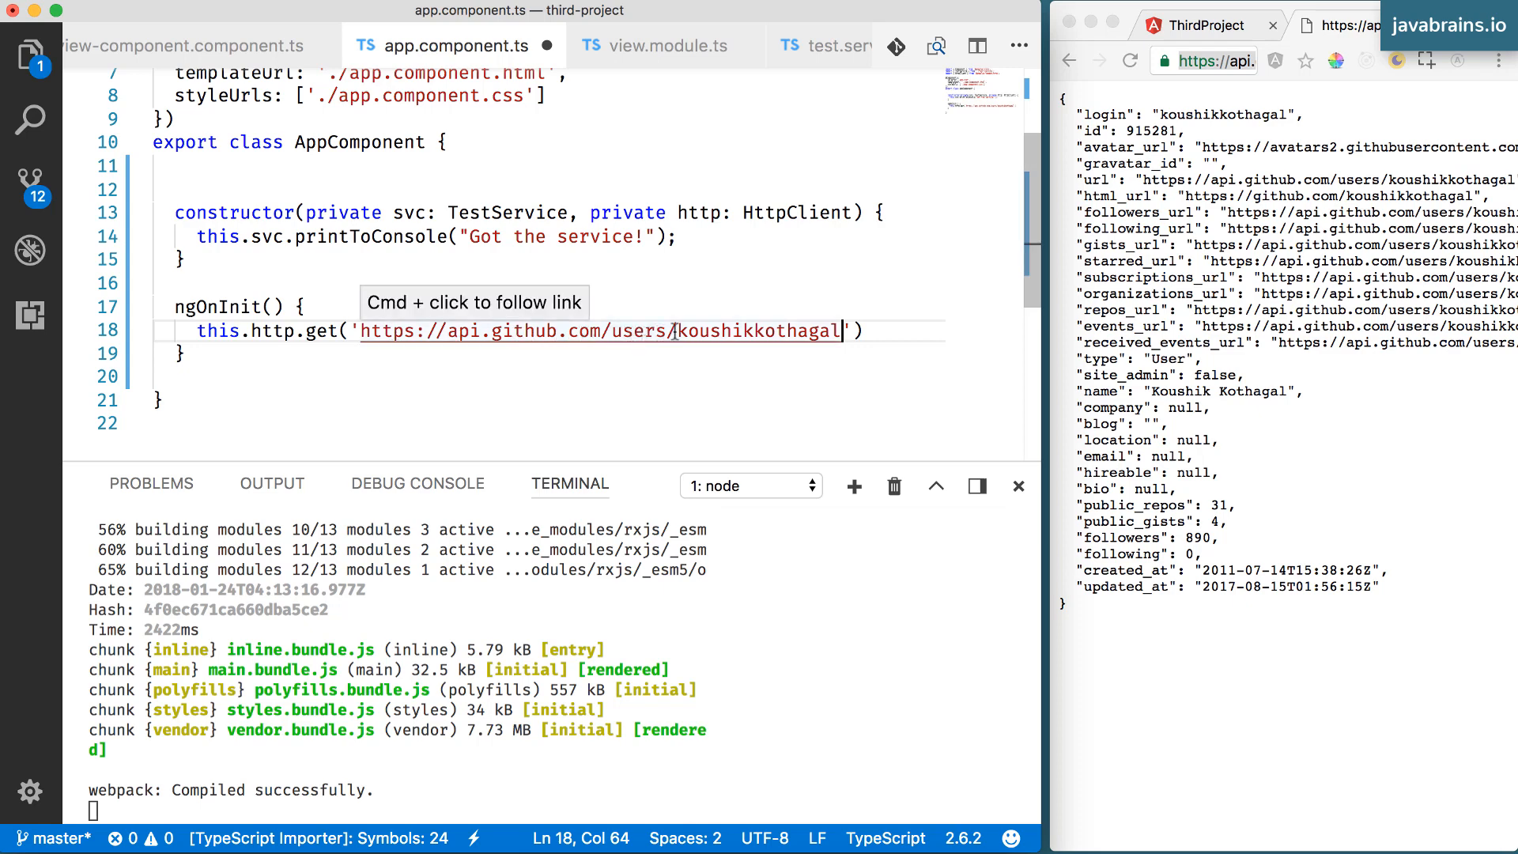
pyautogui.doubleClick(757, 331)
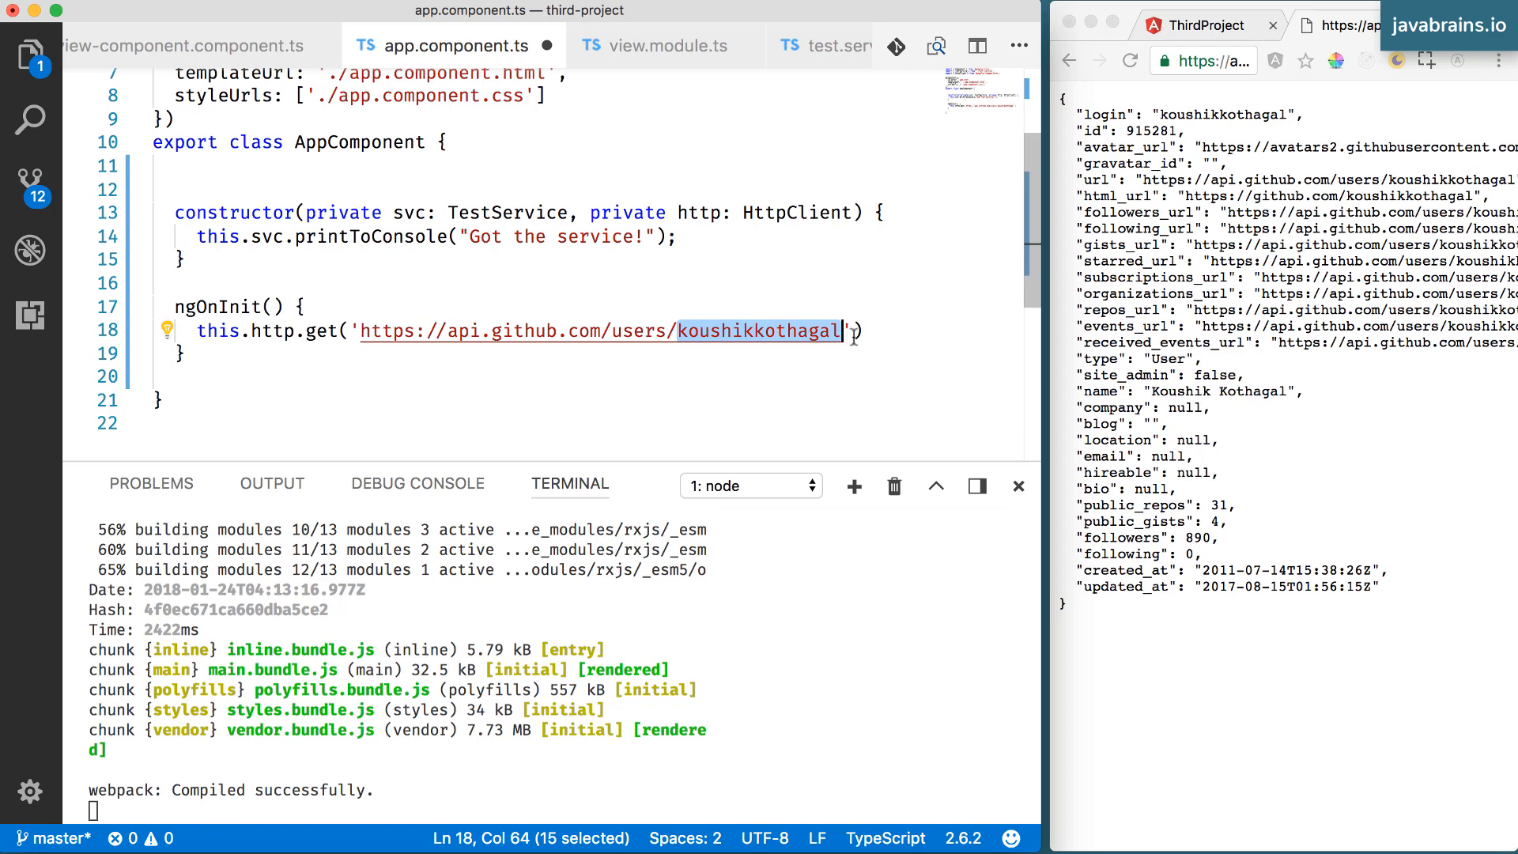
pyautogui.click(861, 330)
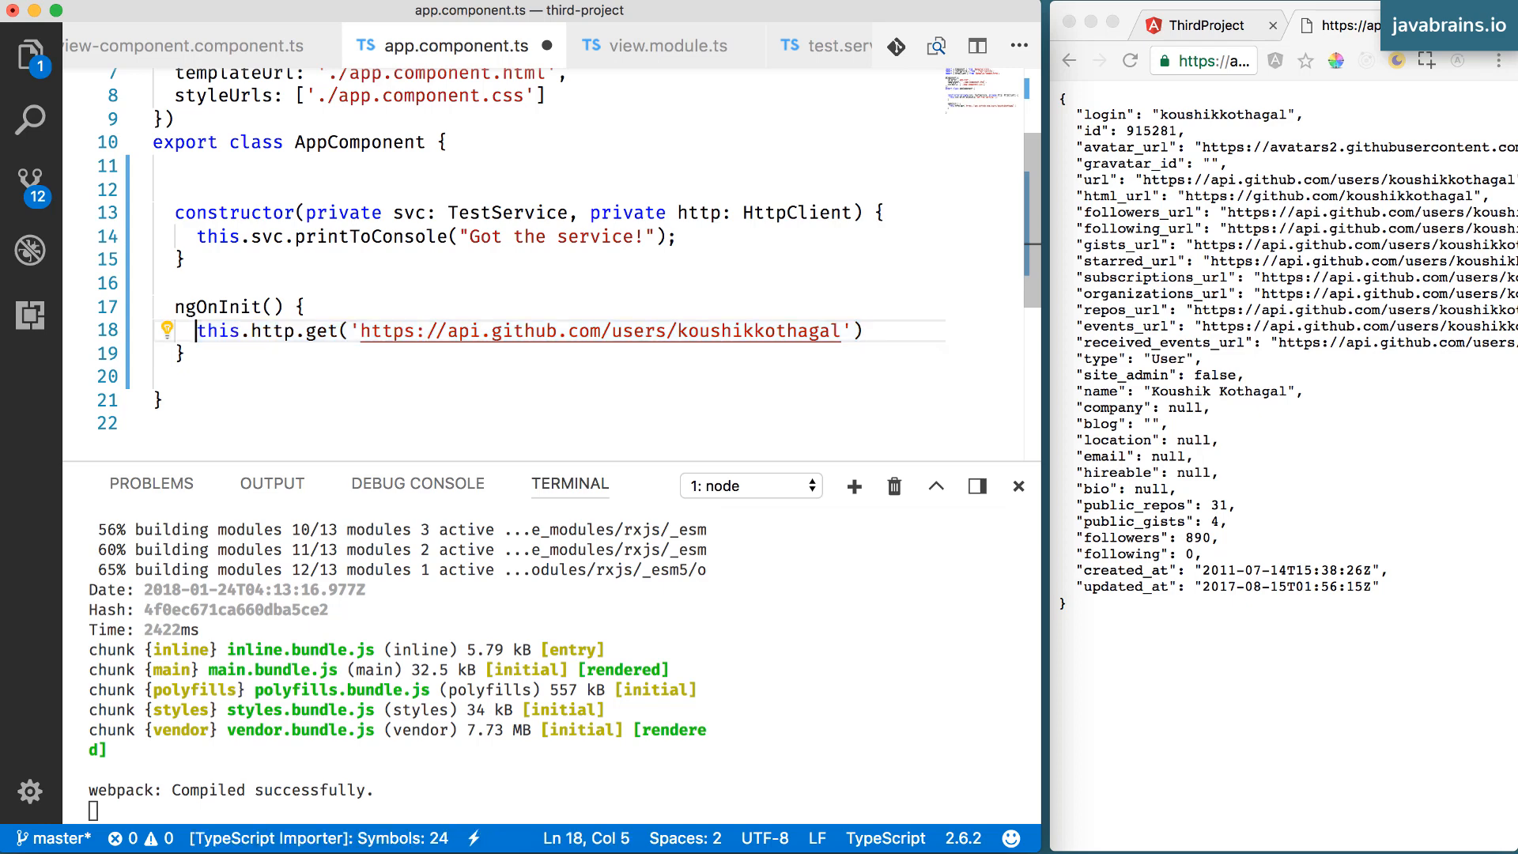
# Begin a 'let respon...' assignment before the get call and review the full request line
pyautogui.write('let response =')
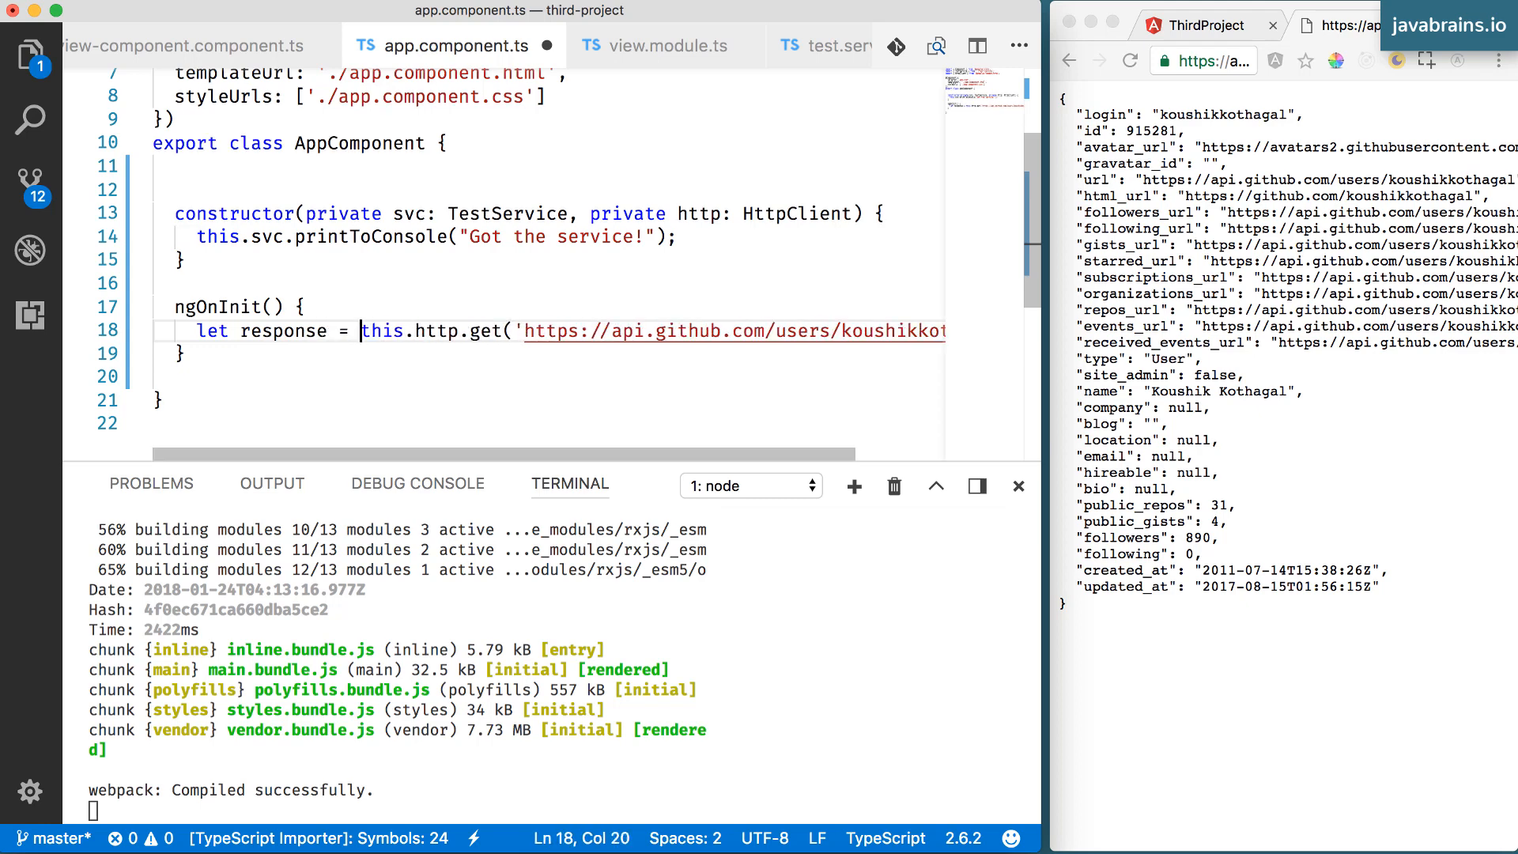
pyautogui.click(308, 307)
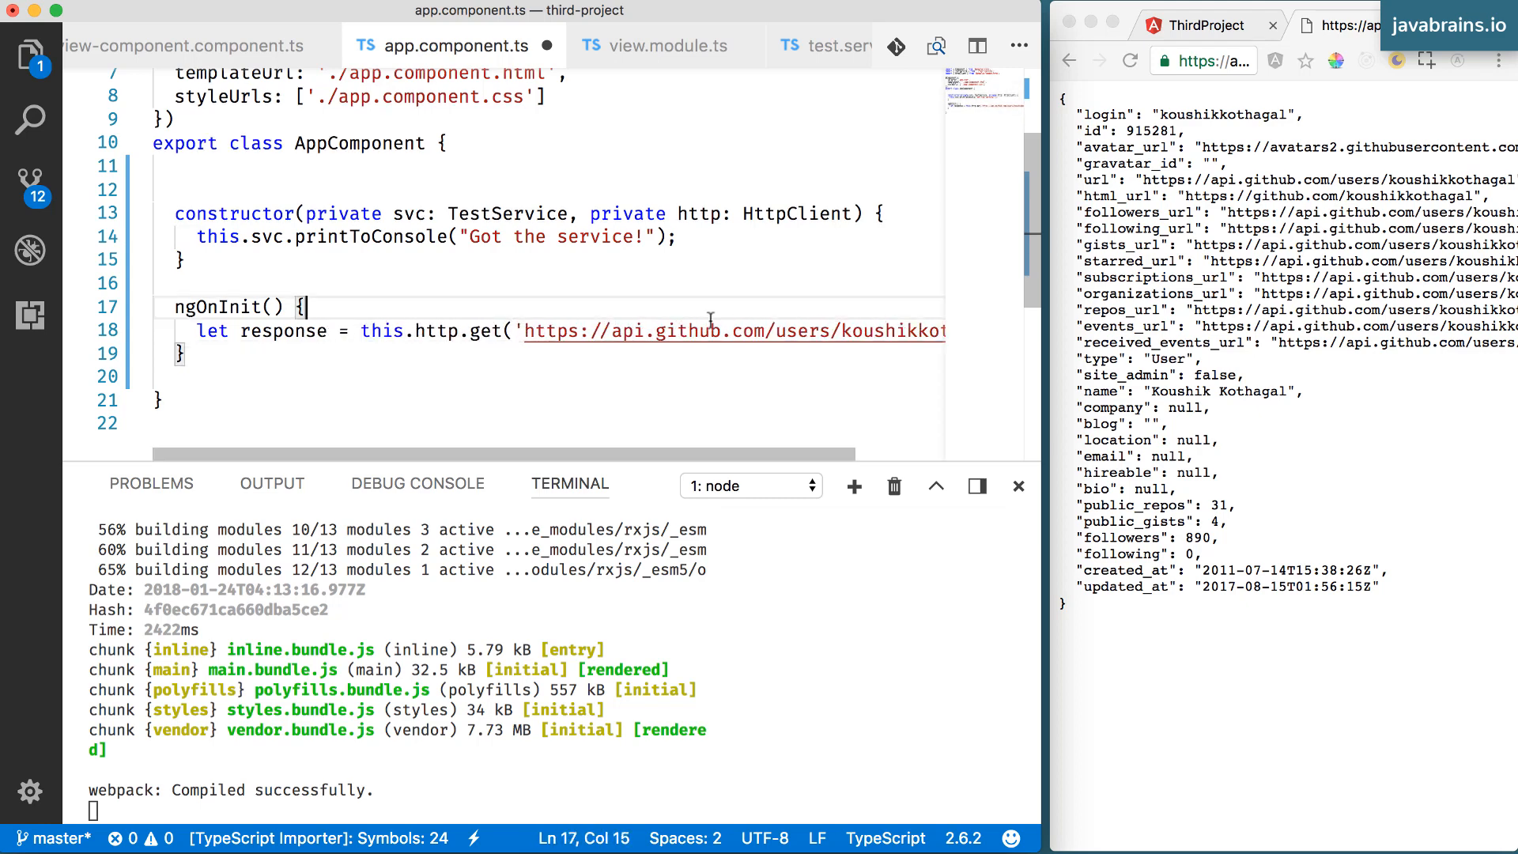
pyautogui.hscroll(3)
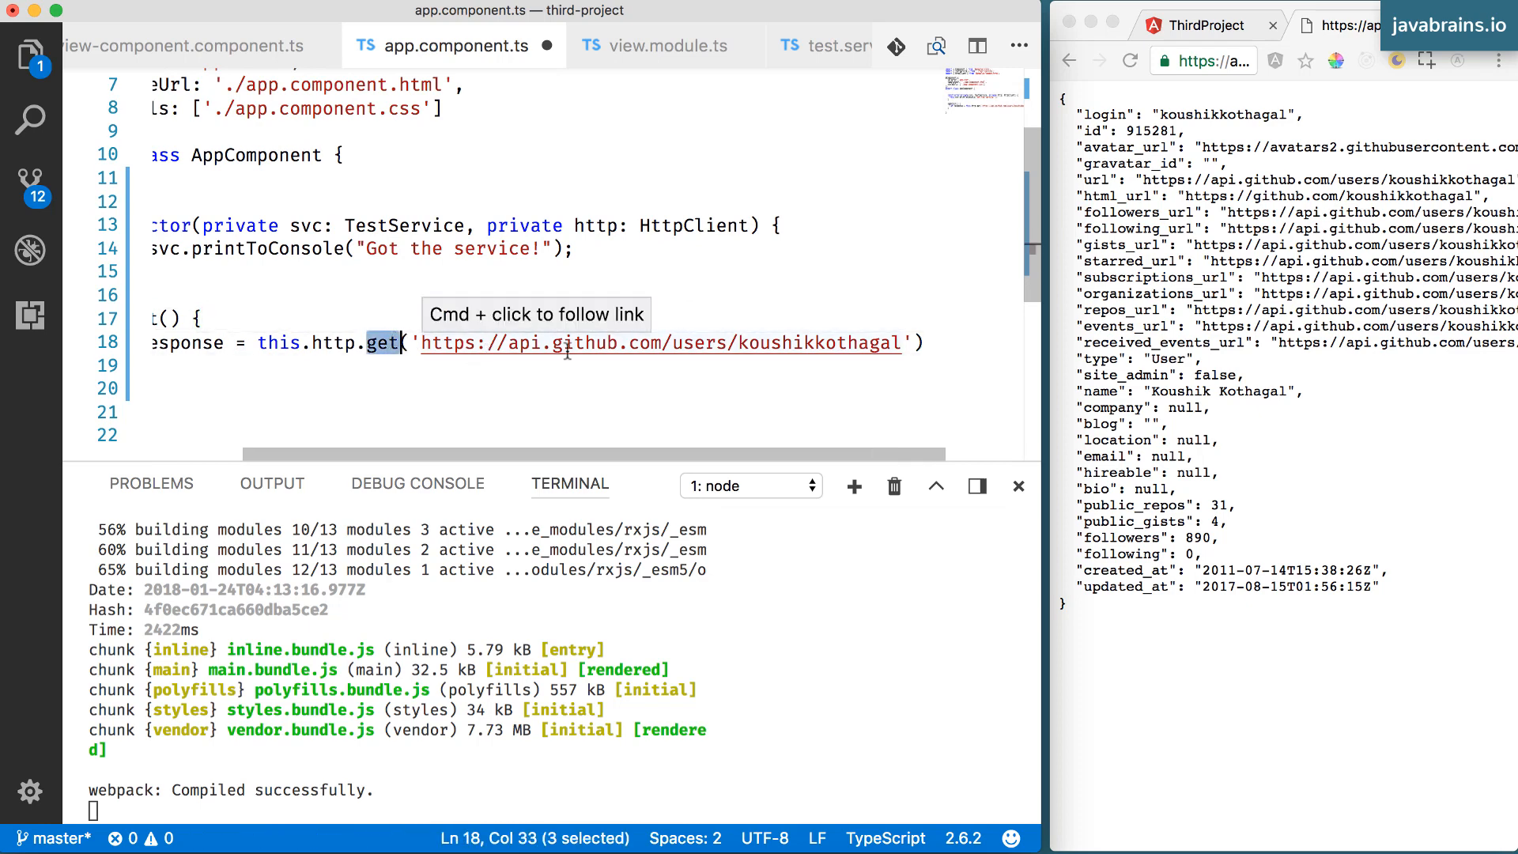
pyautogui.moveTo(830, 347)
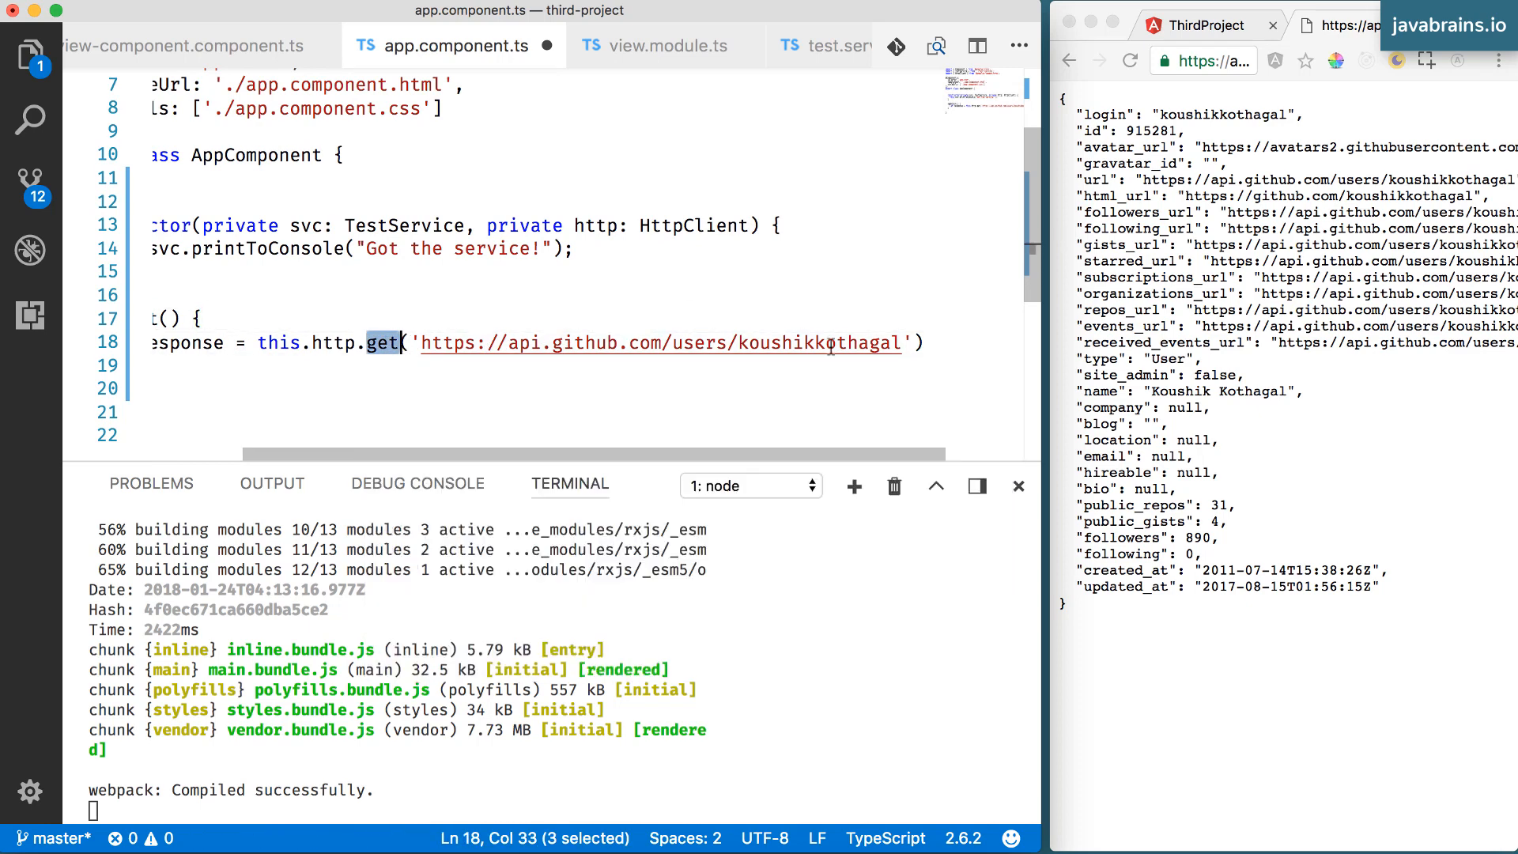
pyautogui.click(915, 343)
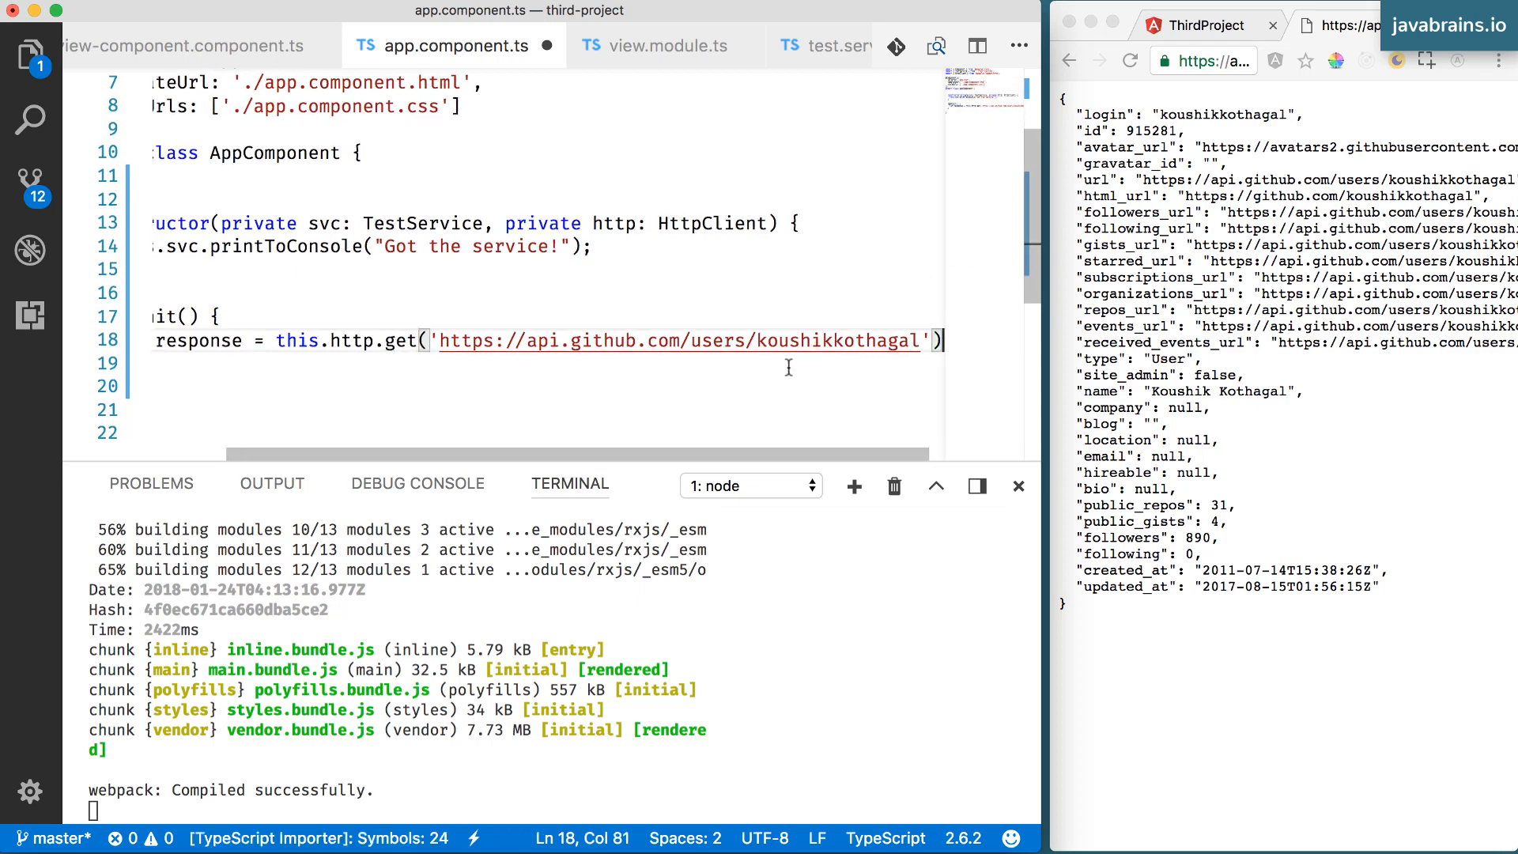
# Delete the 'let response =' assignment, leaving a bare this.http.get call
pyautogui.hscroll(-3)
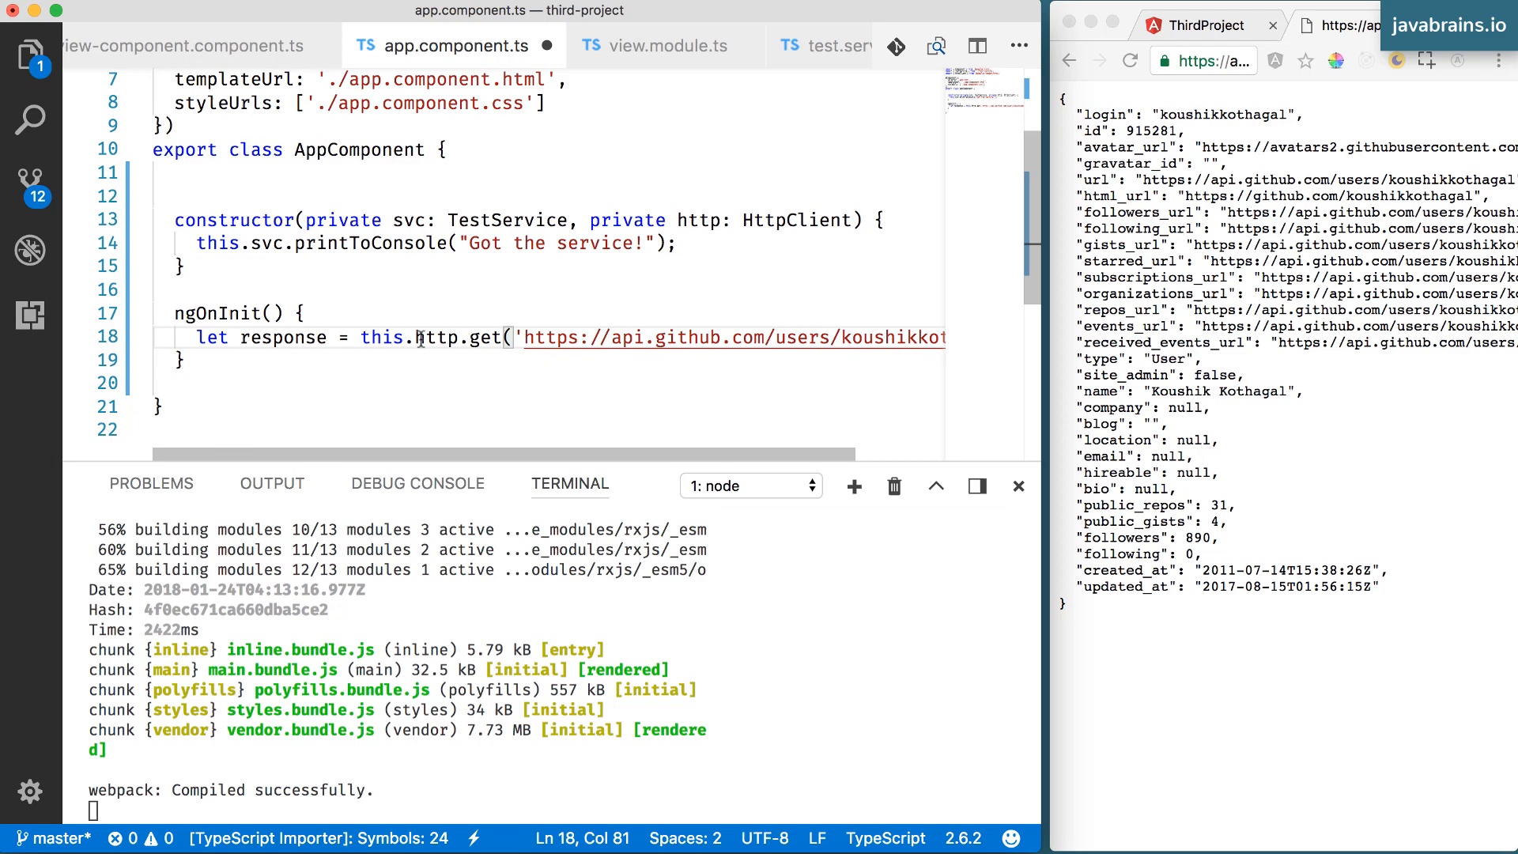
pyautogui.doubleClick(283, 337)
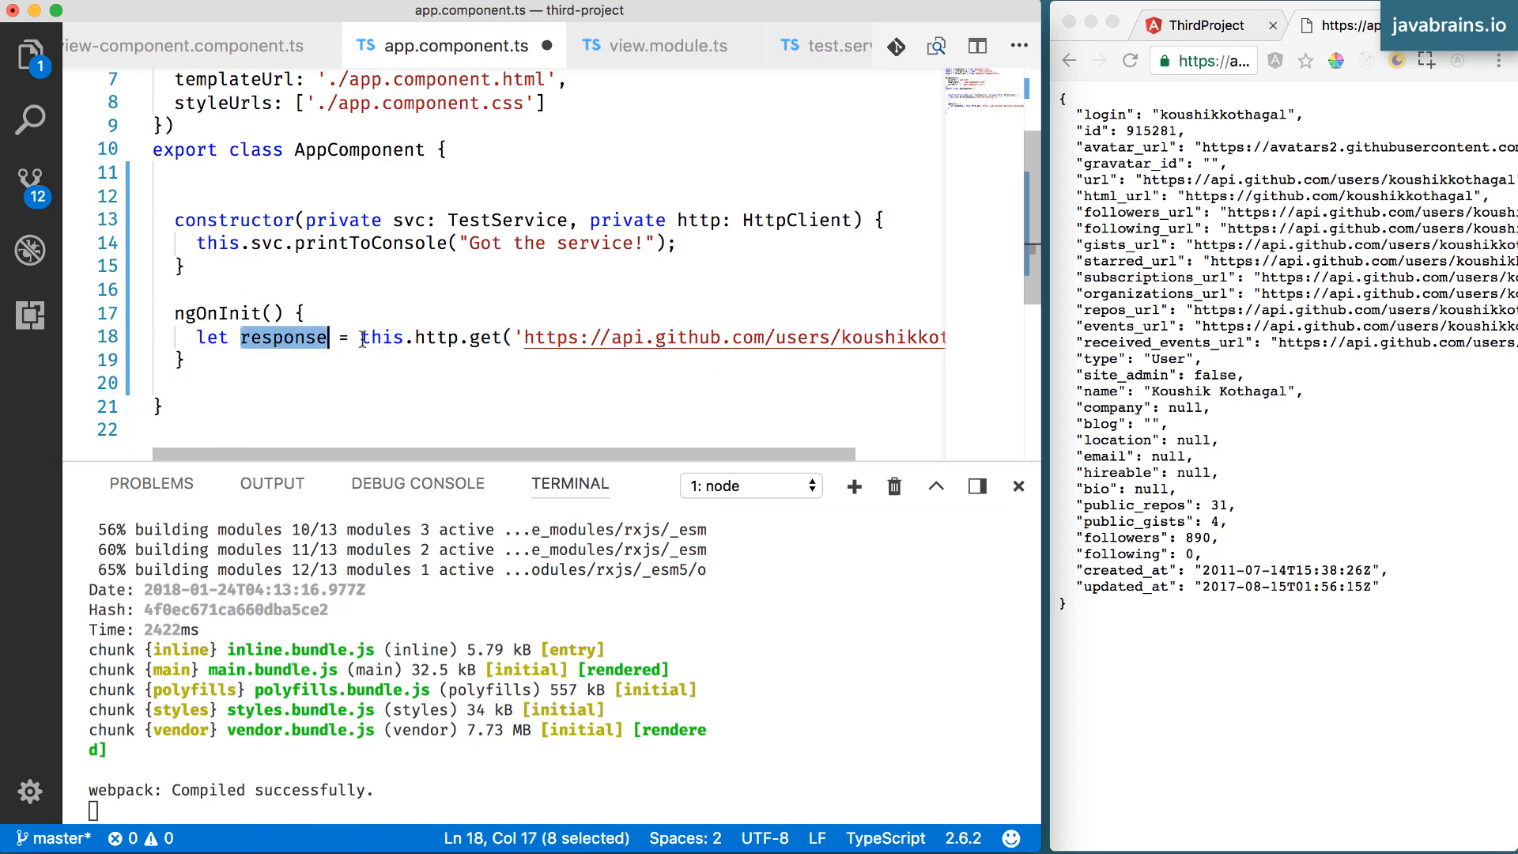
pyautogui.press('Backspace')
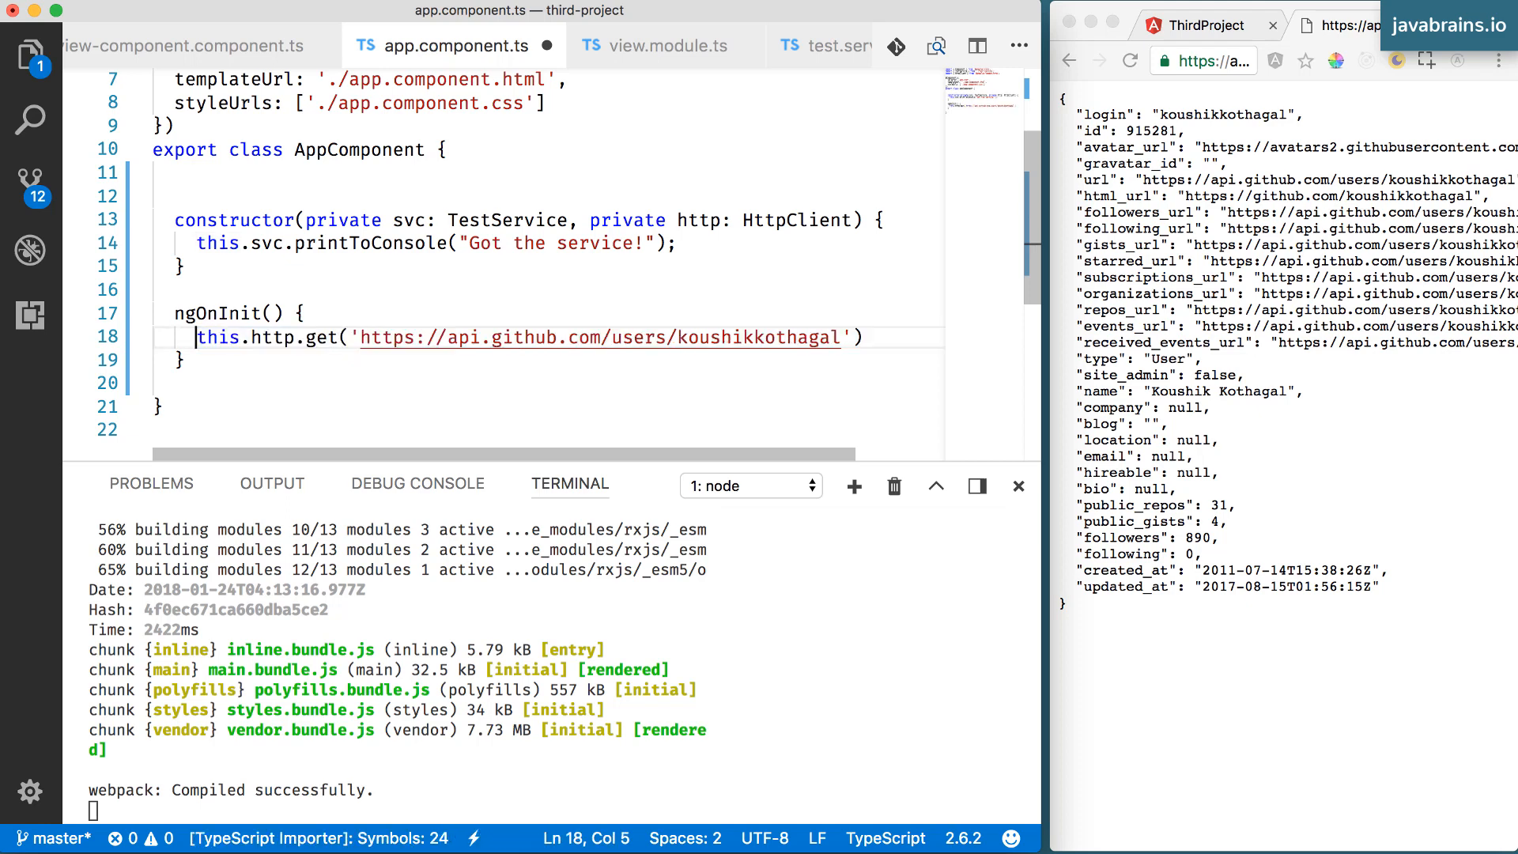
# Insert blank lines below the get call and place the caret before it for an assignment
pyautogui.press('Return')
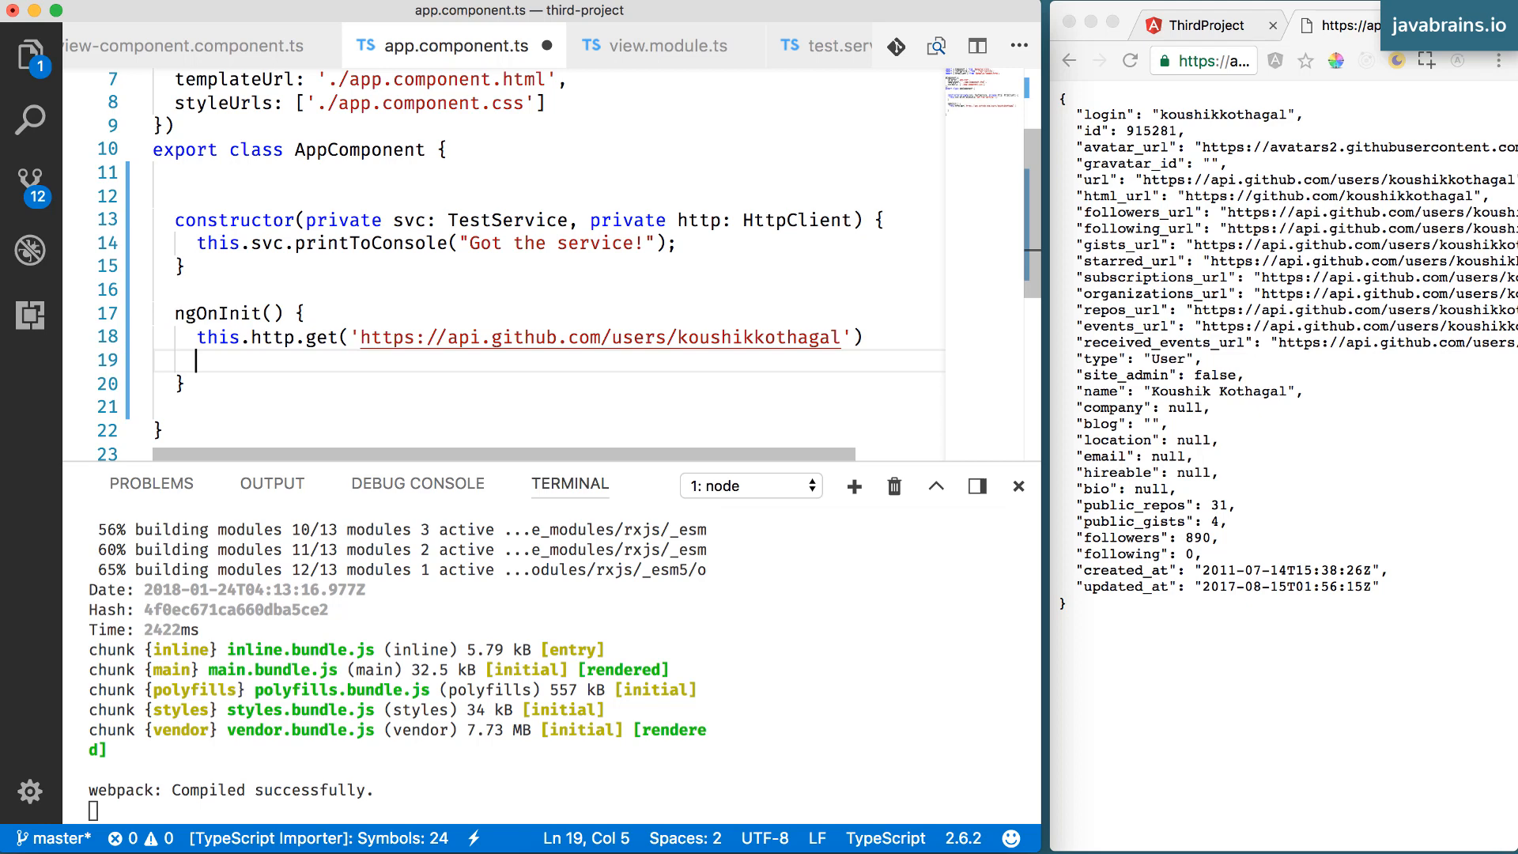
pyautogui.moveTo(338, 388)
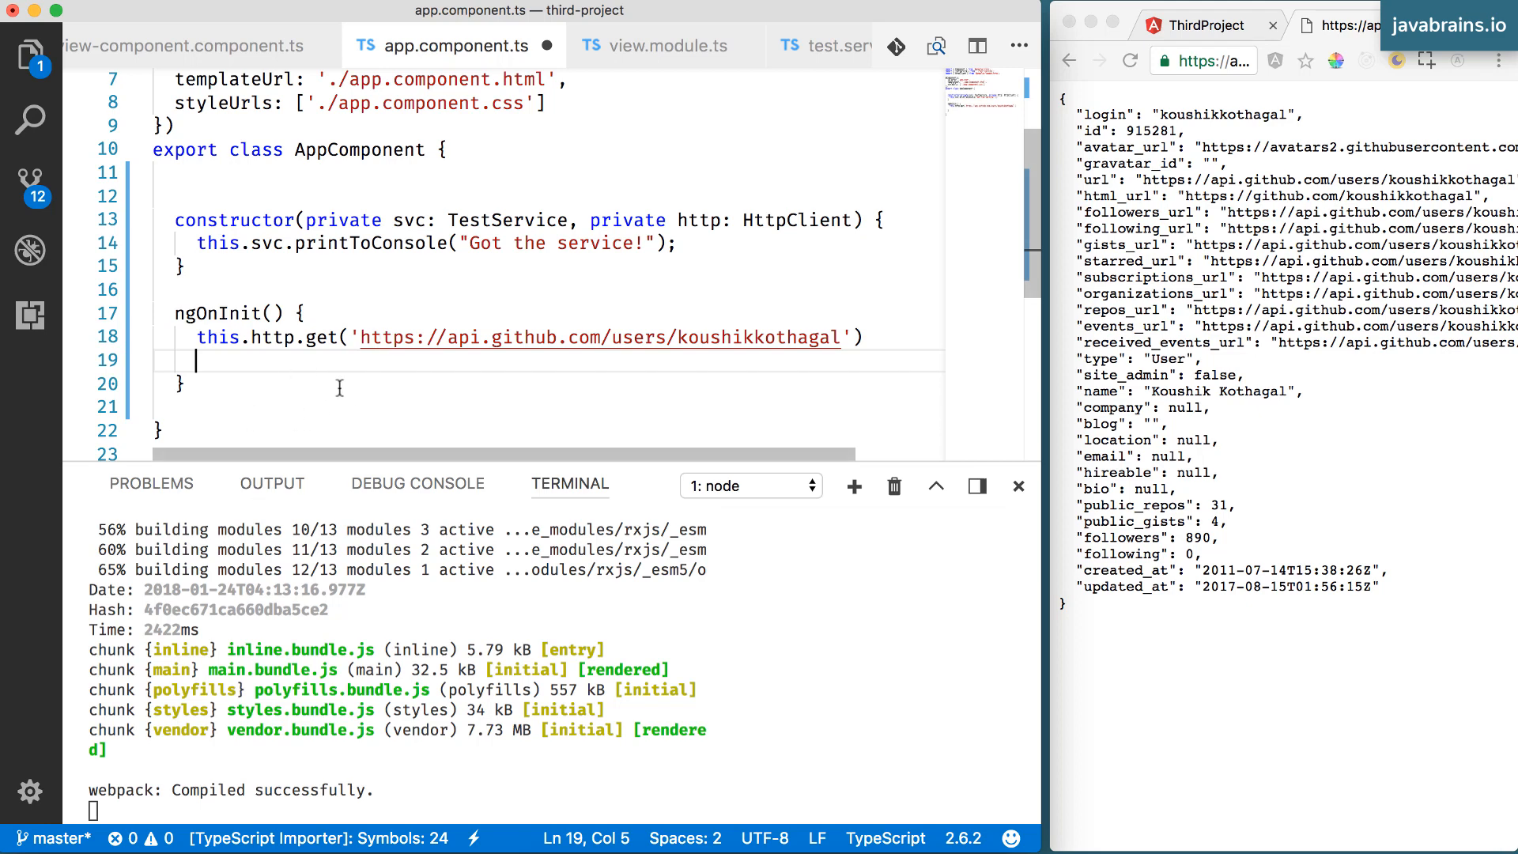
pyautogui.moveTo(205, 354)
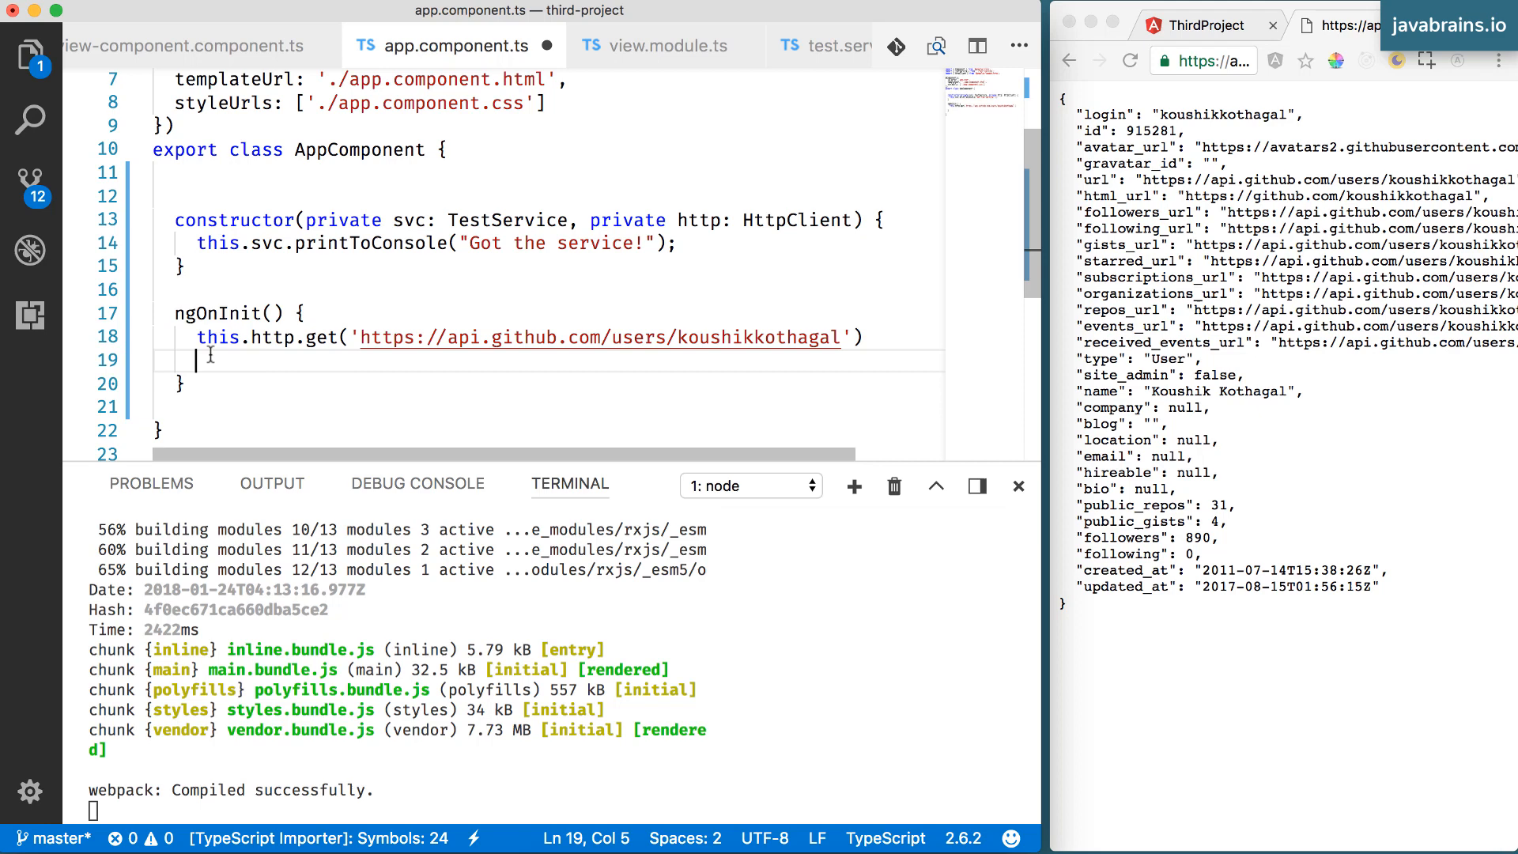
pyautogui.doubleClick(318, 337)
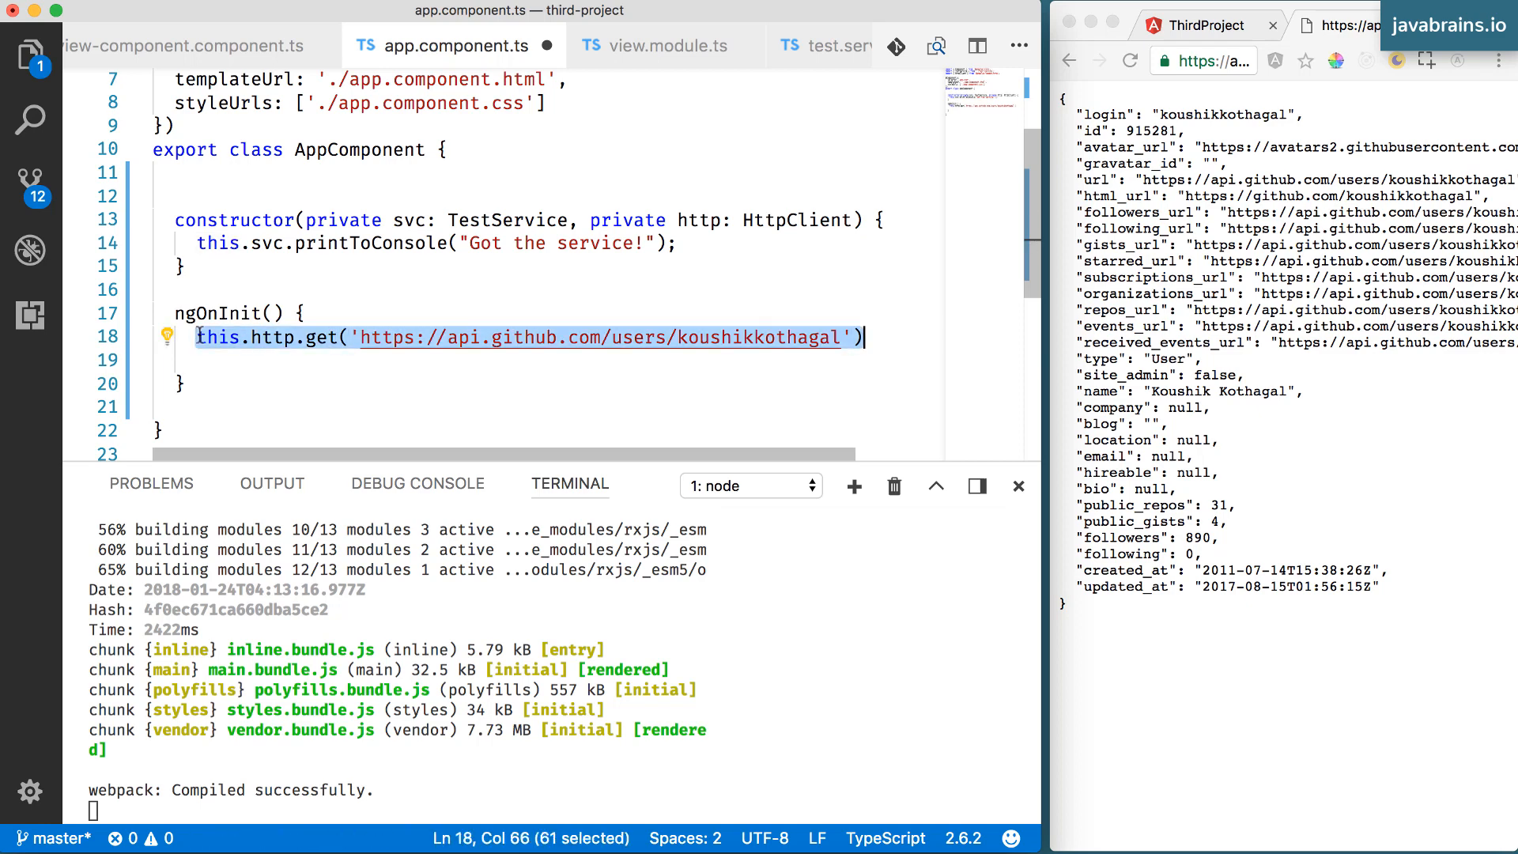
pyautogui.click(204, 337)
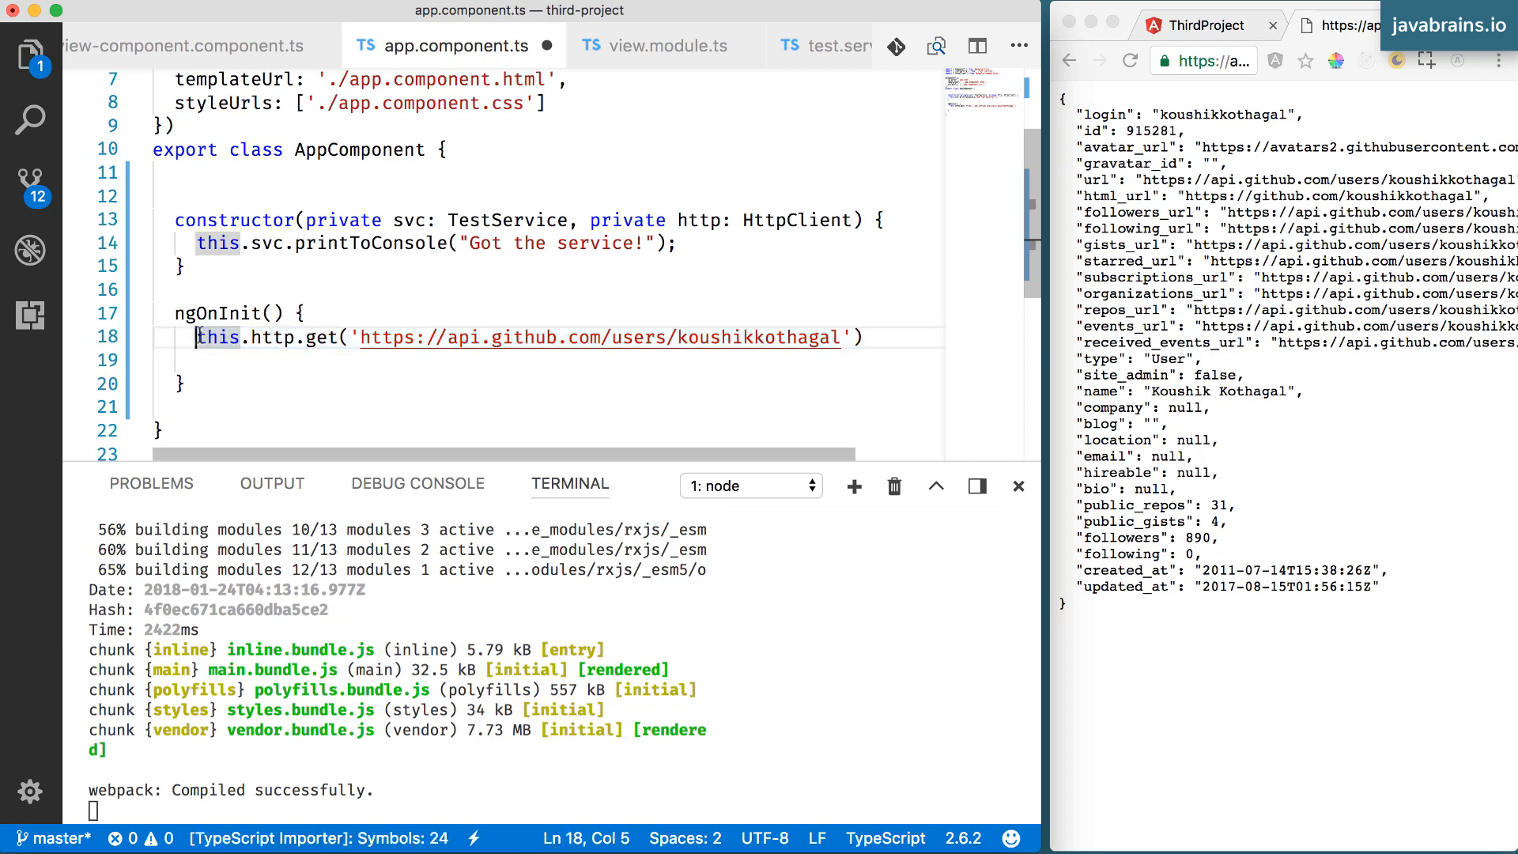
pyautogui.click(865, 337)
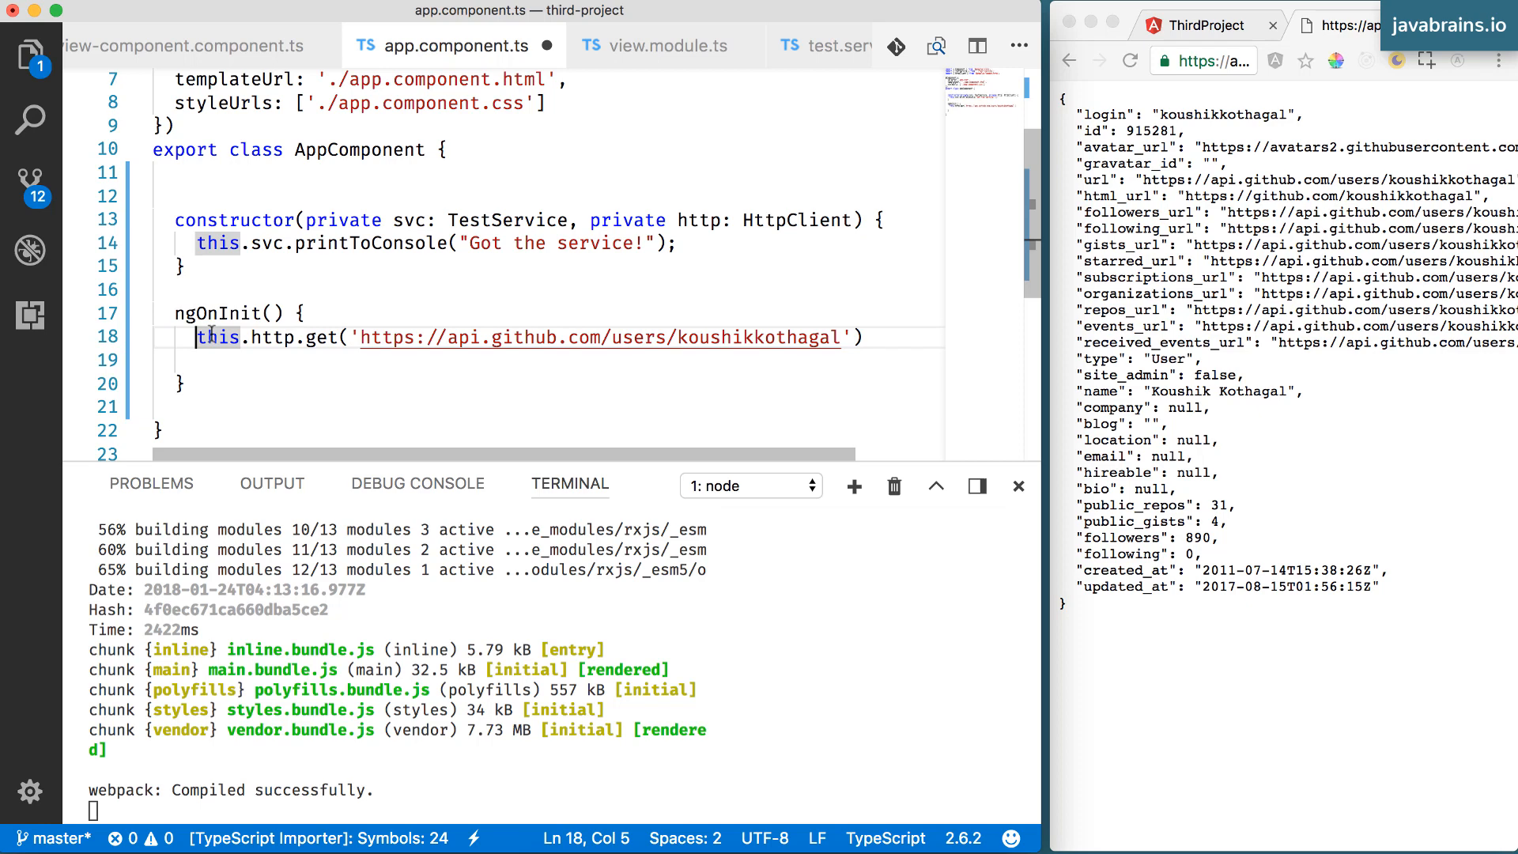
# Assign the get call to 'let obs' on one line, ending with a semicolon
pyautogui.write('let obs =')
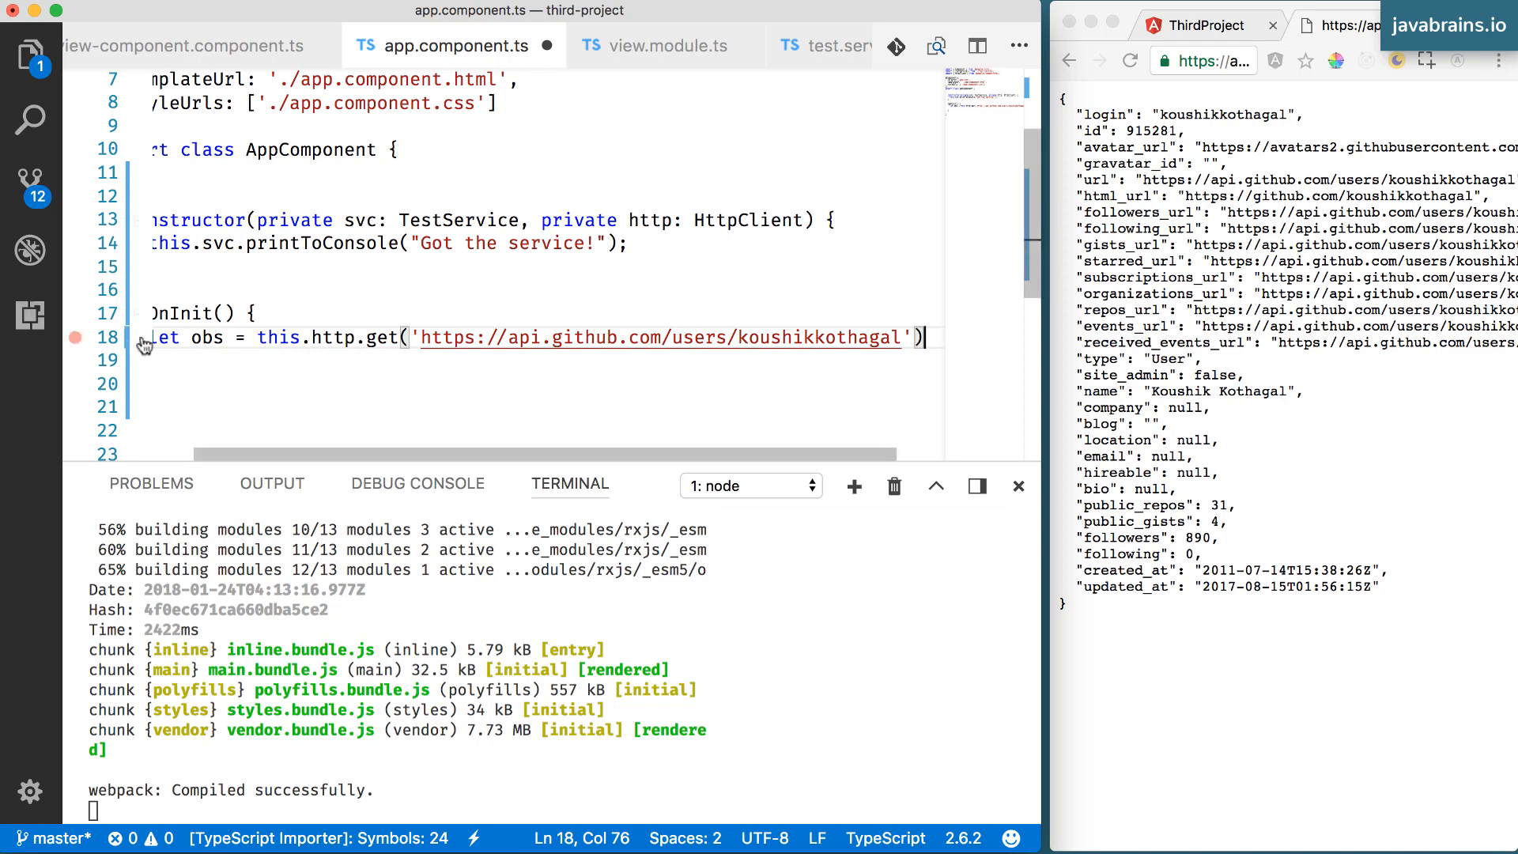
pyautogui.doubleClick(278, 336)
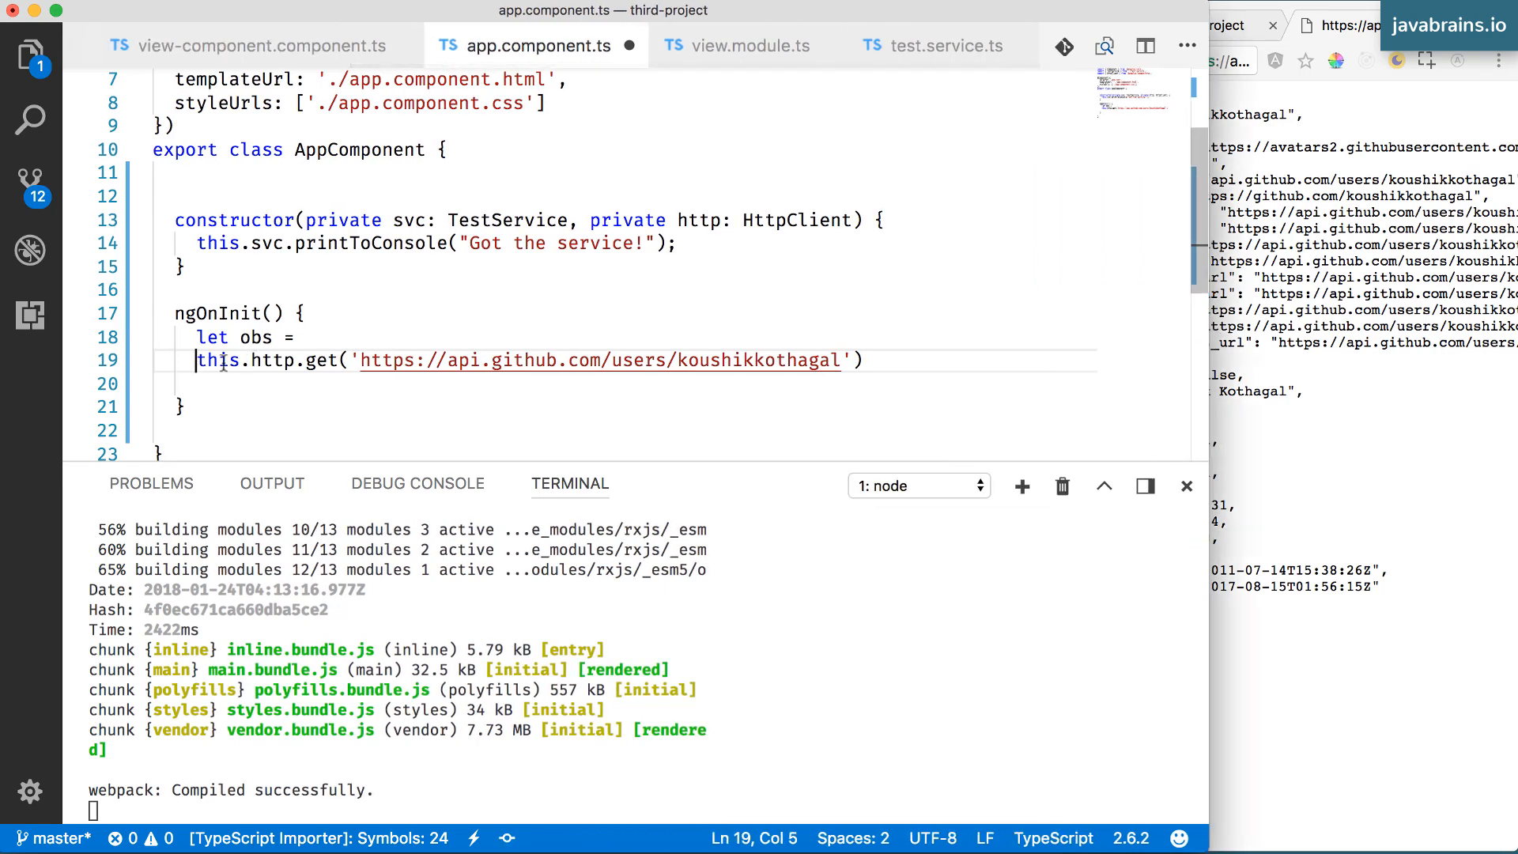
pyautogui.press('Backspace')
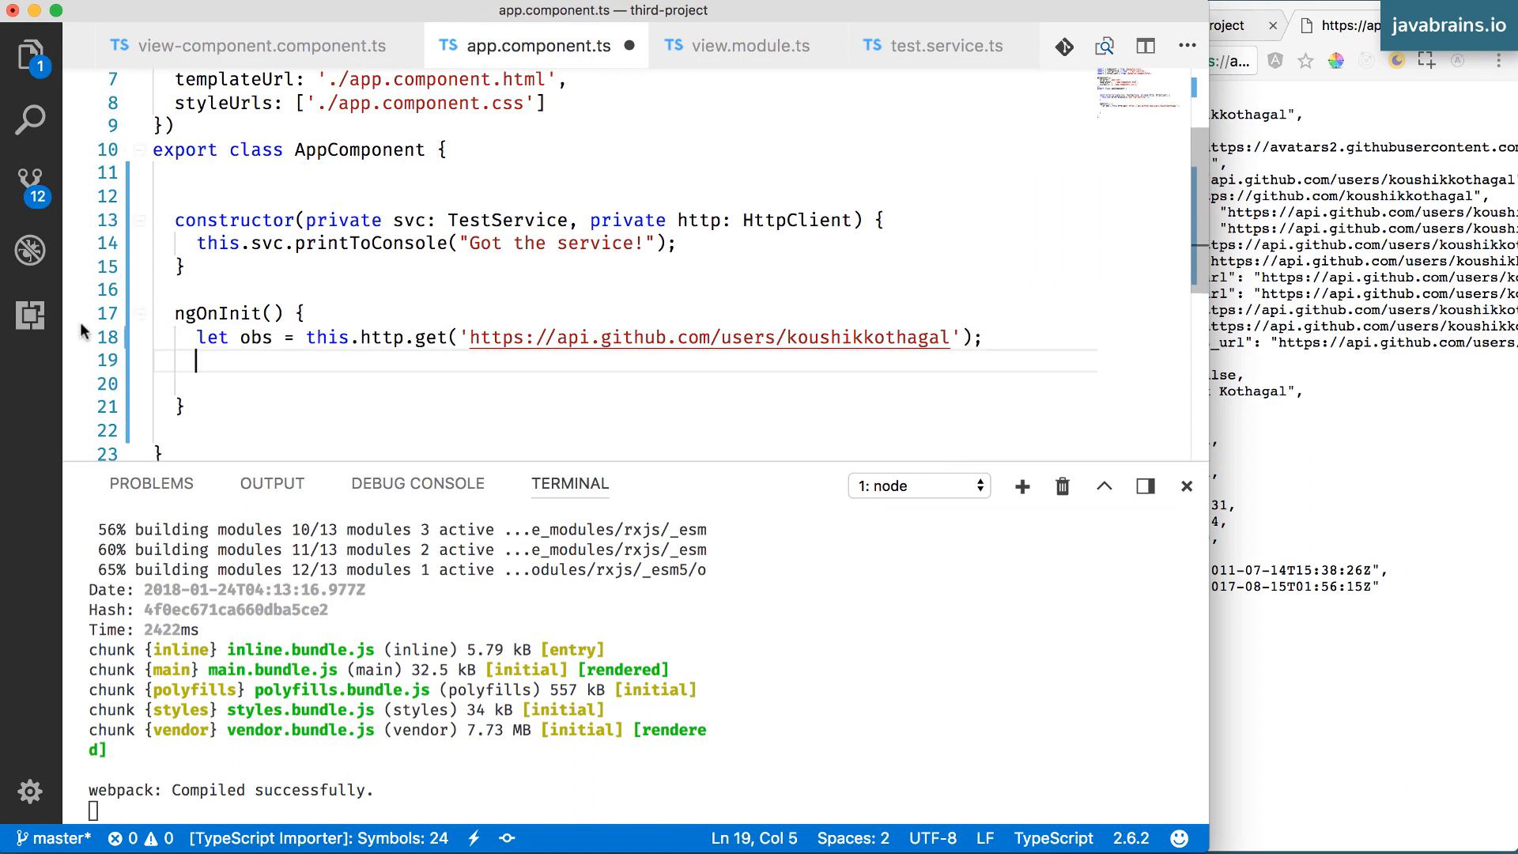
pyautogui.doubleClick(255, 336)
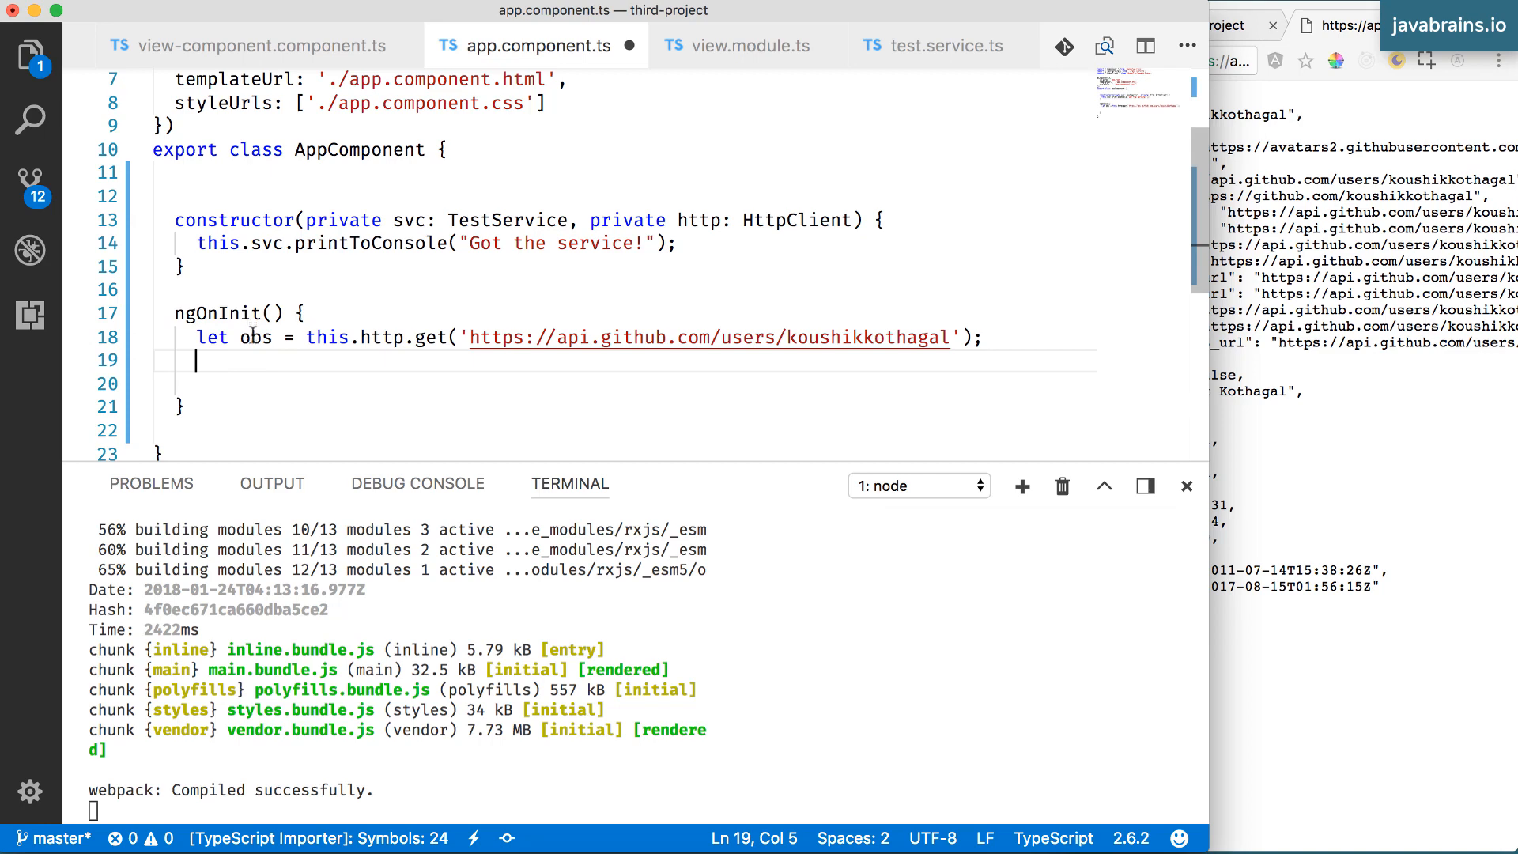
pyautogui.moveTo(310, 354)
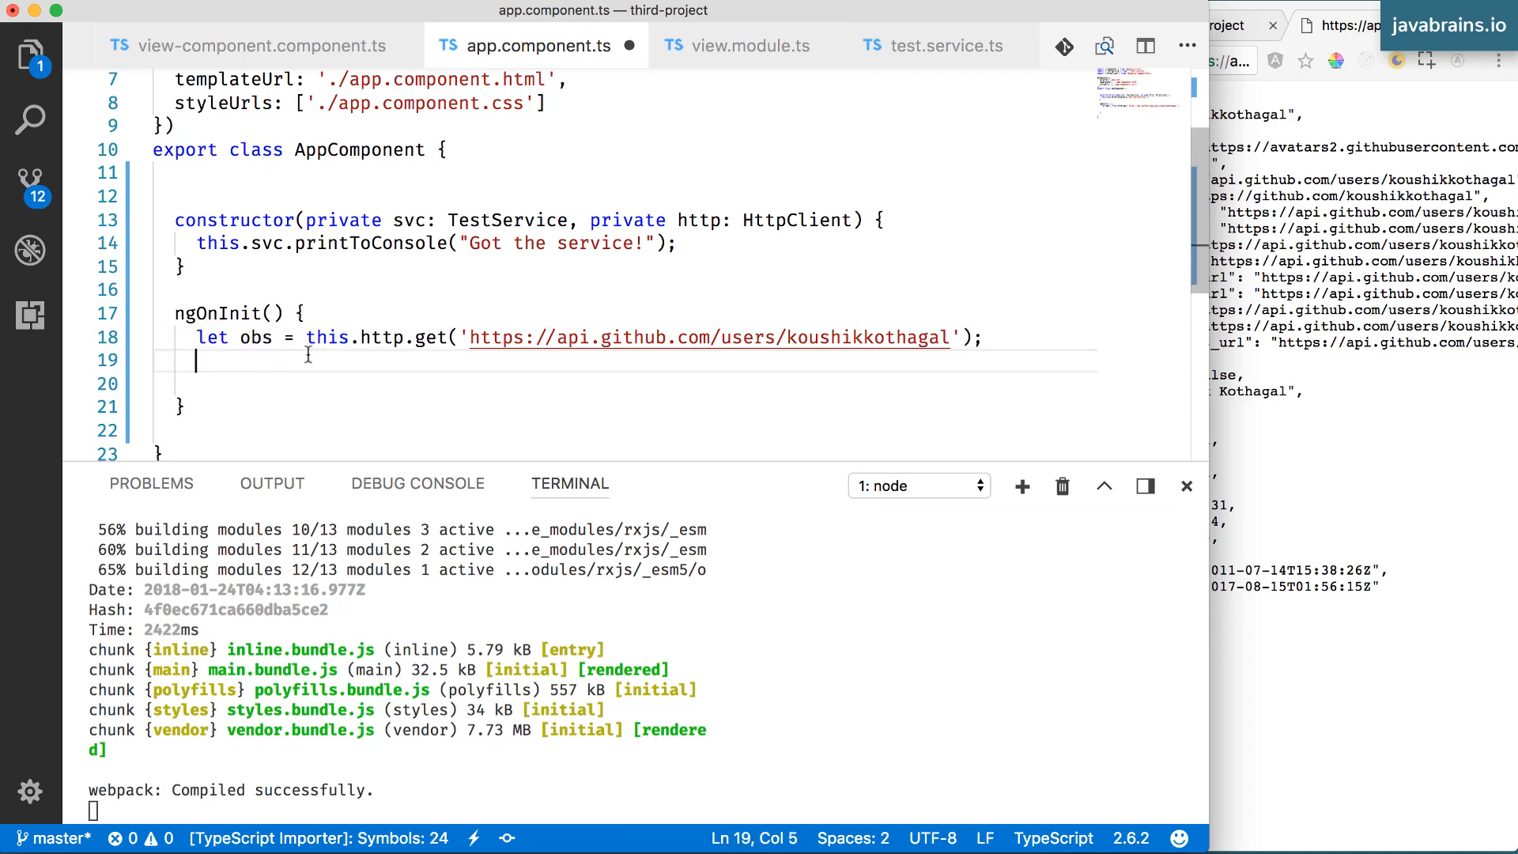
# Add obs.subscribe(() => console.log('Got the response')); on the next line
pyautogui.write('obs')
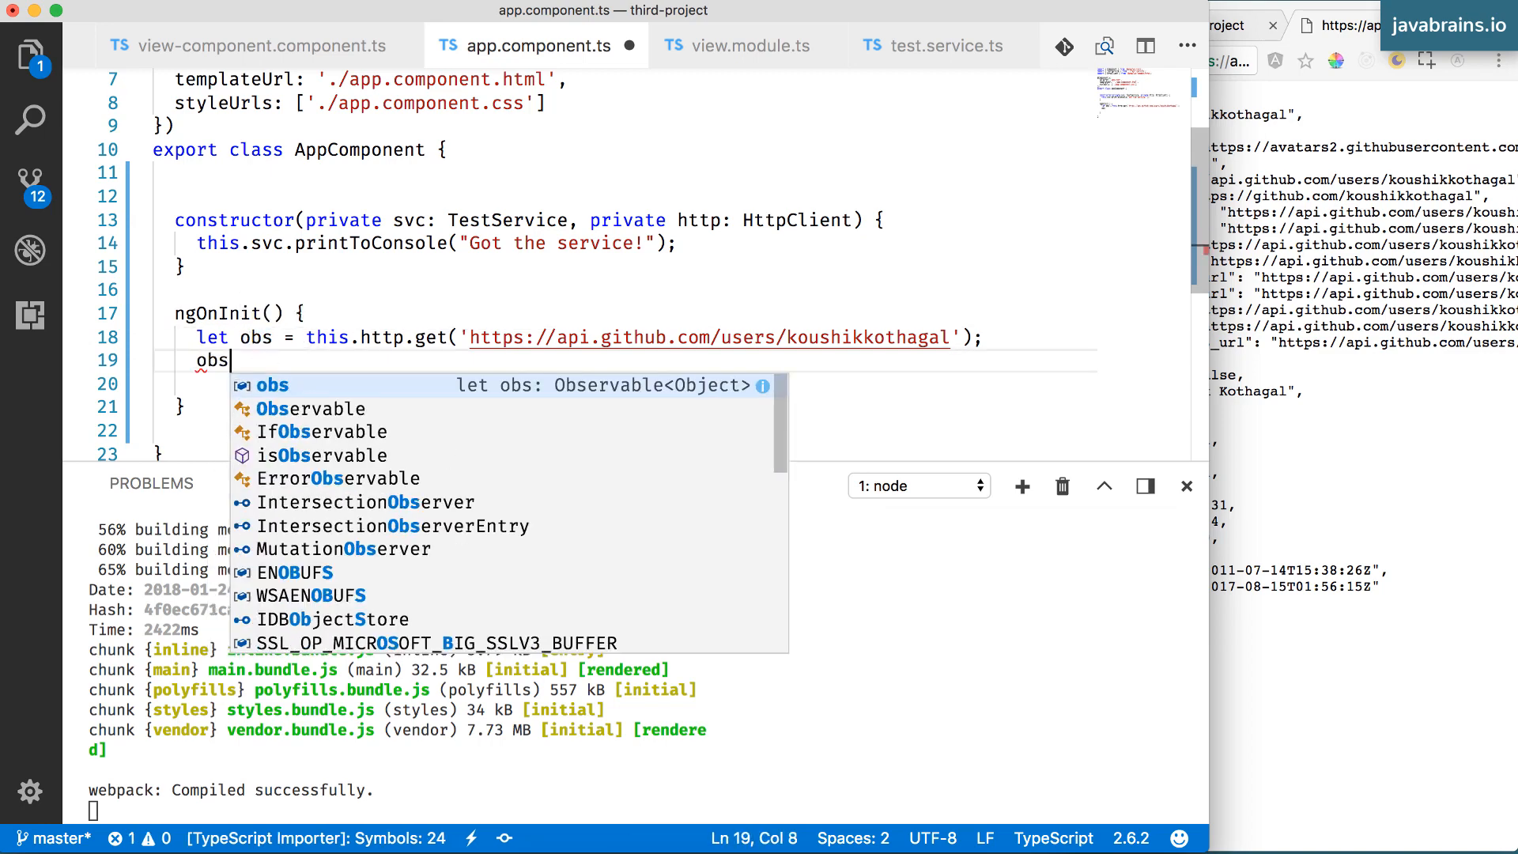
pyautogui.write('.subscribe(() =>')
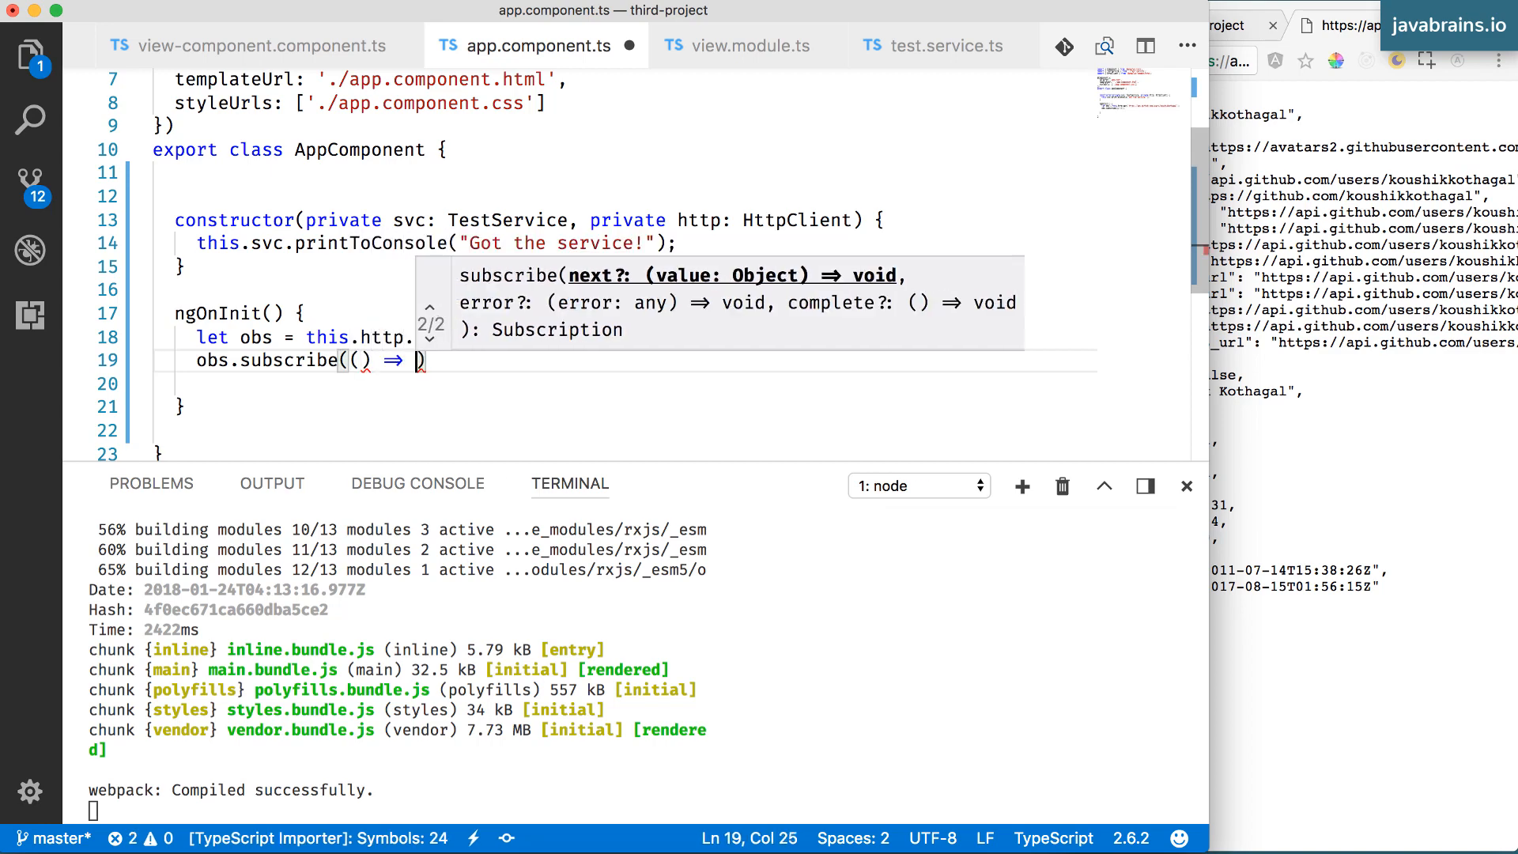
pyautogui.write("console.log('Gt")
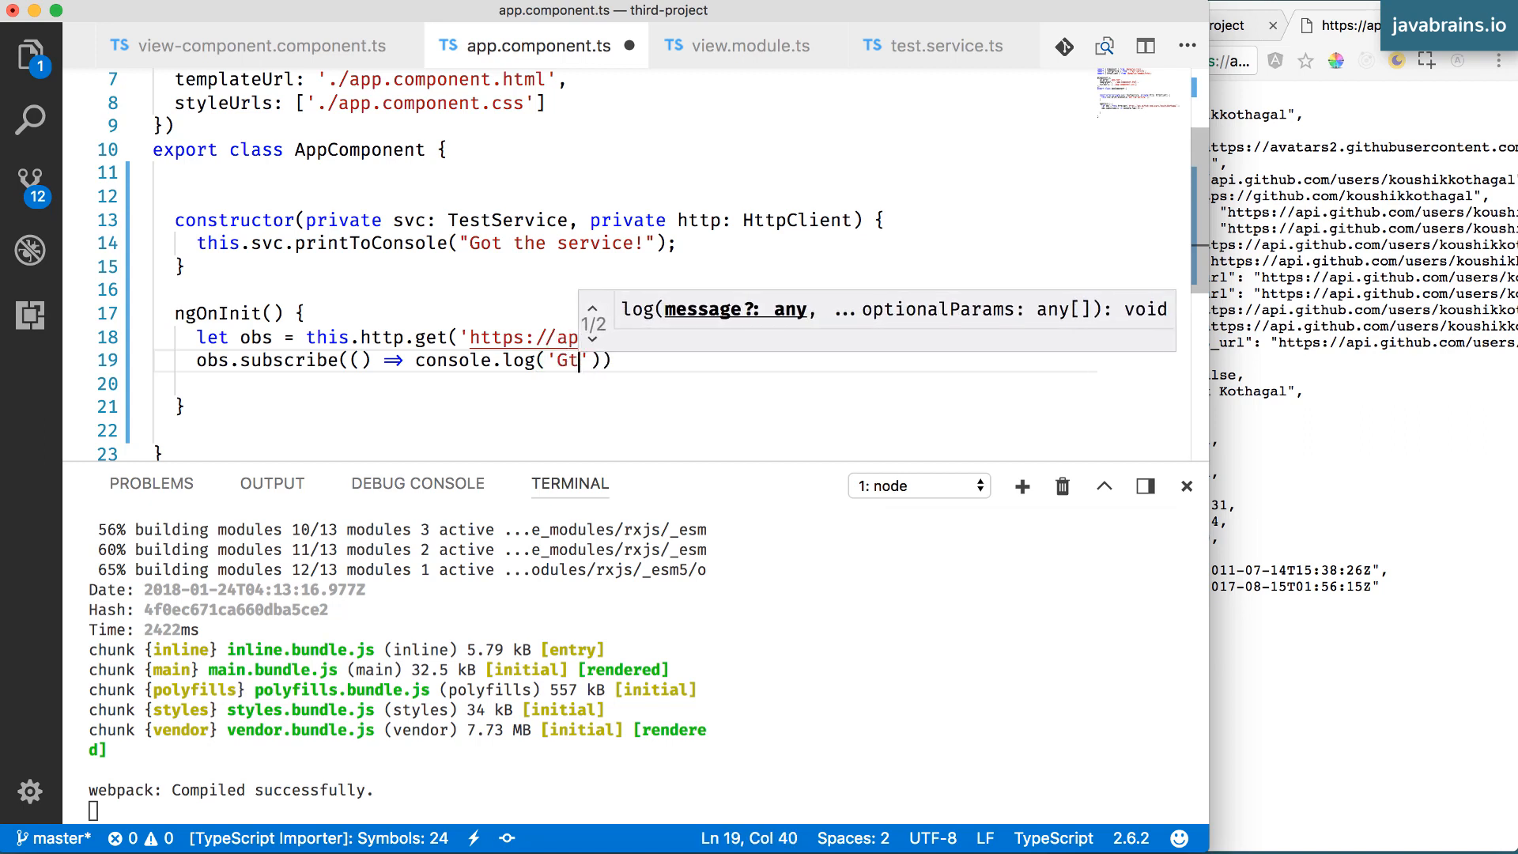
pyautogui.write('ot the response')
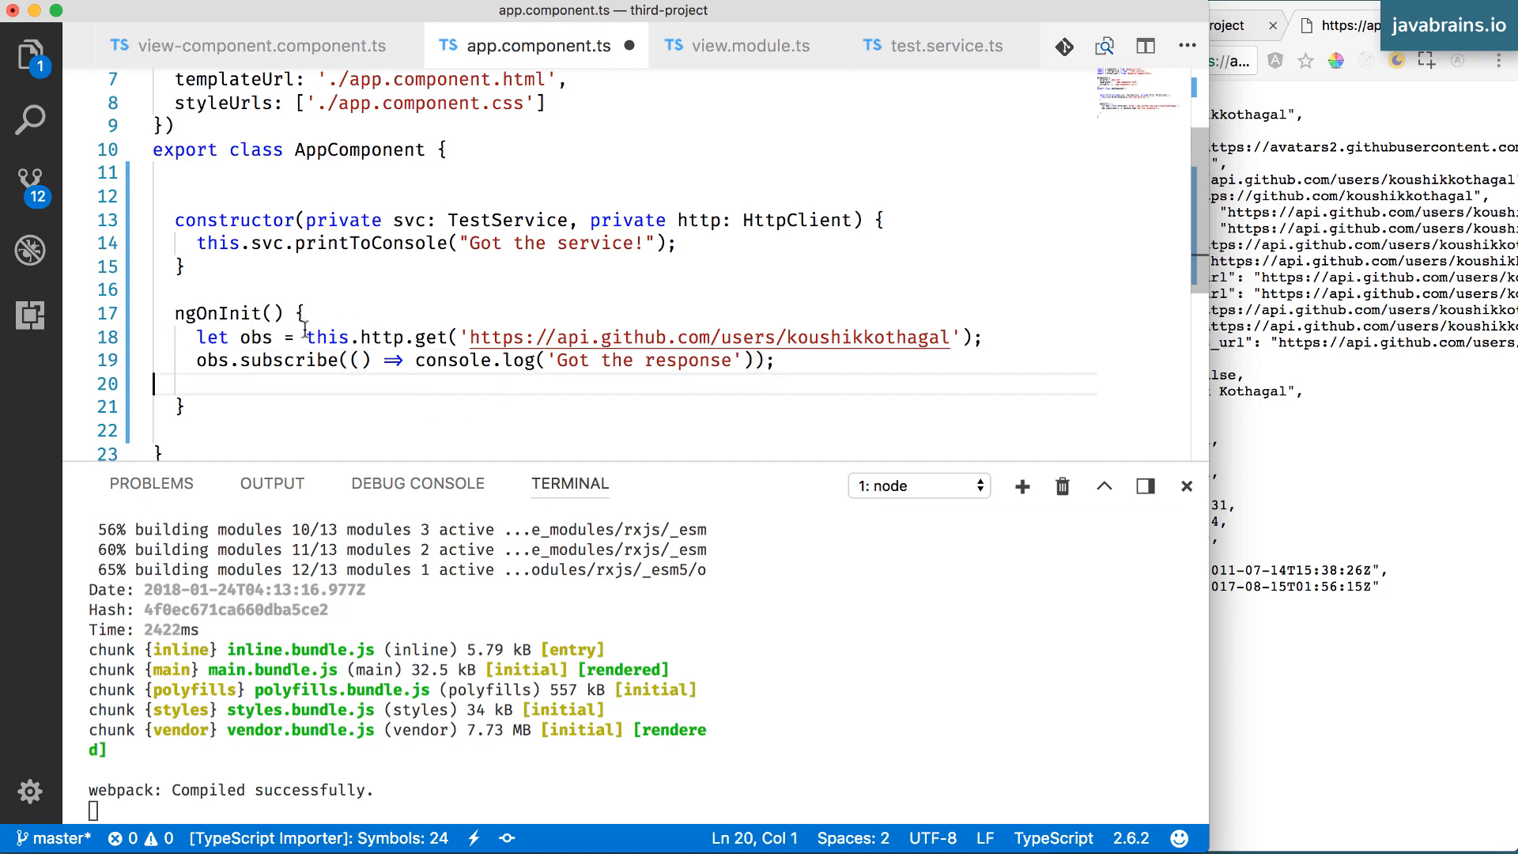
# Highlight AppComponent, the GitHub URL, subscribe and its logging callback to explain them
pyautogui.doubleClick(359, 149)
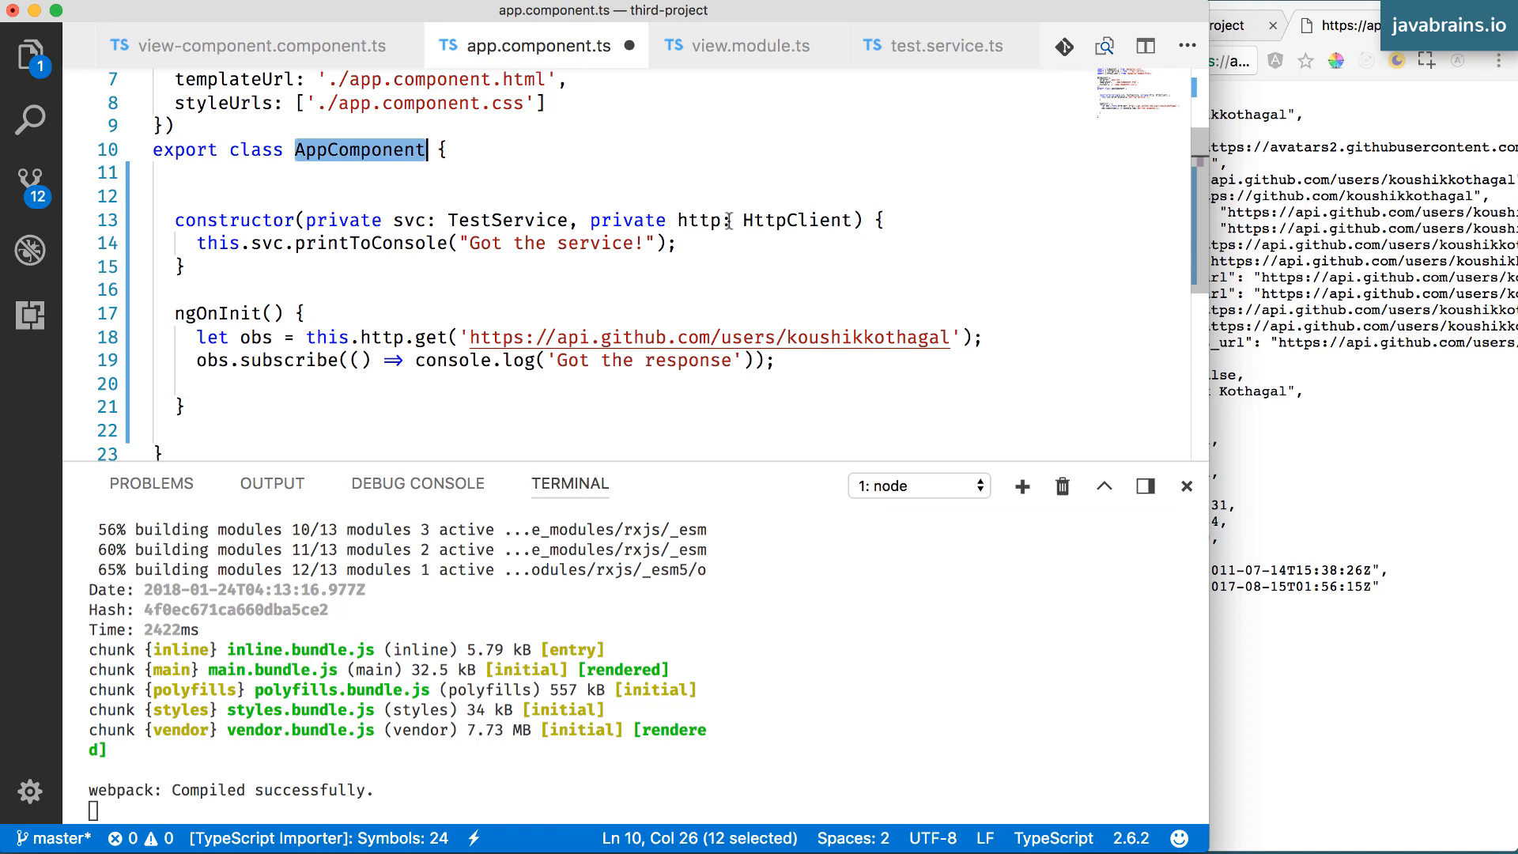
pyautogui.doubleClick(697, 220)
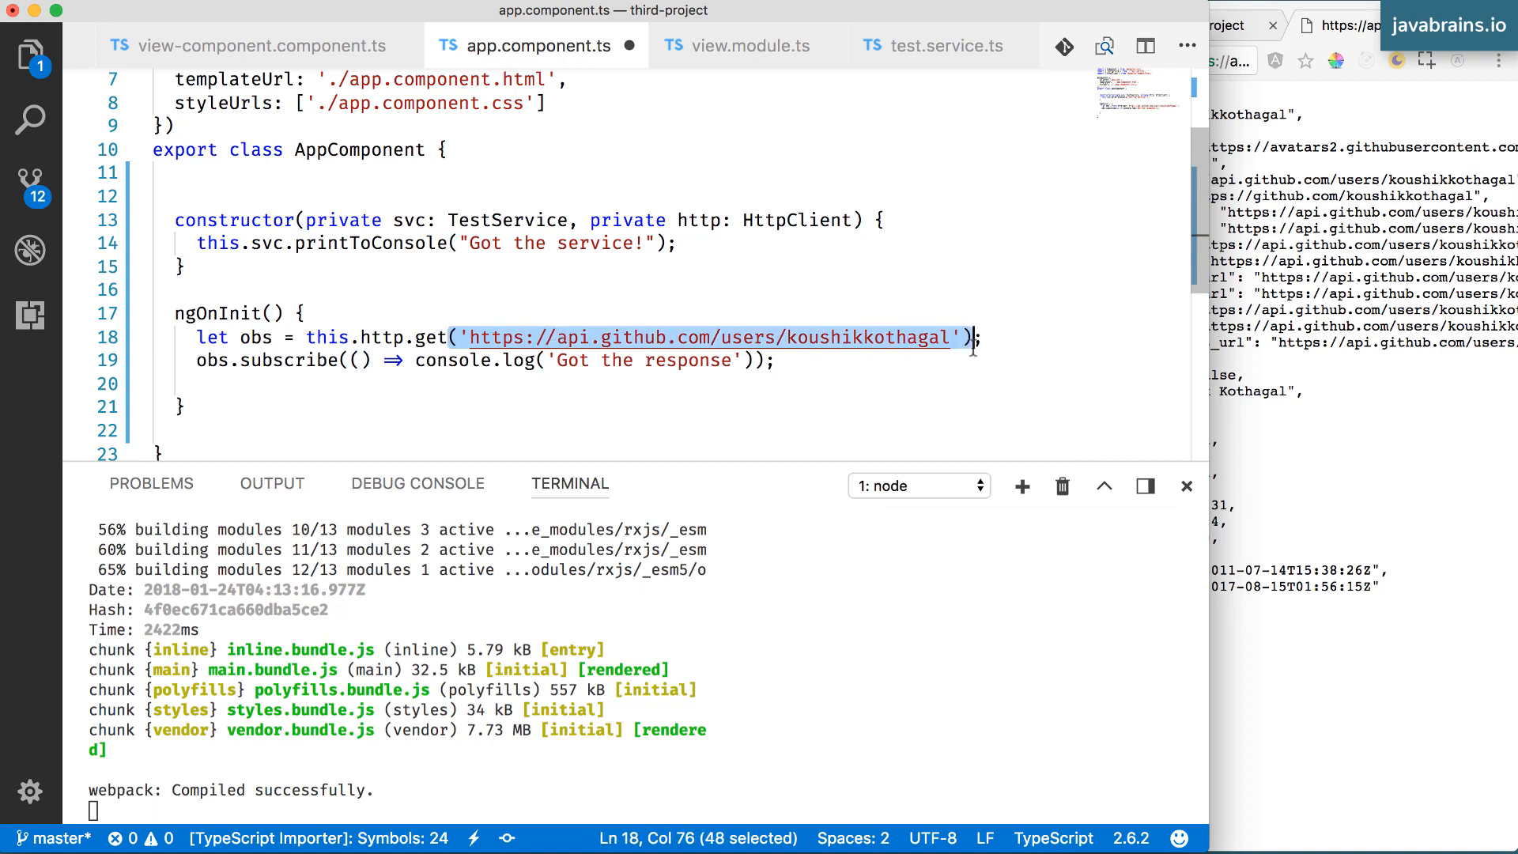
pyautogui.doubleClick(256, 336)
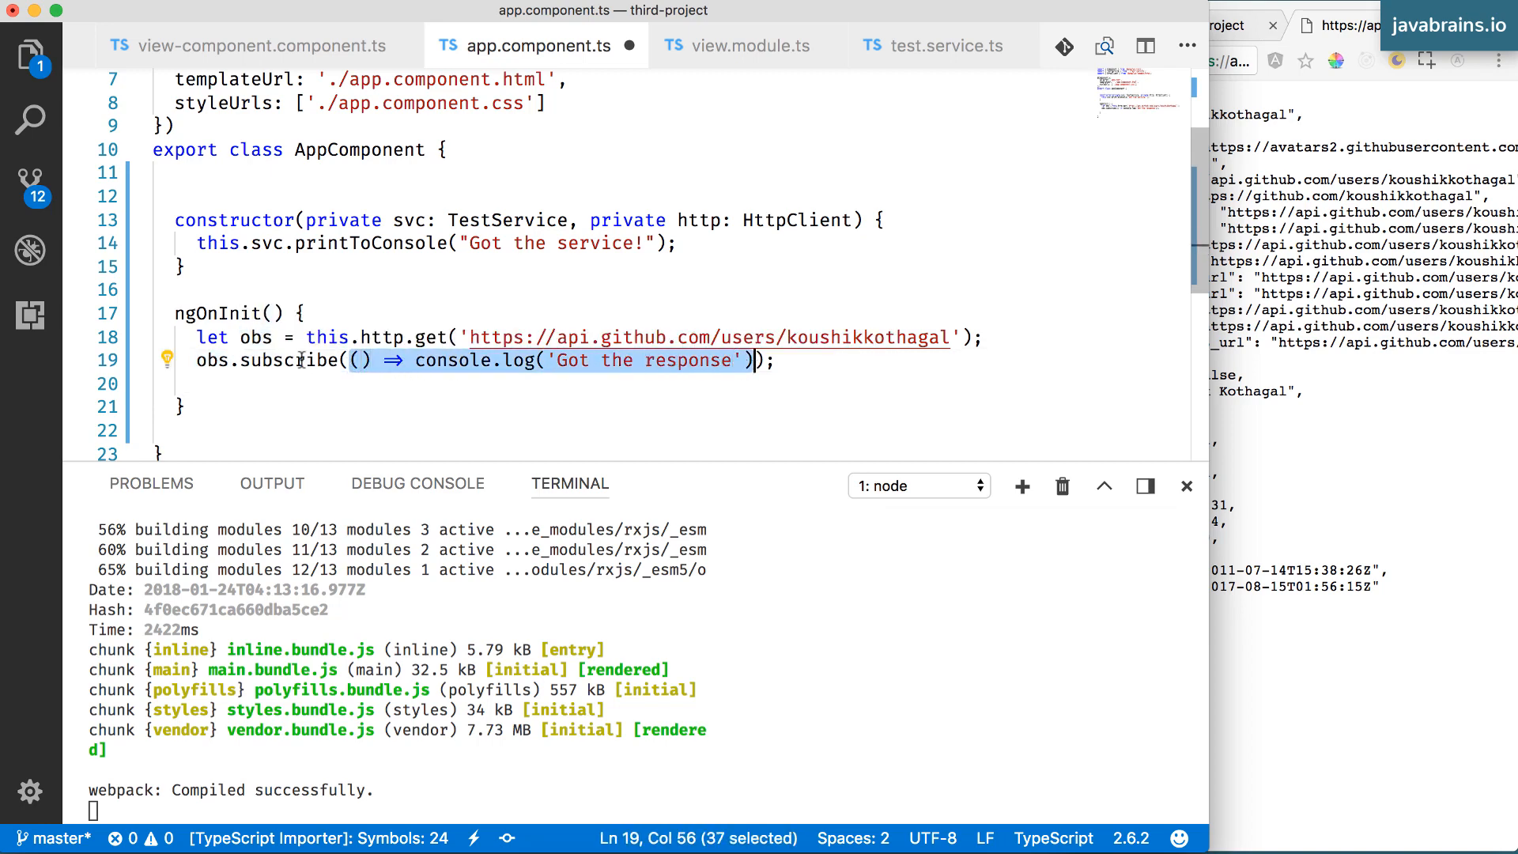
pyautogui.doubleClick(291, 361)
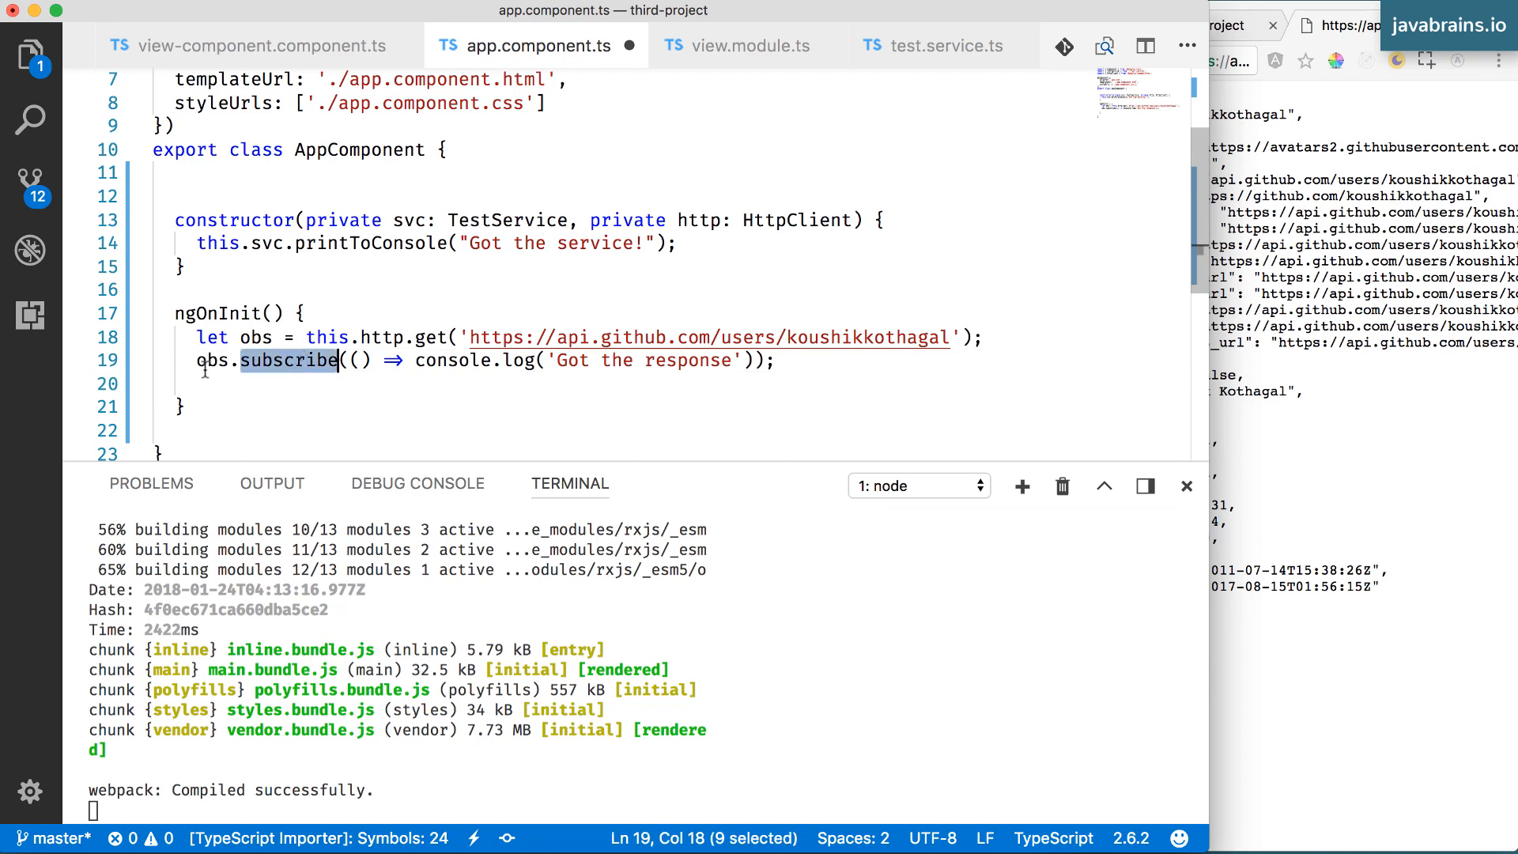
pyautogui.doubleClick(211, 360)
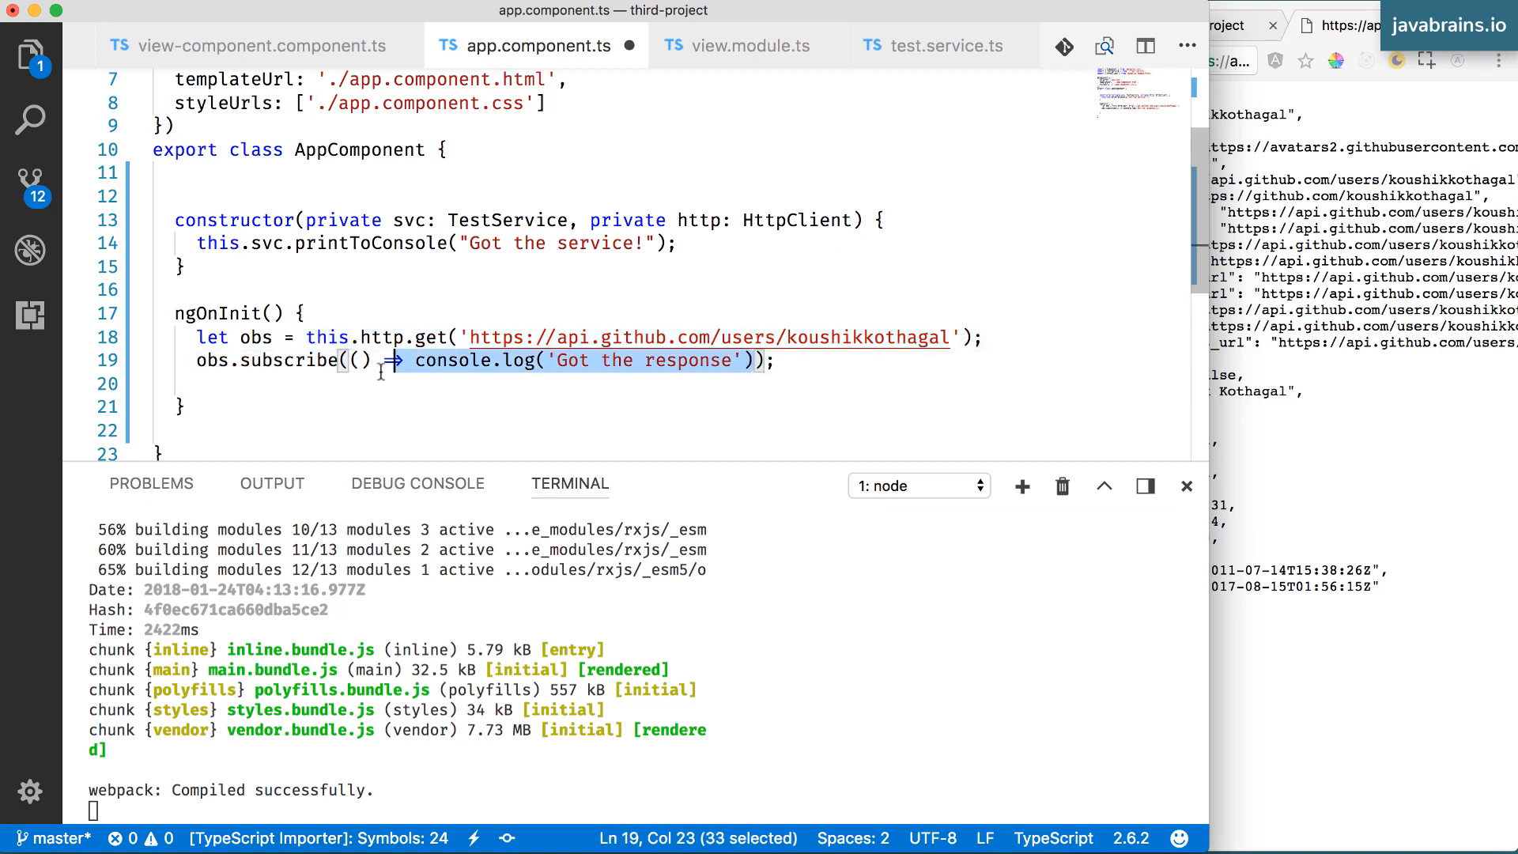
pyautogui.click(152, 383)
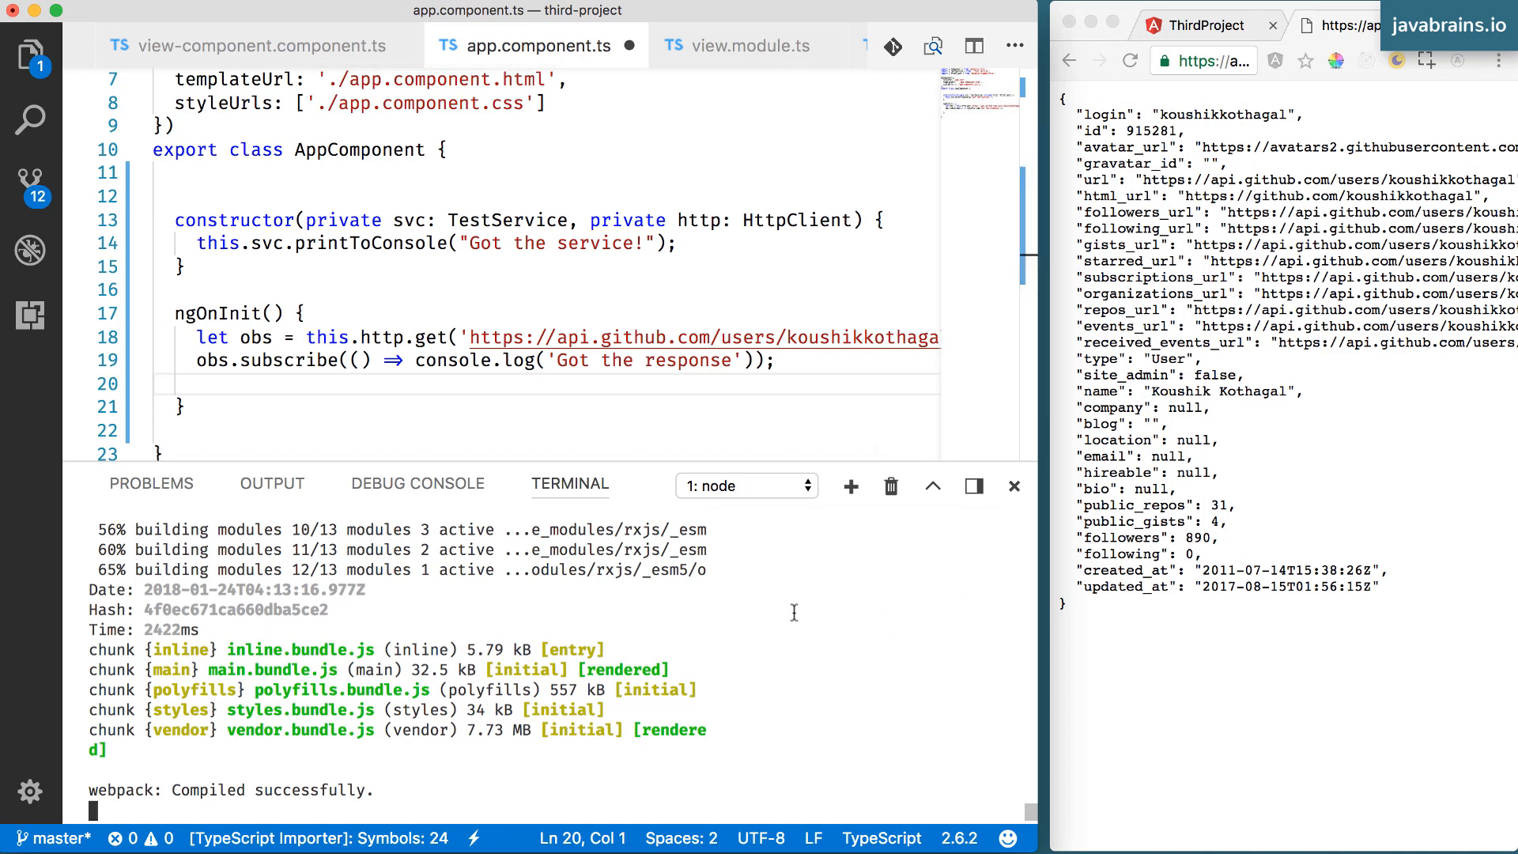
# Reload the app in Chrome and view the 'Got the response' log in the DevTools Console
pyautogui.click(658, 360)
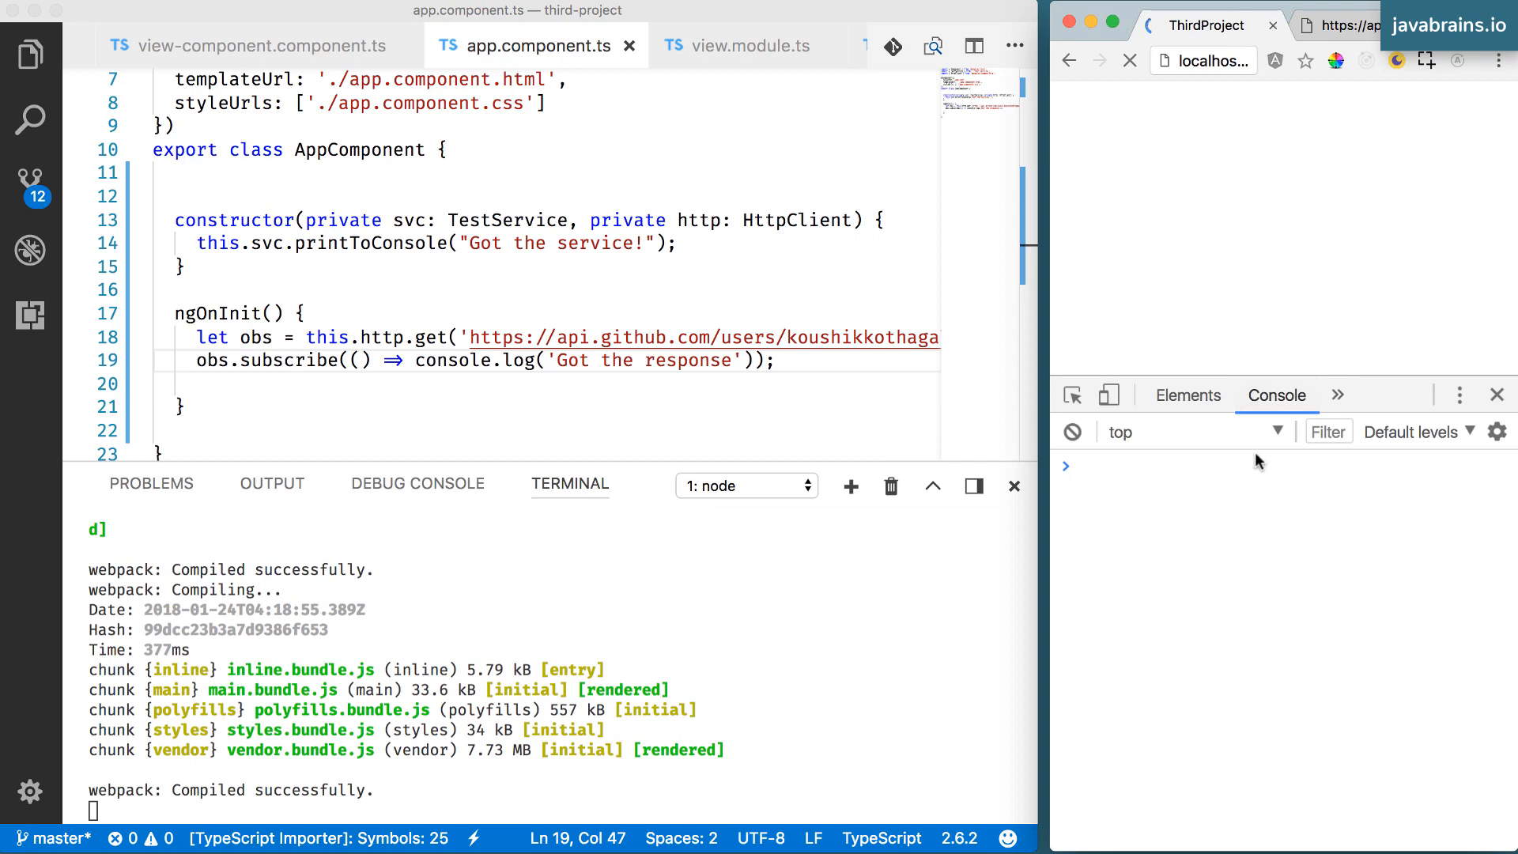
pyautogui.click(1129, 60)
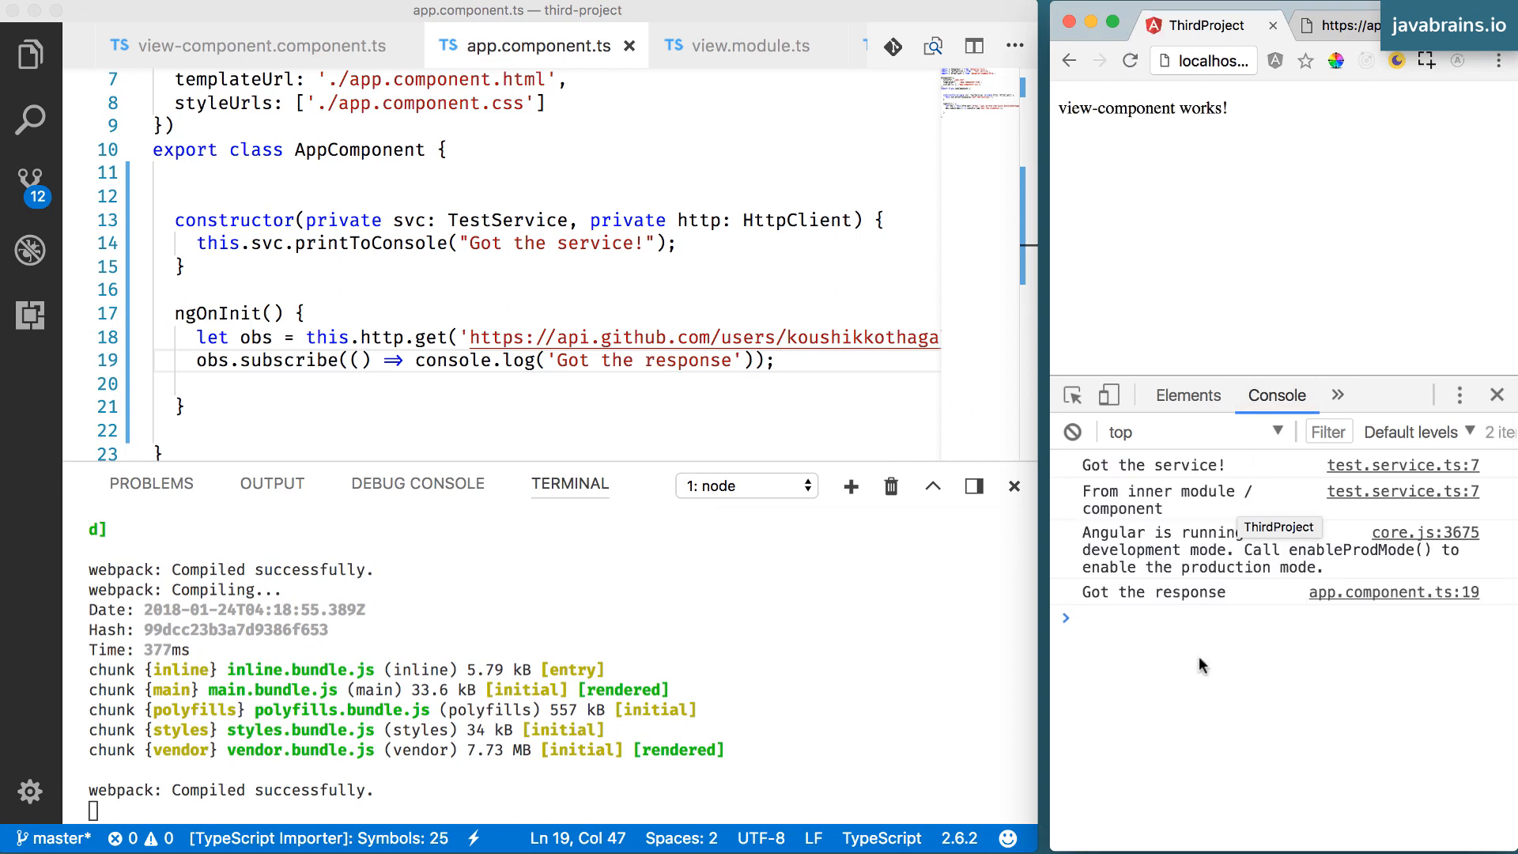
pyautogui.moveTo(1252, 601)
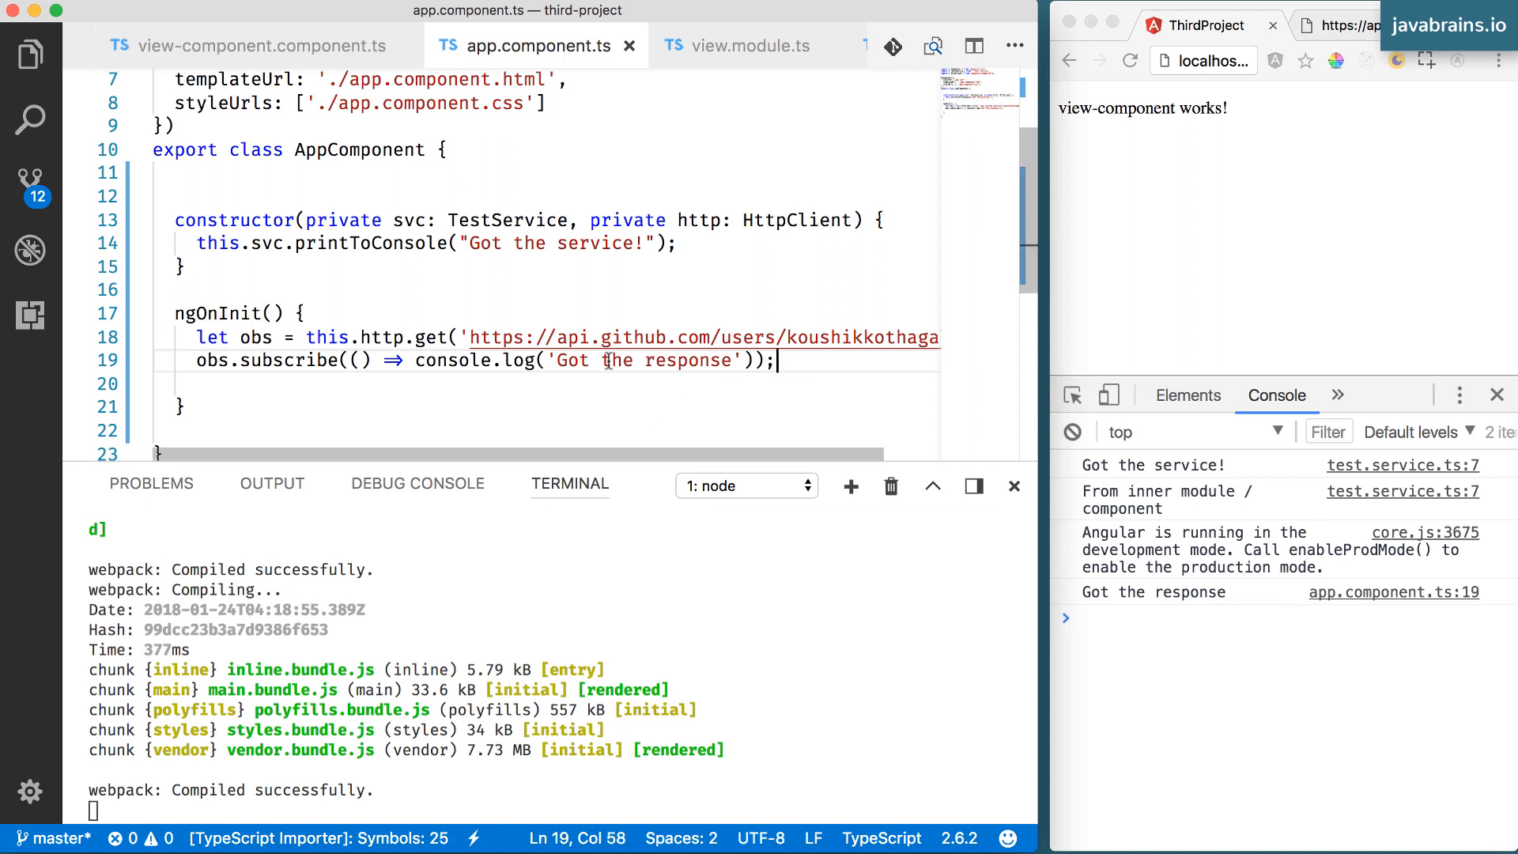
# Give the subscribe arrow function a response parameter and log response instead of the fixed string
pyautogui.doubleClick(210, 361)
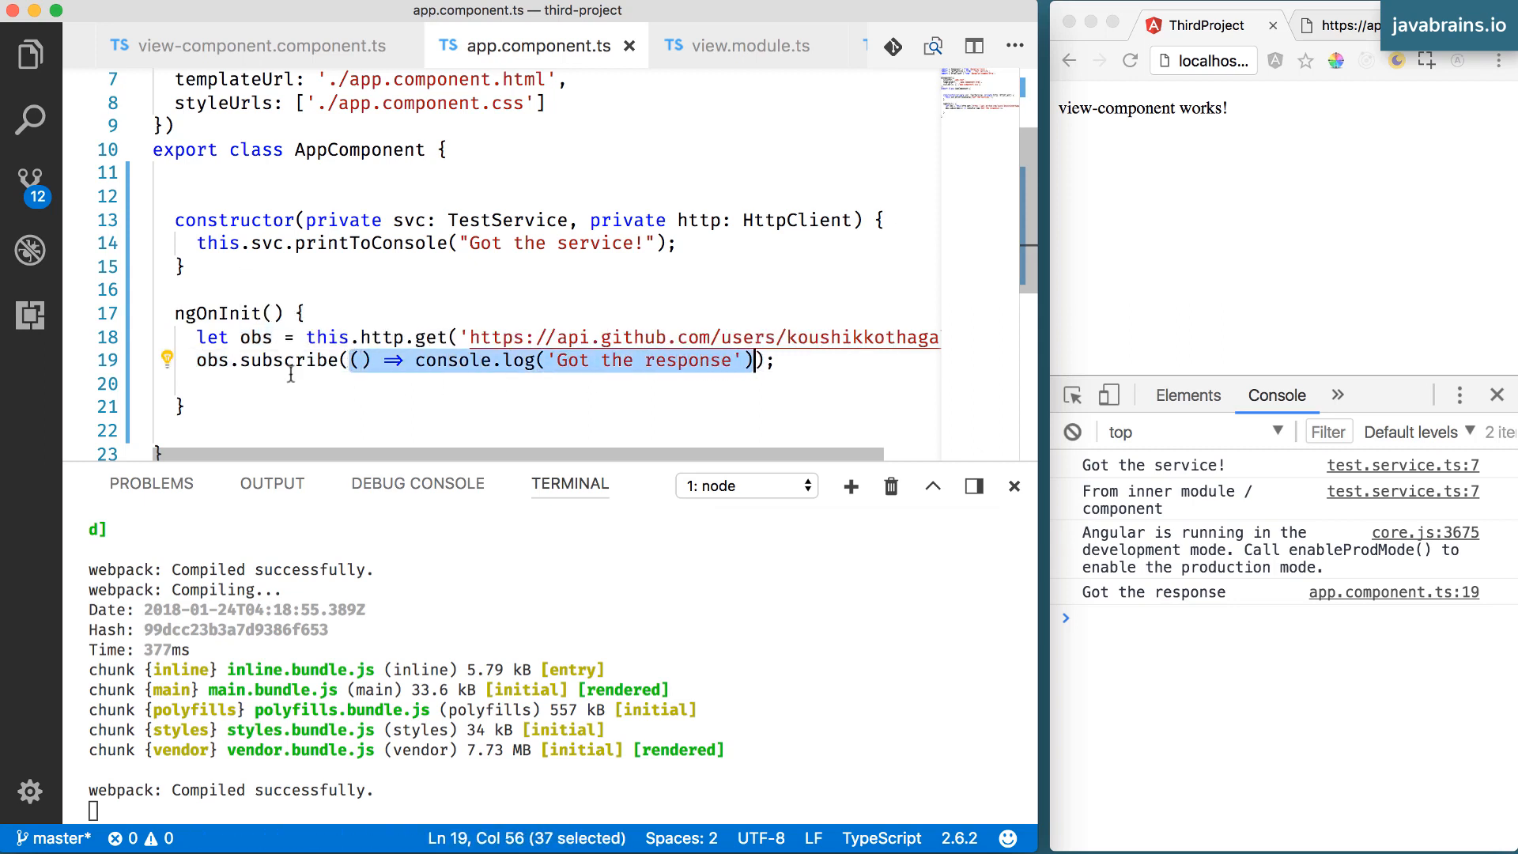
pyautogui.doubleClick(210, 360)
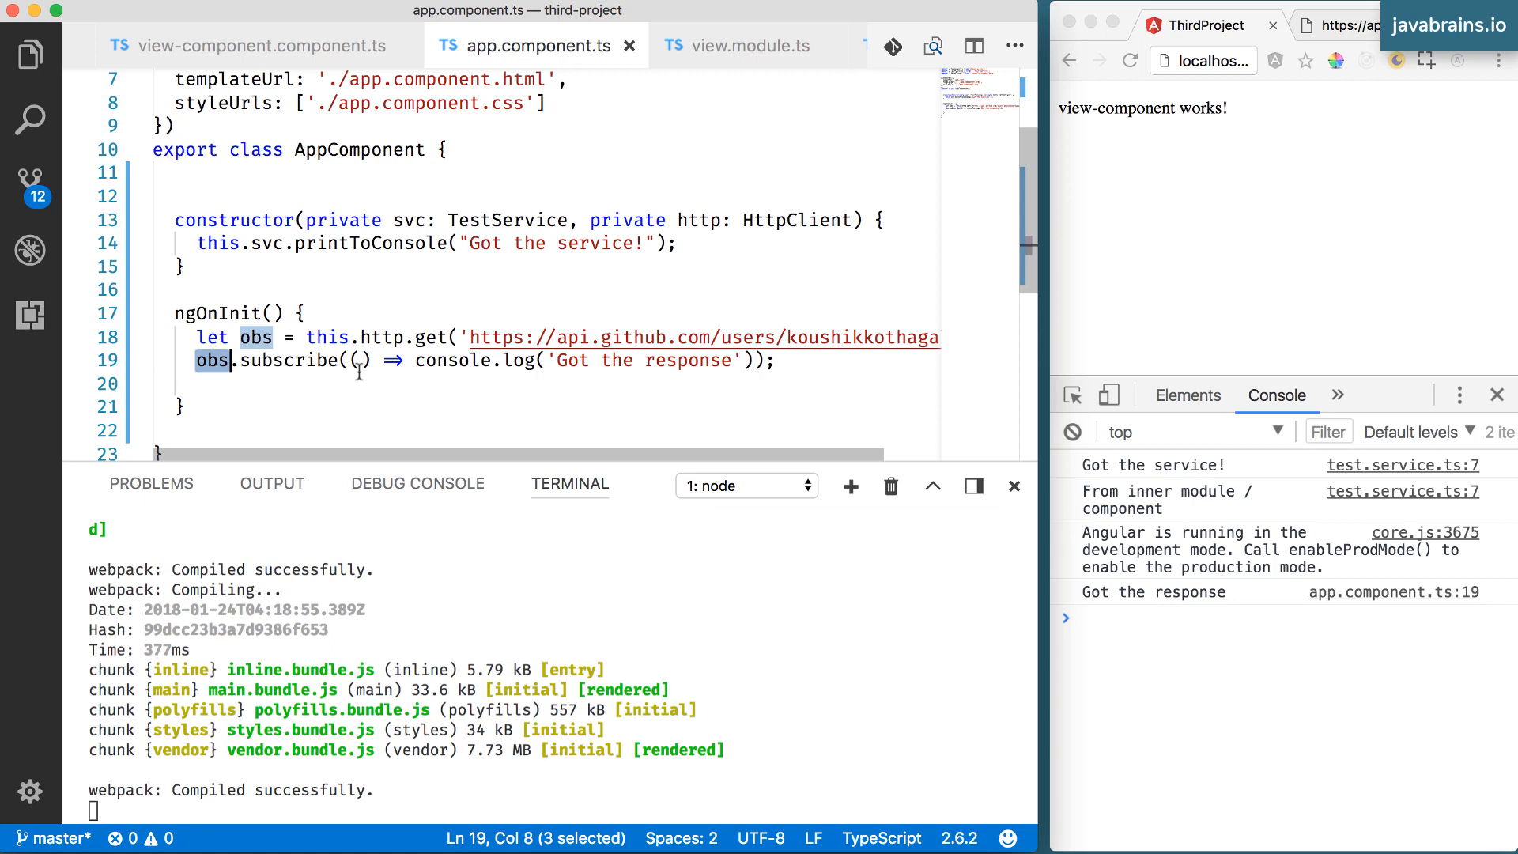
pyautogui.moveTo(362, 337)
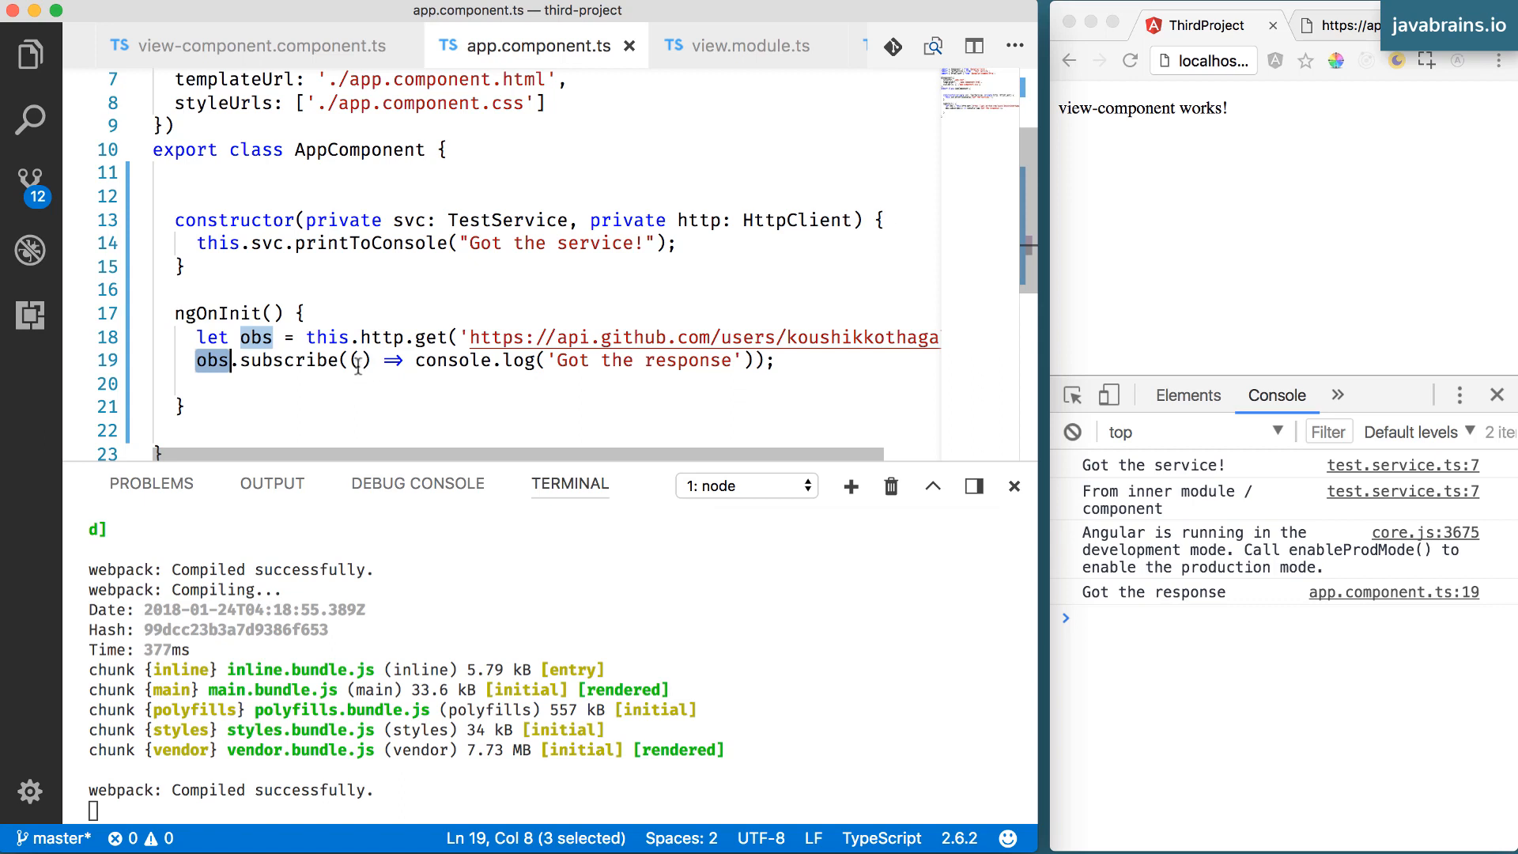
pyautogui.write('response')
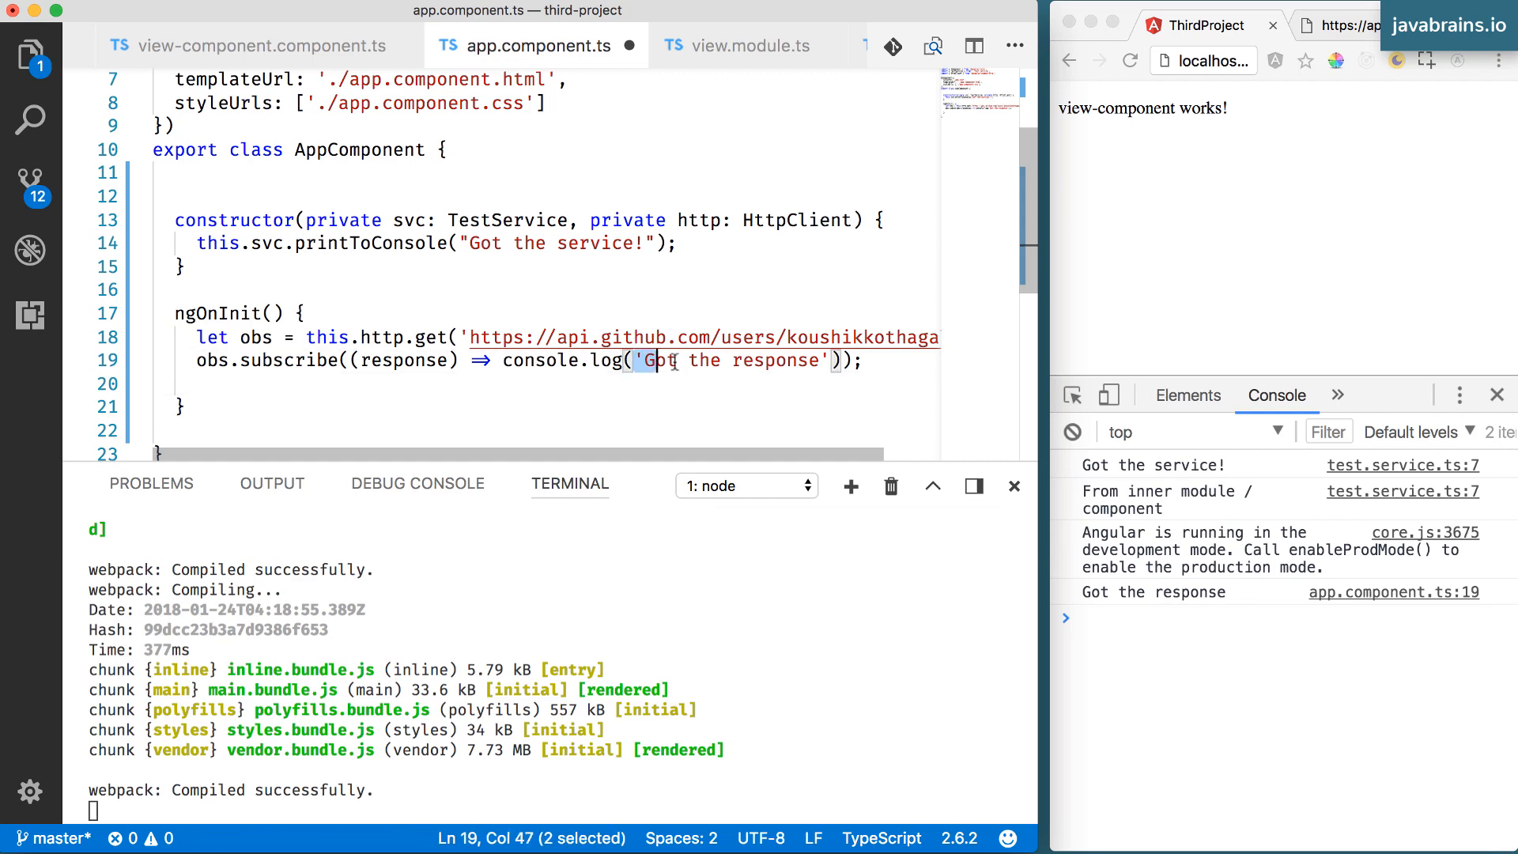
pyautogui.write('resp')
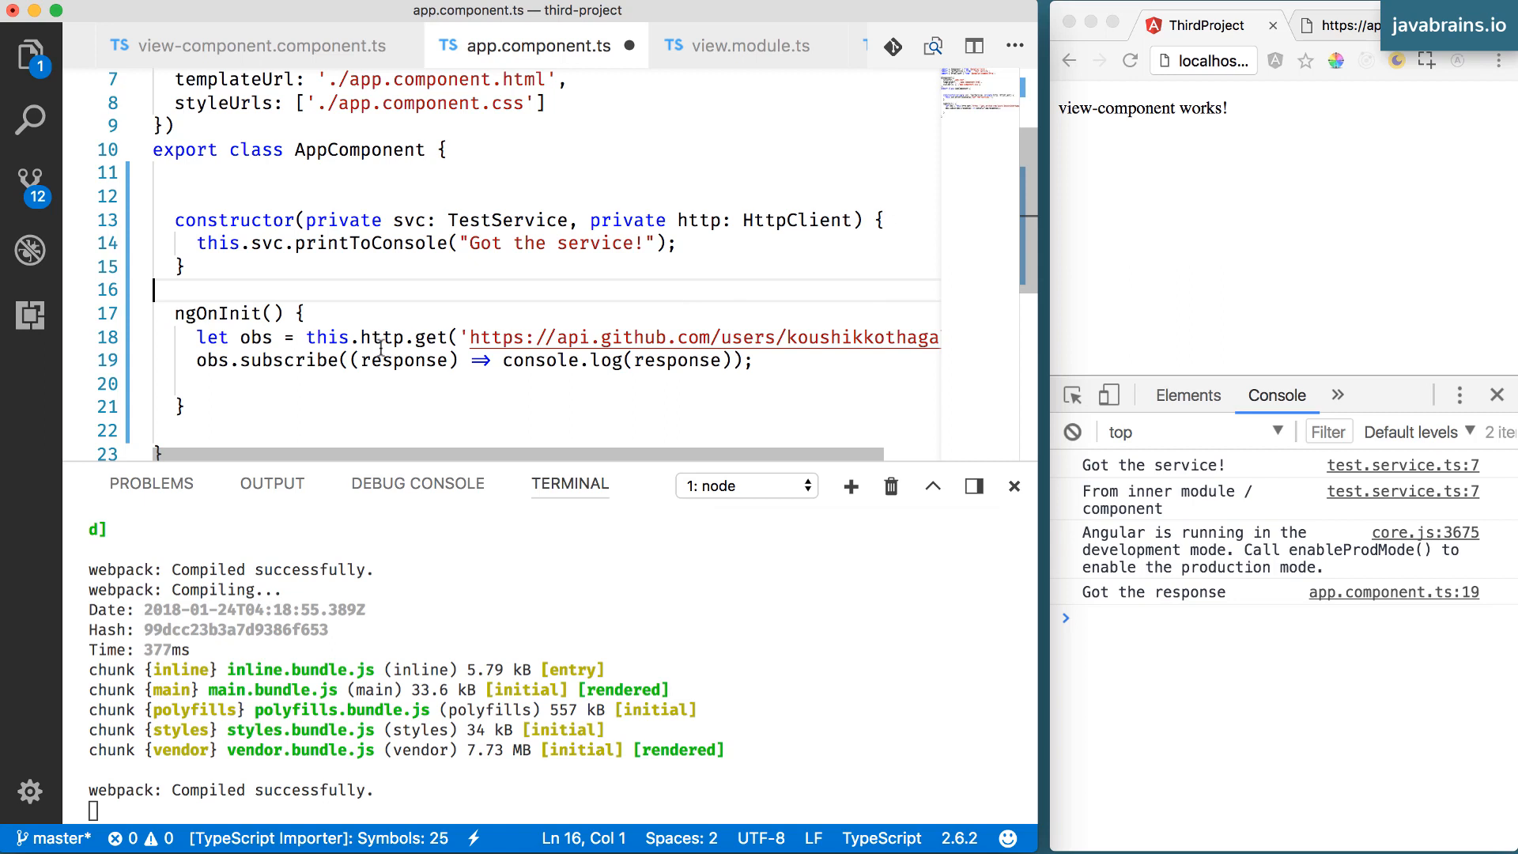
pyautogui.moveTo(311, 403)
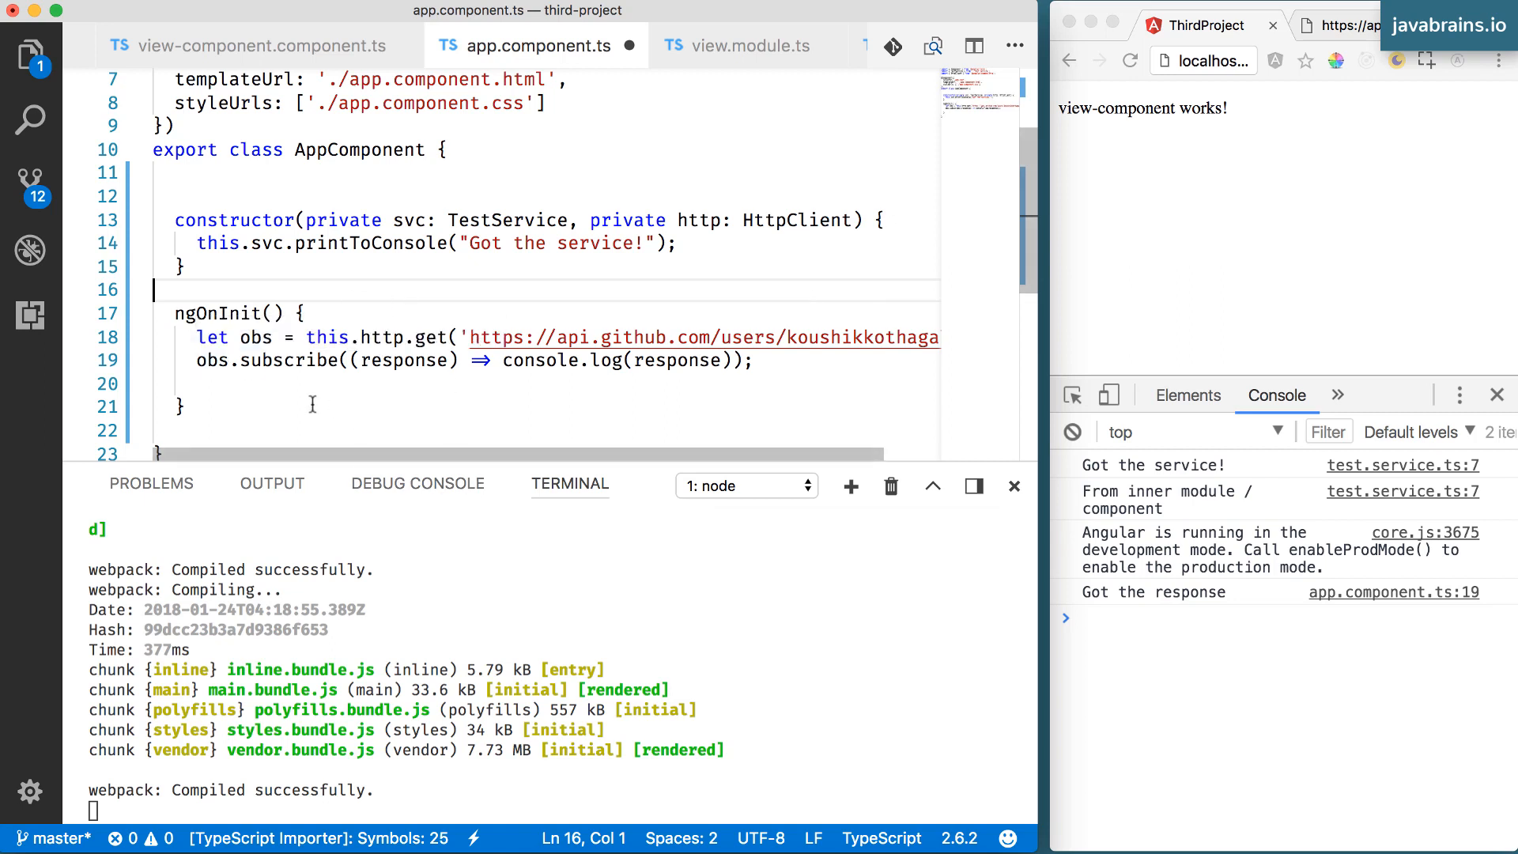
# Review the updated http.get subscribe callback and its response parameter, then save
pyautogui.click(460, 336)
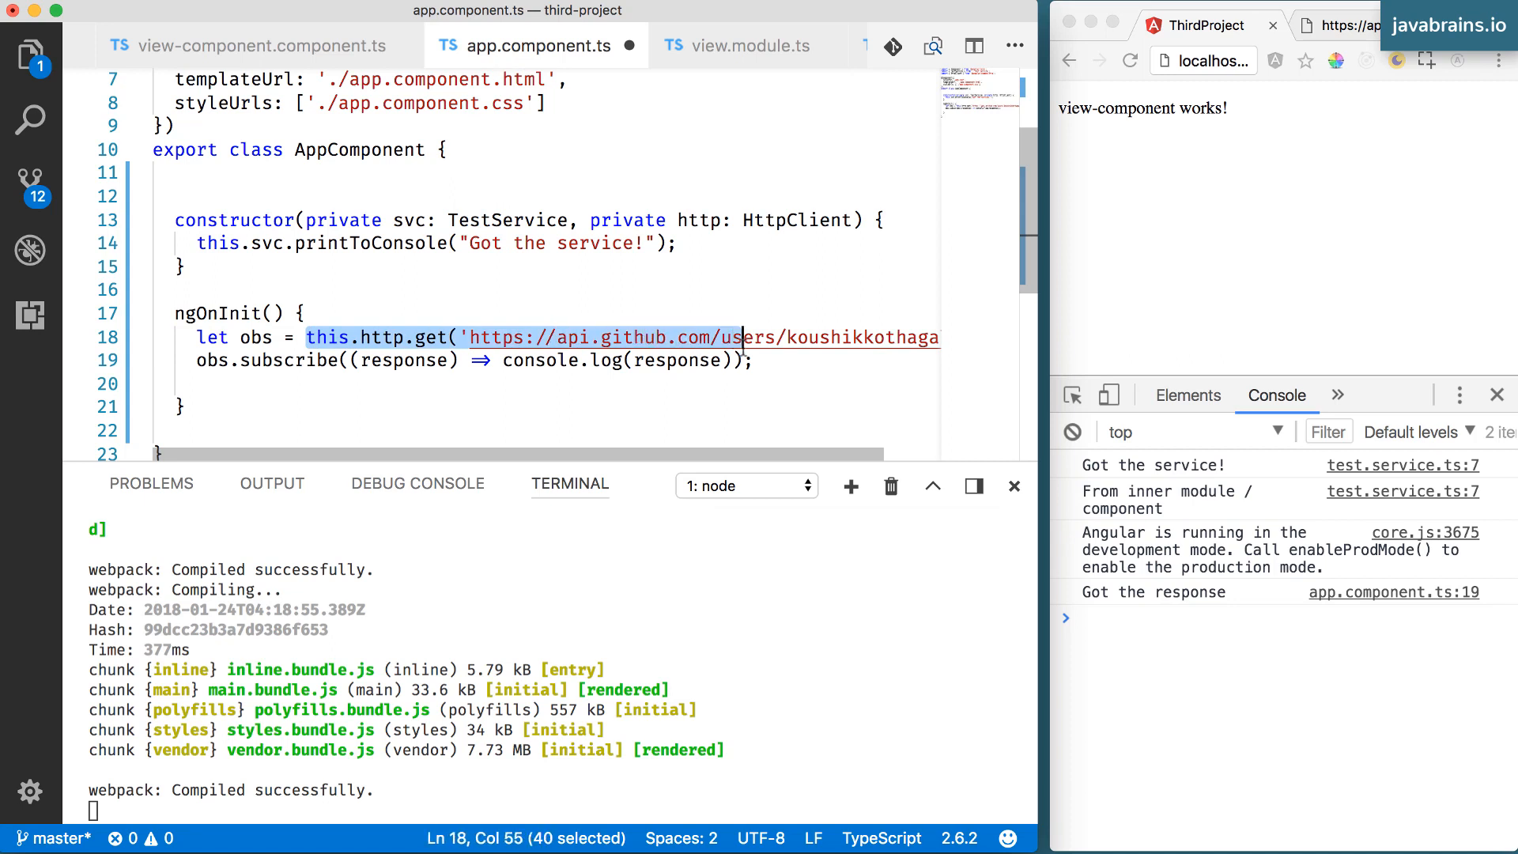
pyautogui.doubleClick(402, 360)
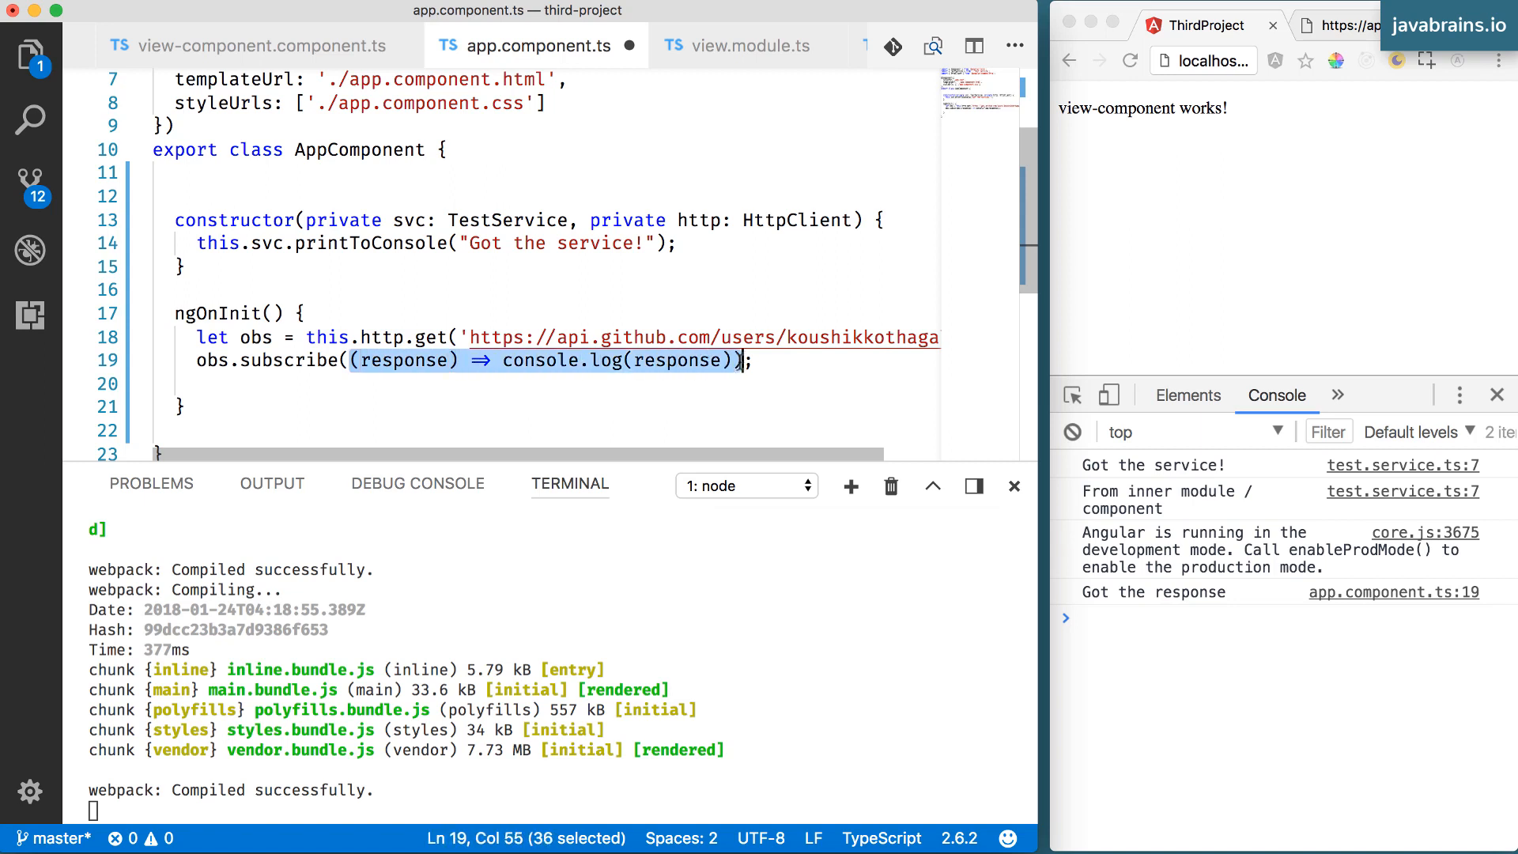
pyautogui.doubleClick(405, 361)
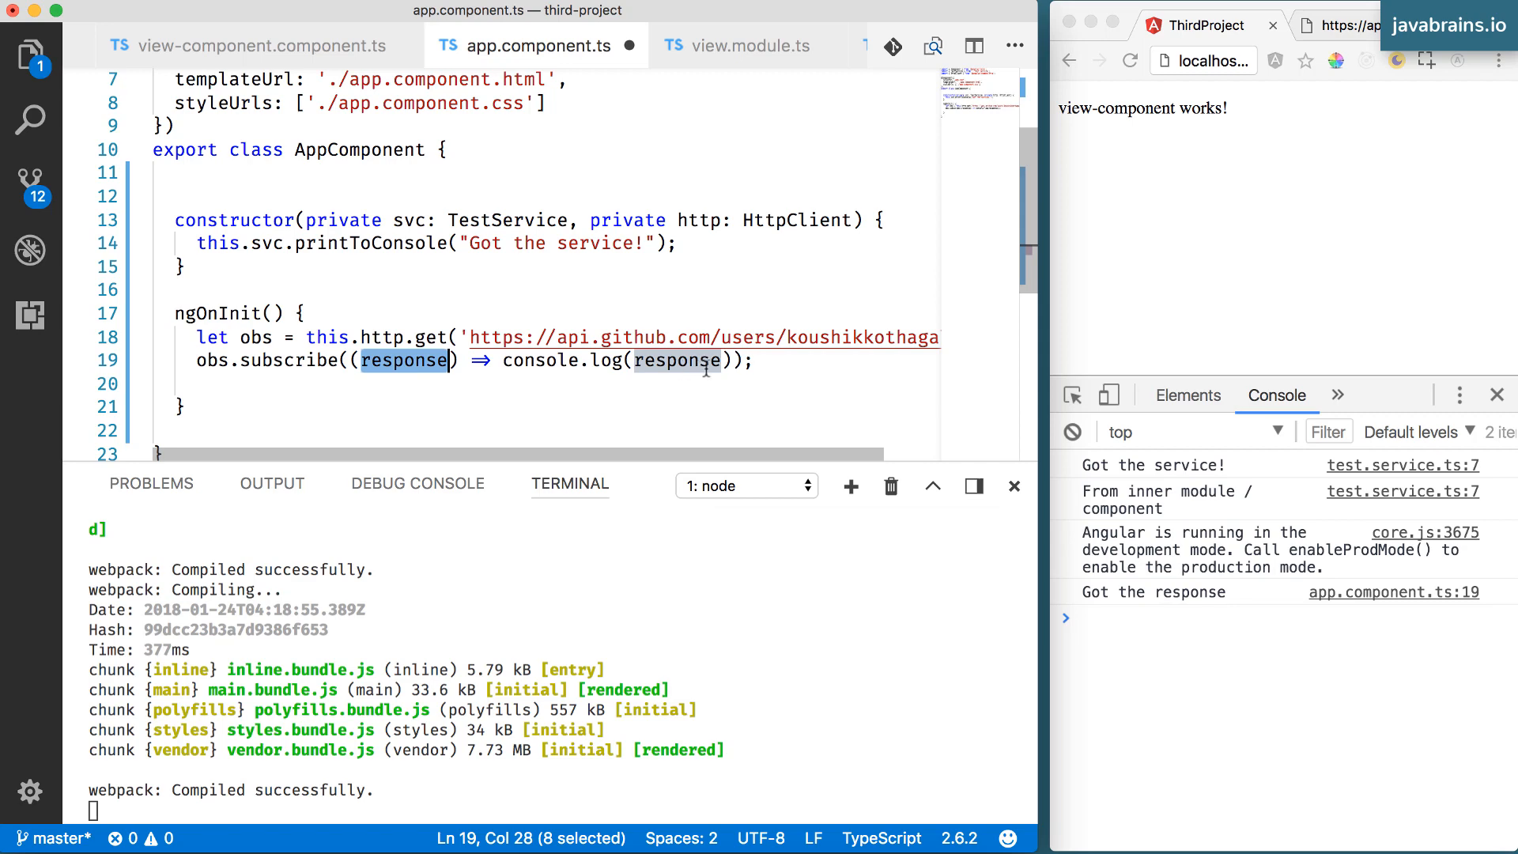
pyautogui.click(754, 360)
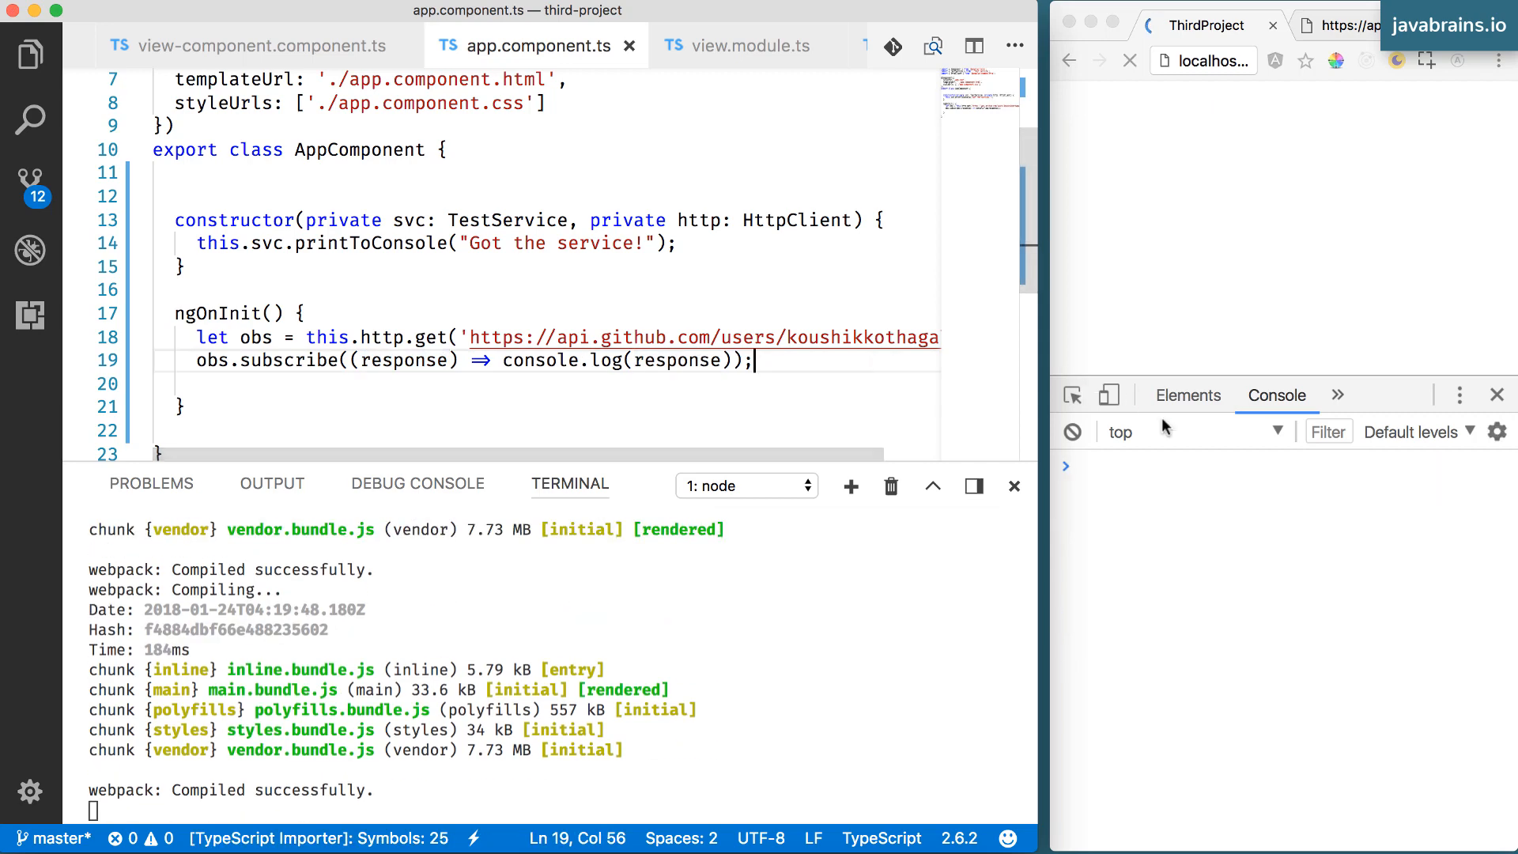
# Expand the logged GitHub user object for koushikkothagal and browse its fields (login, name, public_repos)
pyautogui.click(1129, 60)
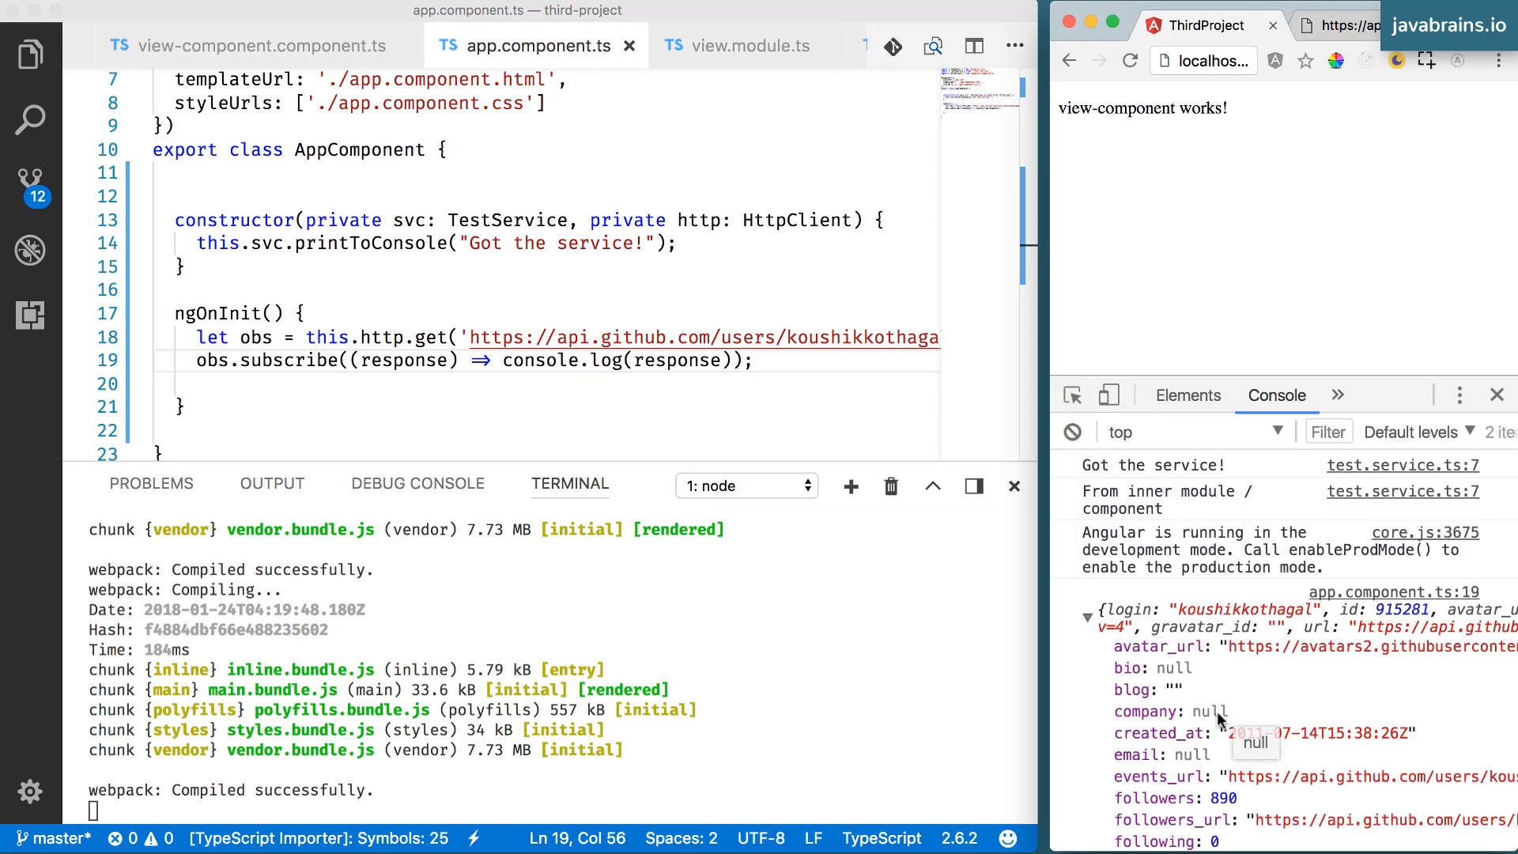
pyautogui.scroll(-3)
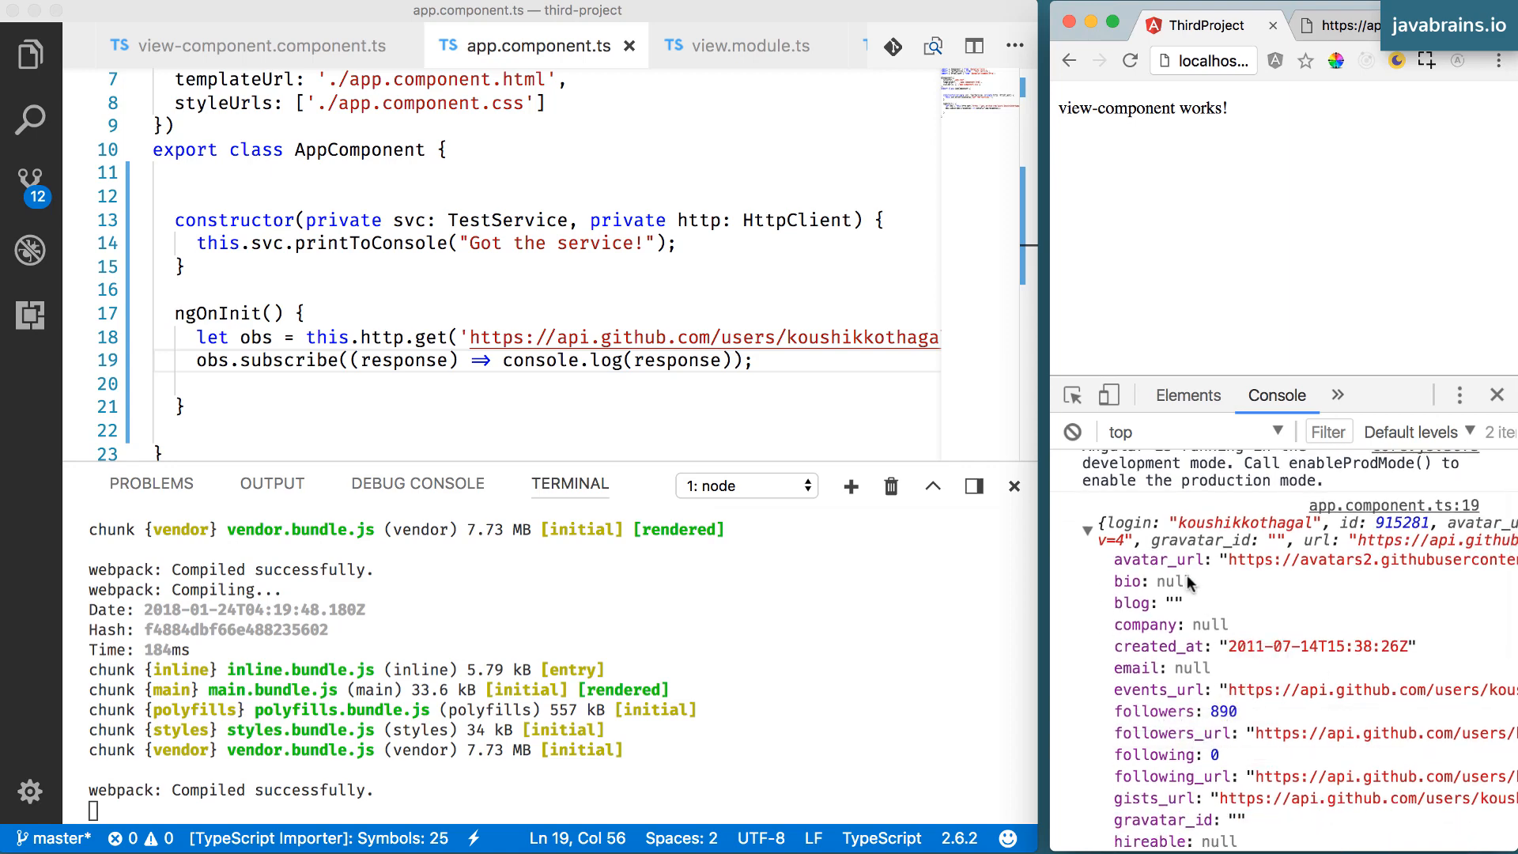
pyautogui.scroll(-3)
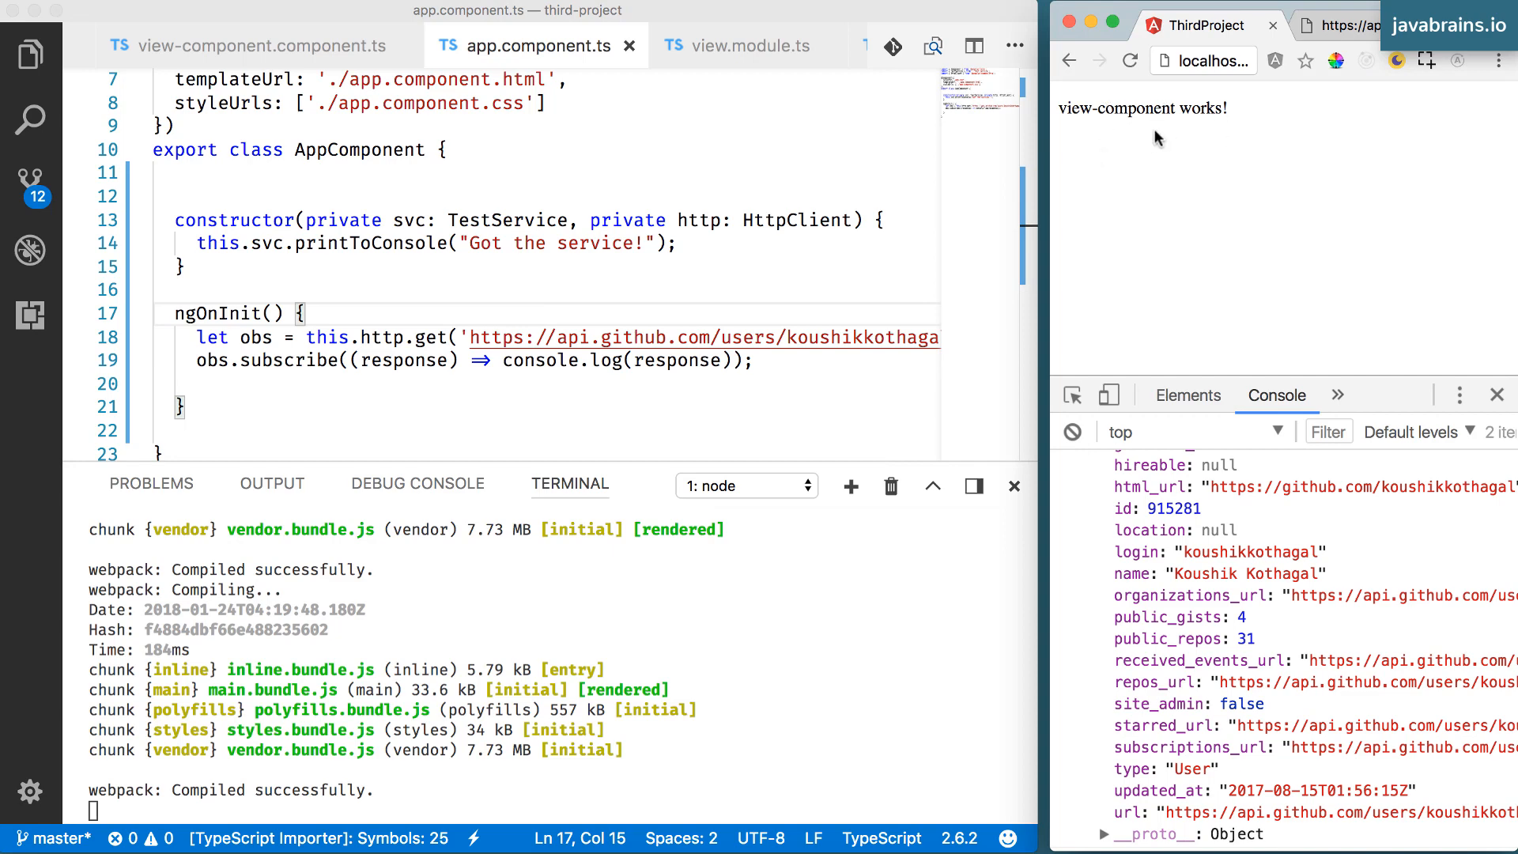
pyautogui.moveTo(1088, 140)
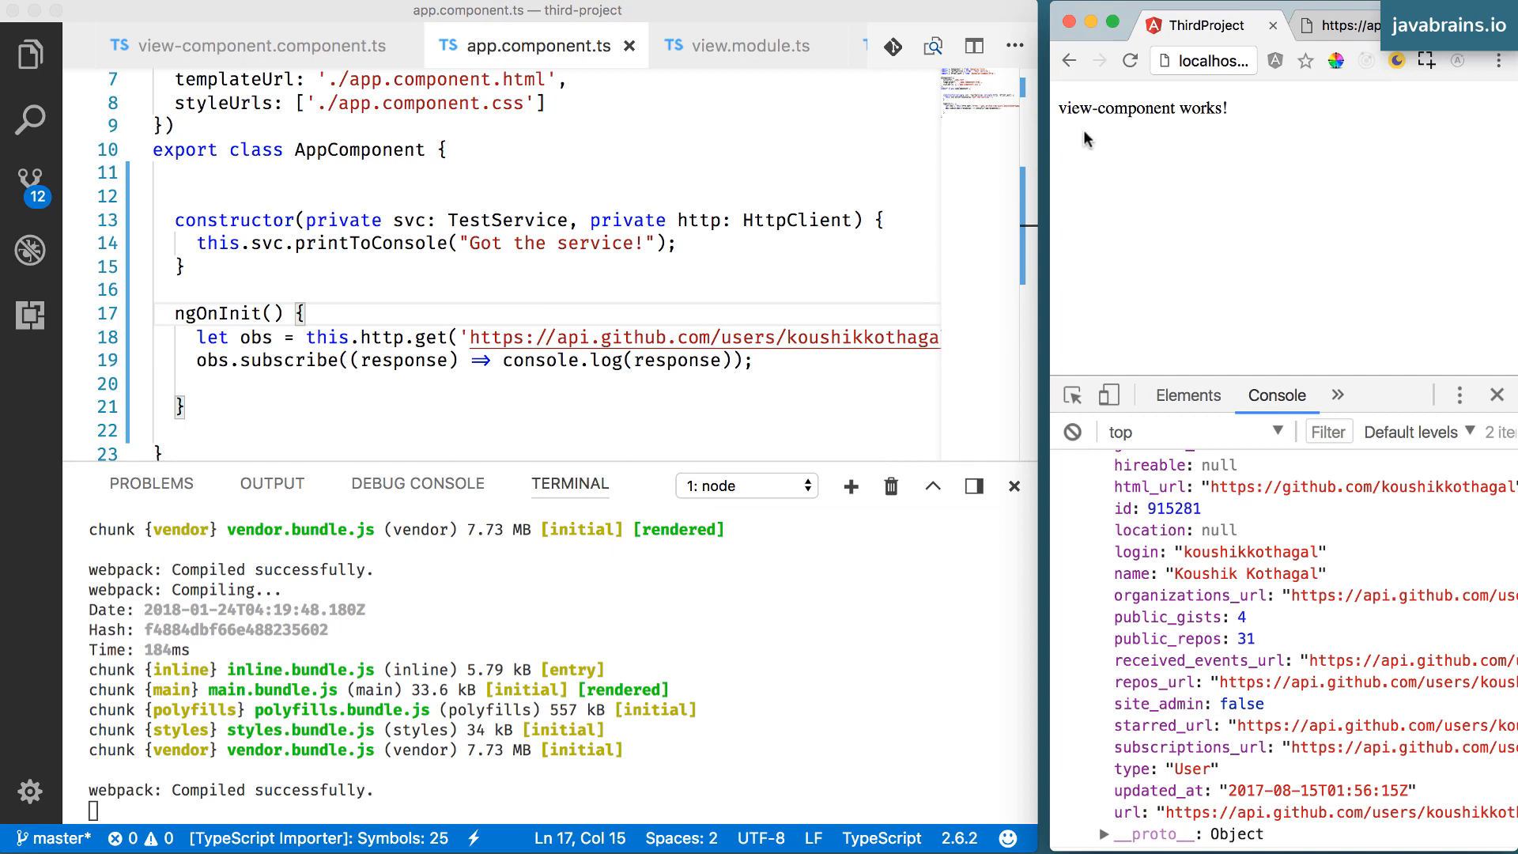
pyautogui.moveTo(1118, 143)
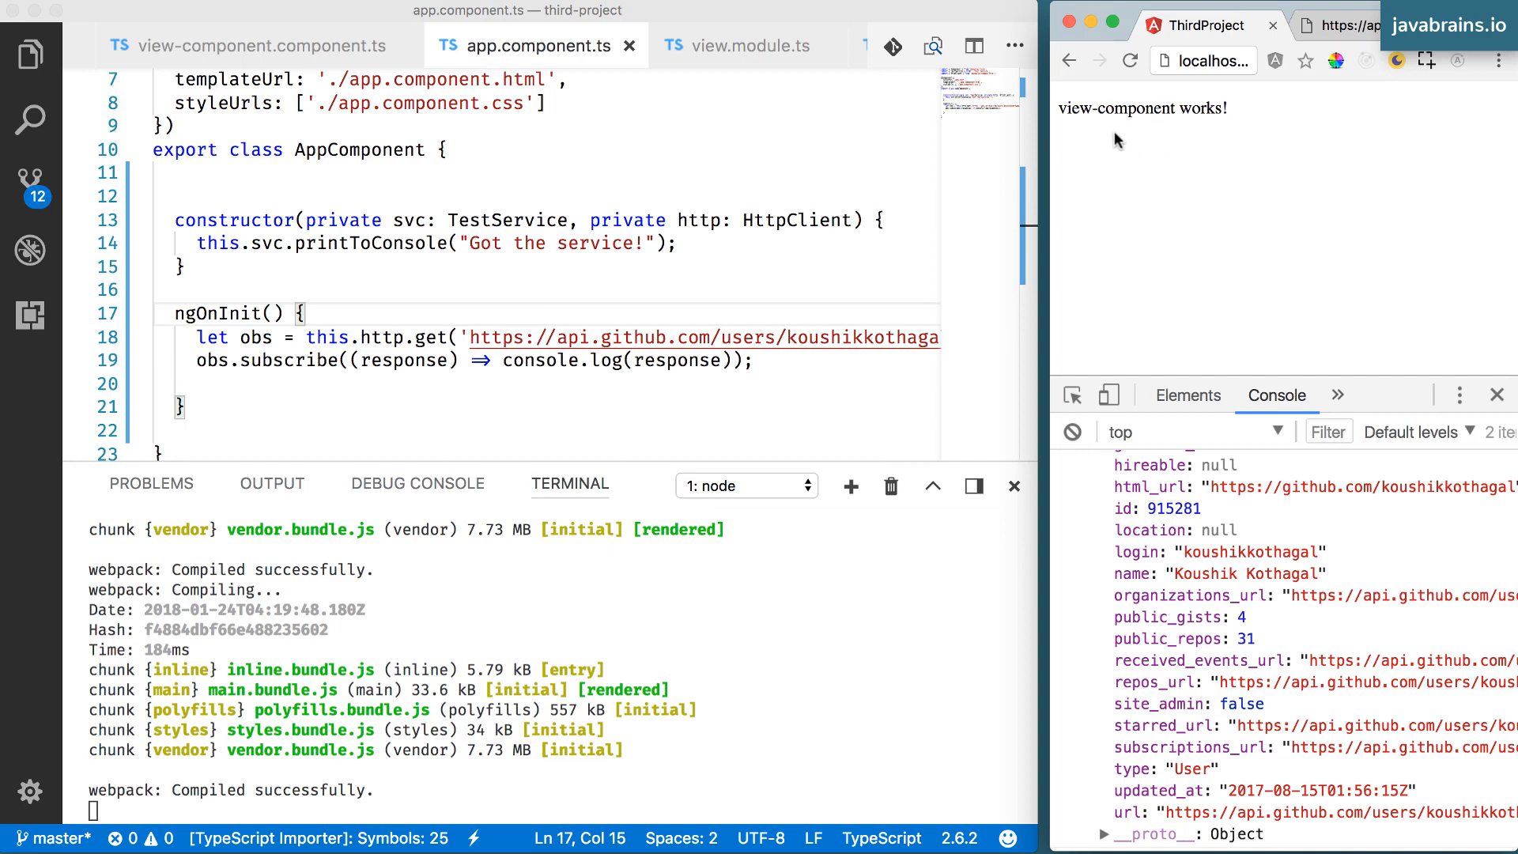
pyautogui.moveTo(1287, 114)
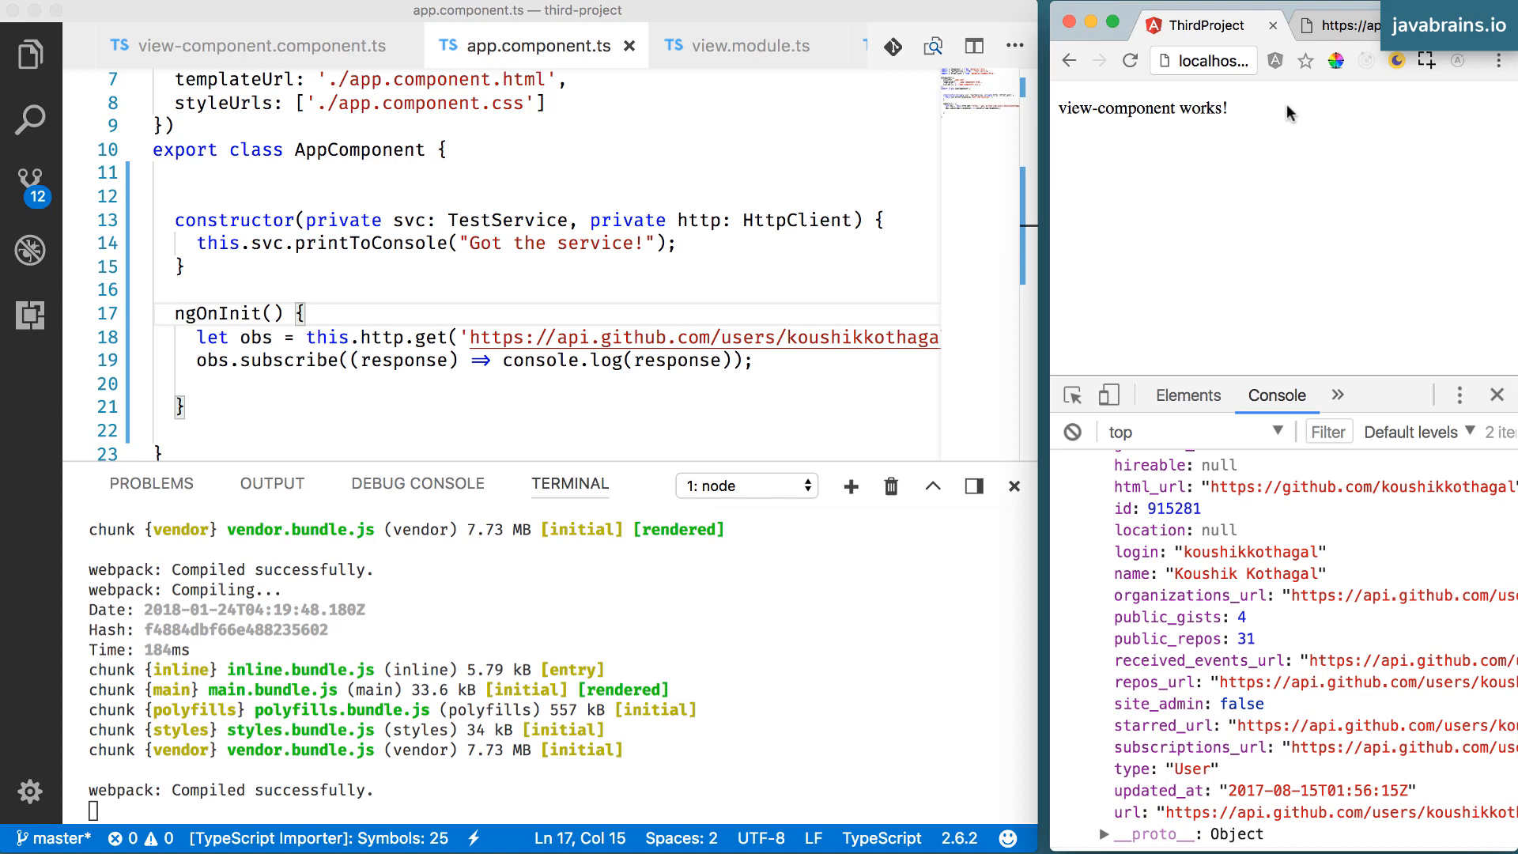
pyautogui.moveTo(1327, 120)
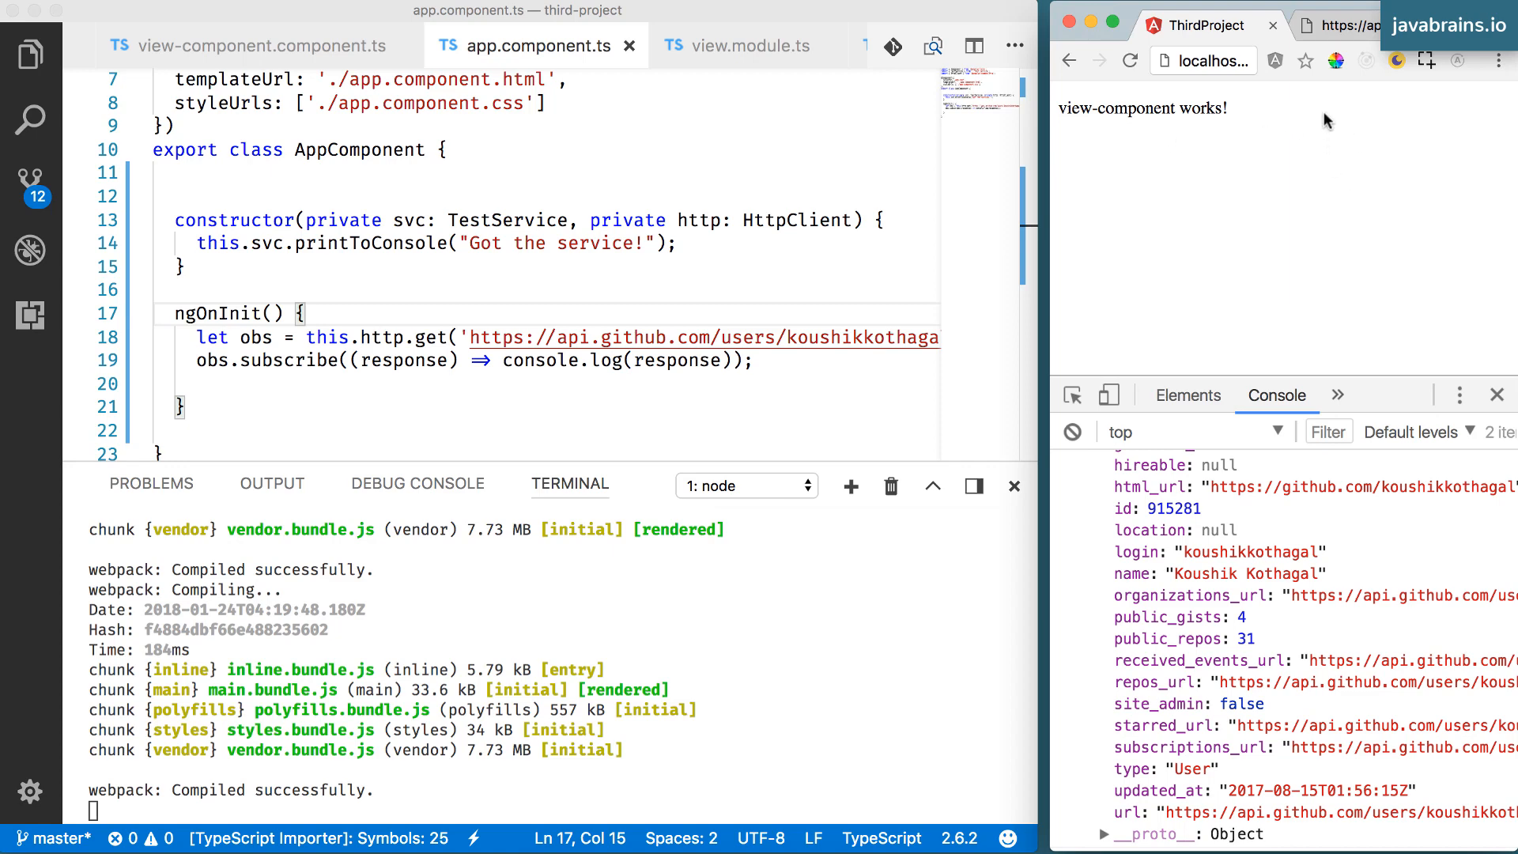
pyautogui.moveTo(1224, 201)
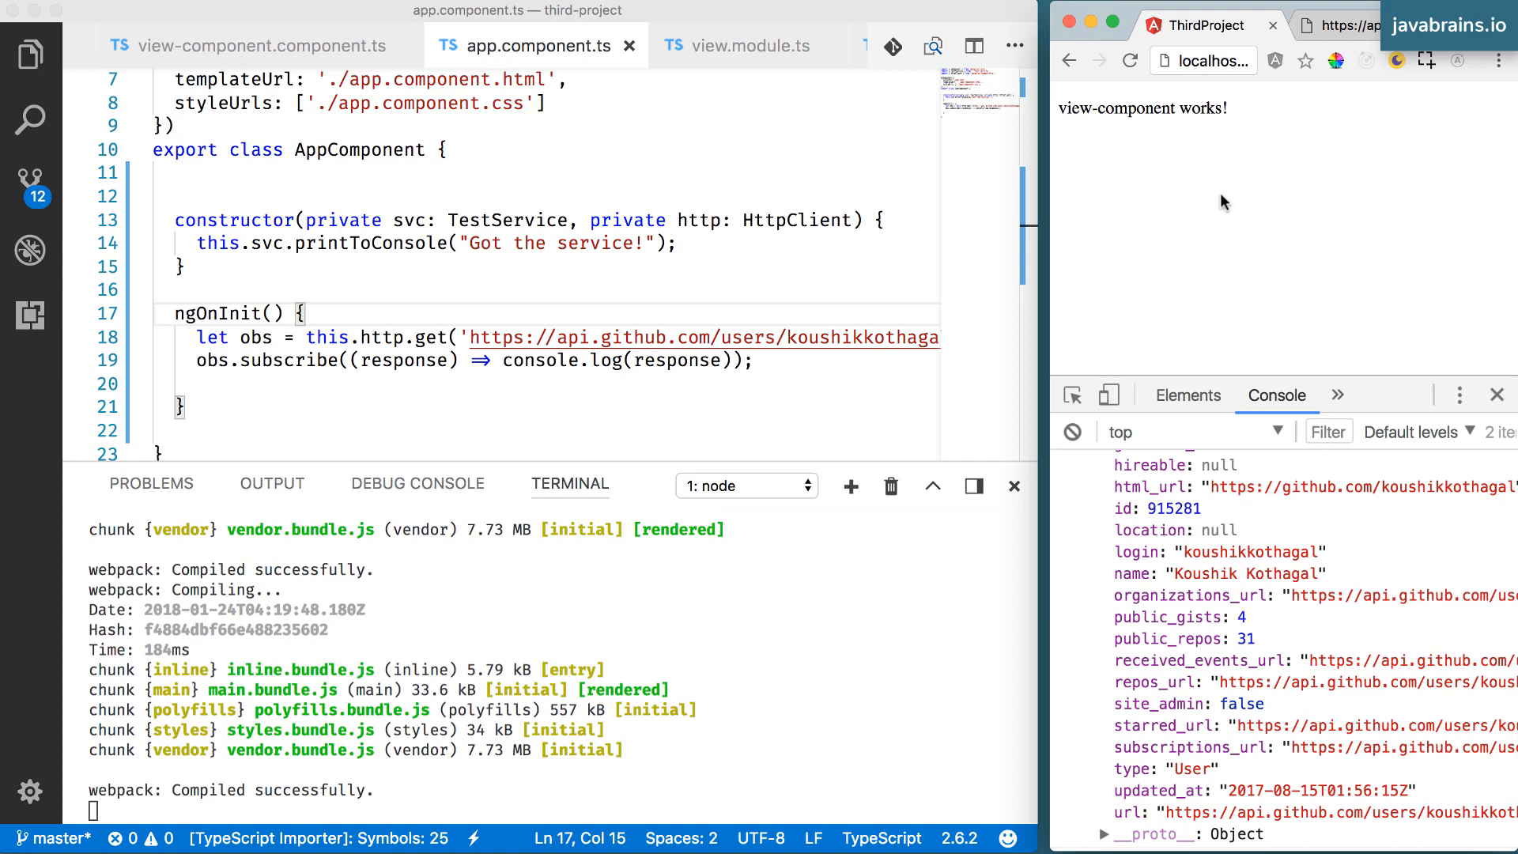
pyautogui.moveTo(1222, 255)
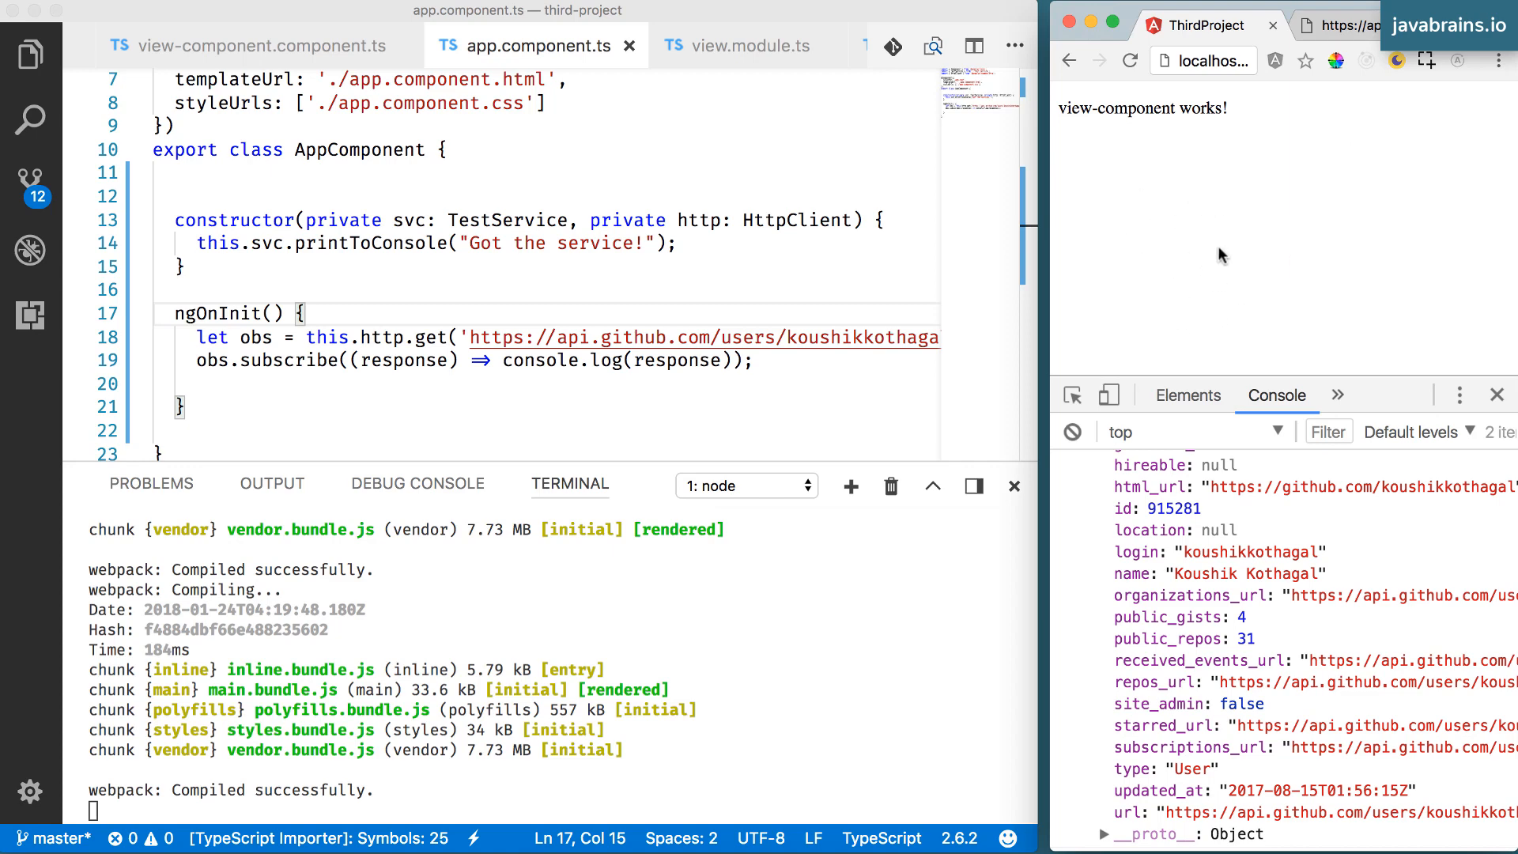
pyautogui.moveTo(1310, 231)
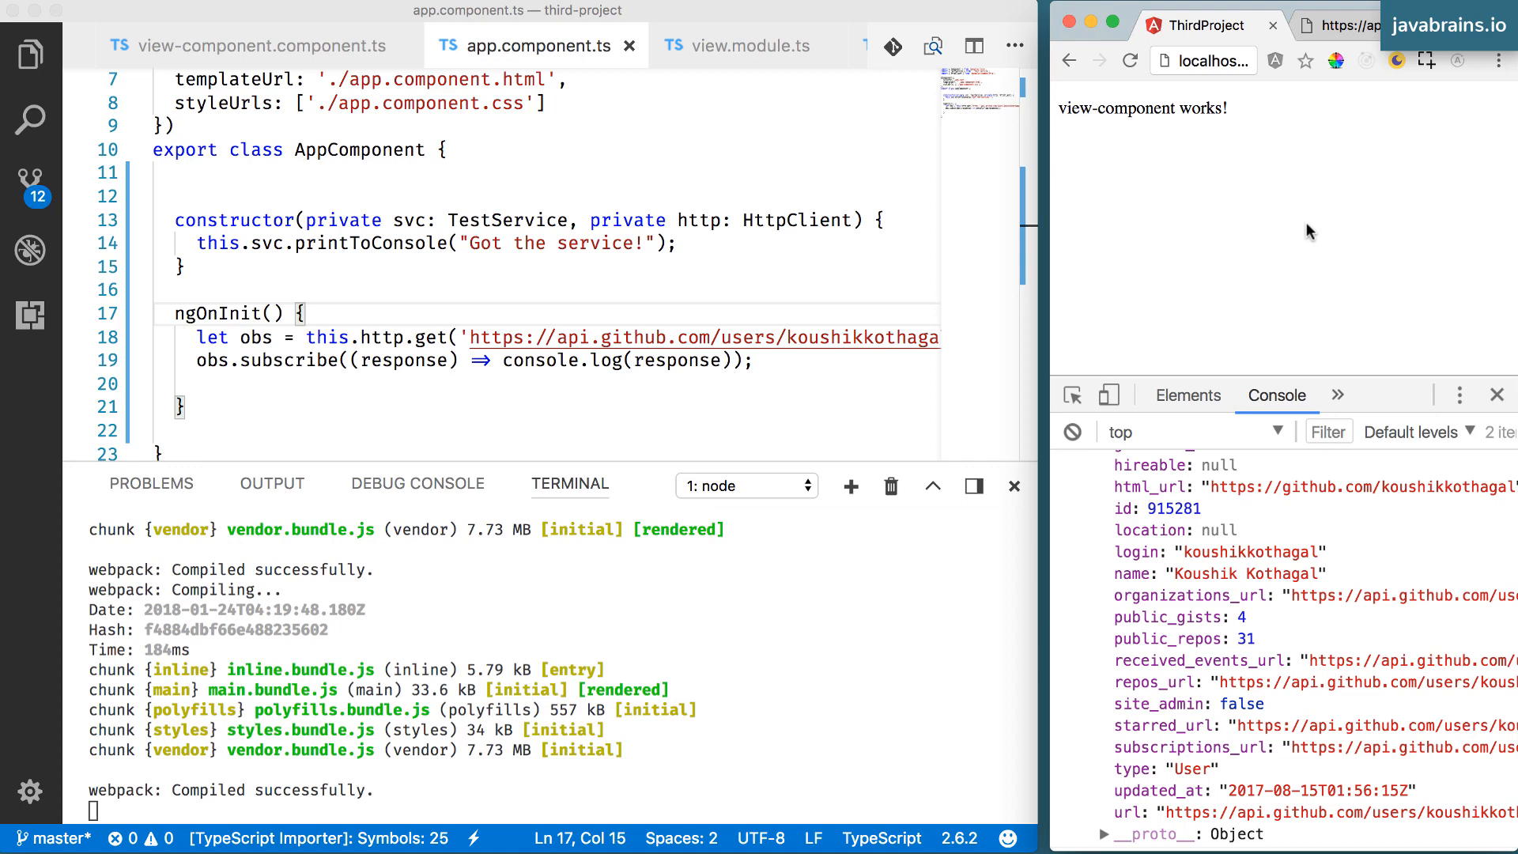
pyautogui.moveTo(1312, 272)
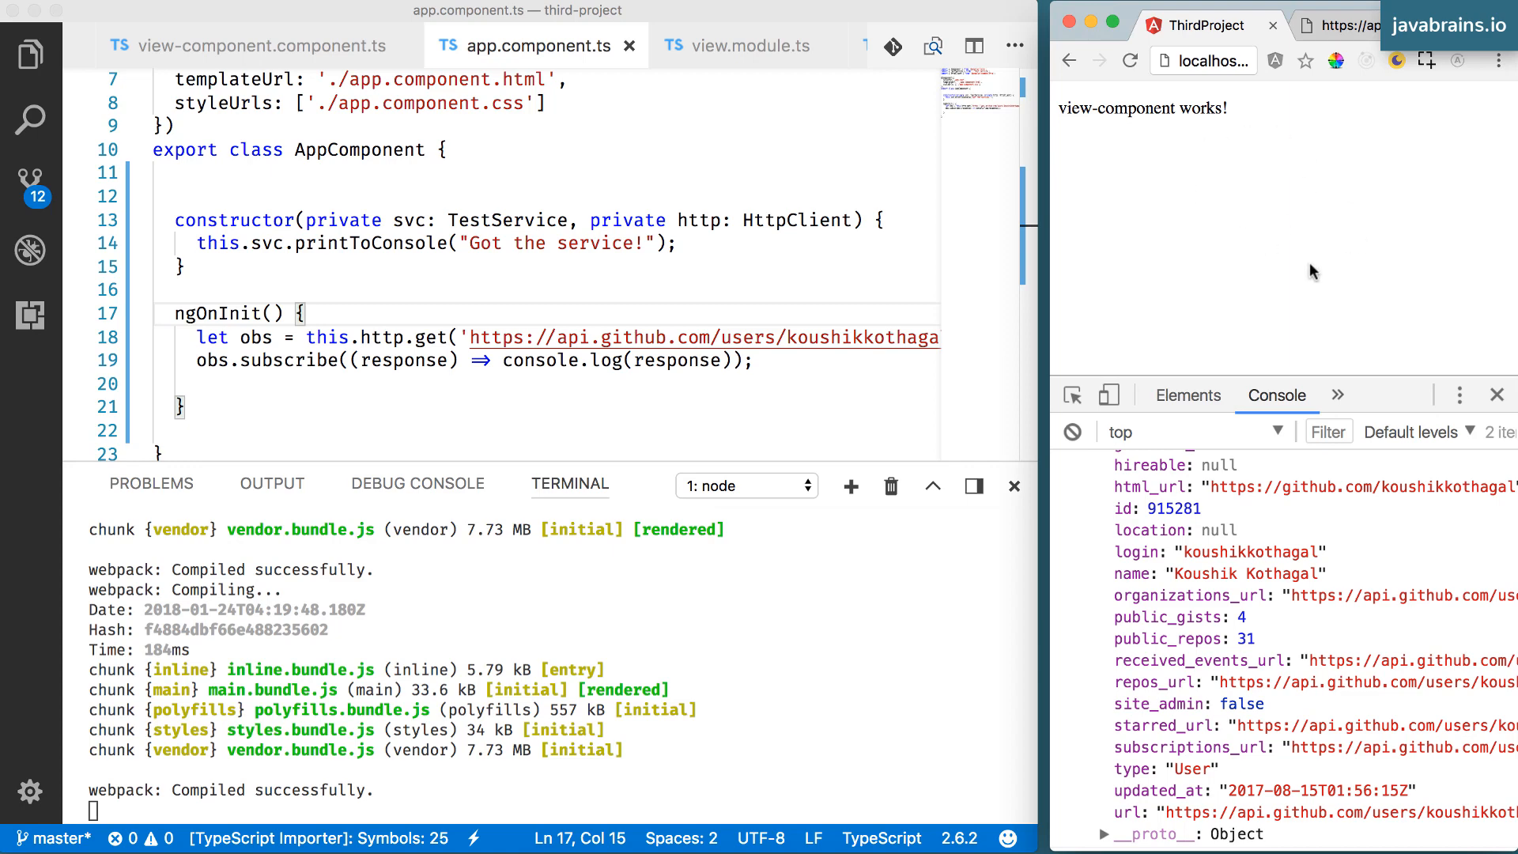
pyautogui.moveTo(1316, 150)
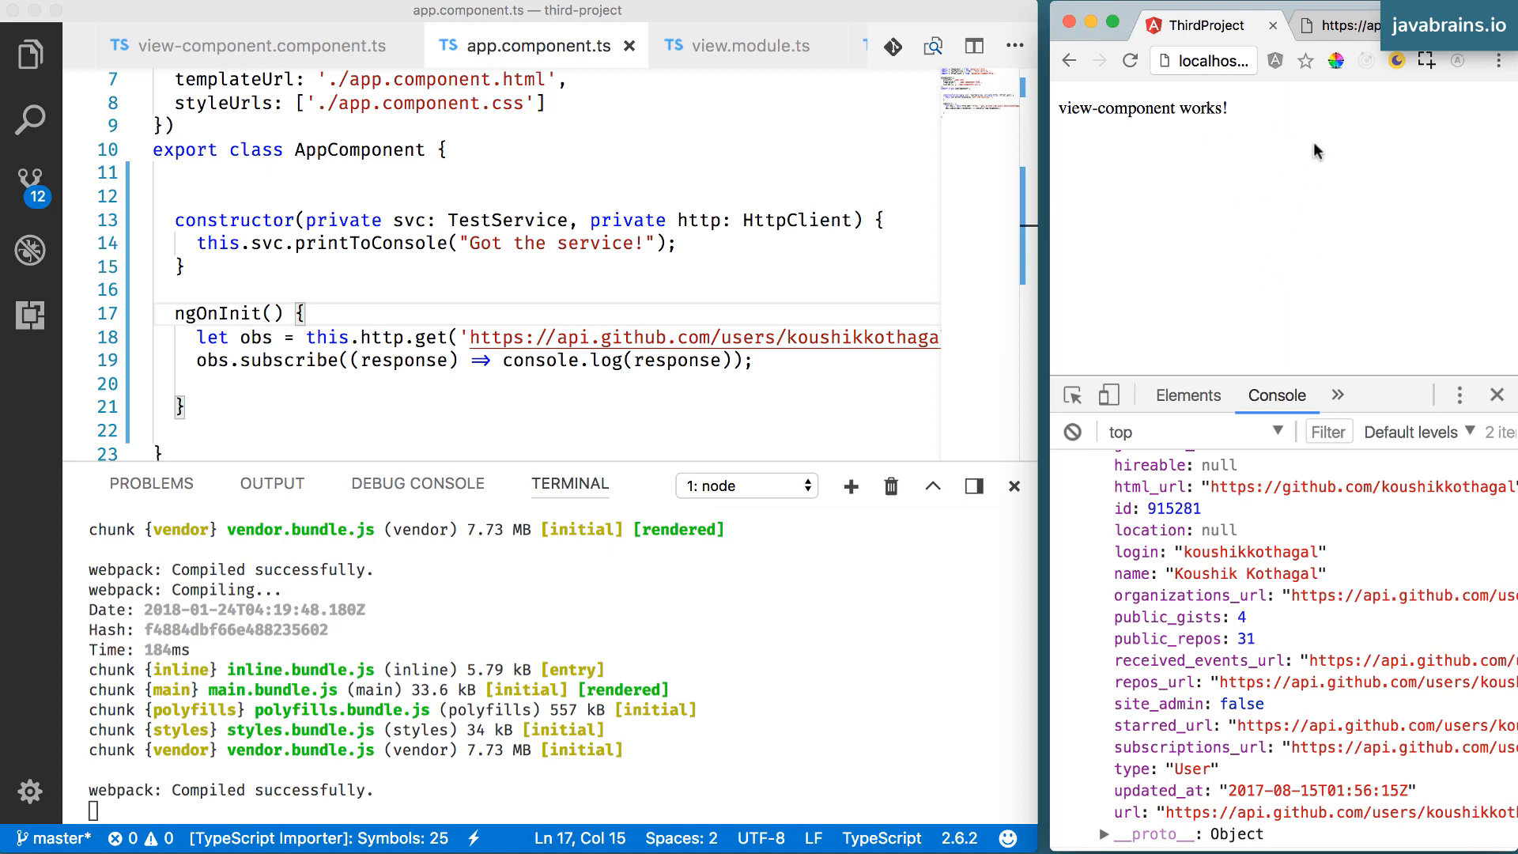
pyautogui.moveTo(1254, 143)
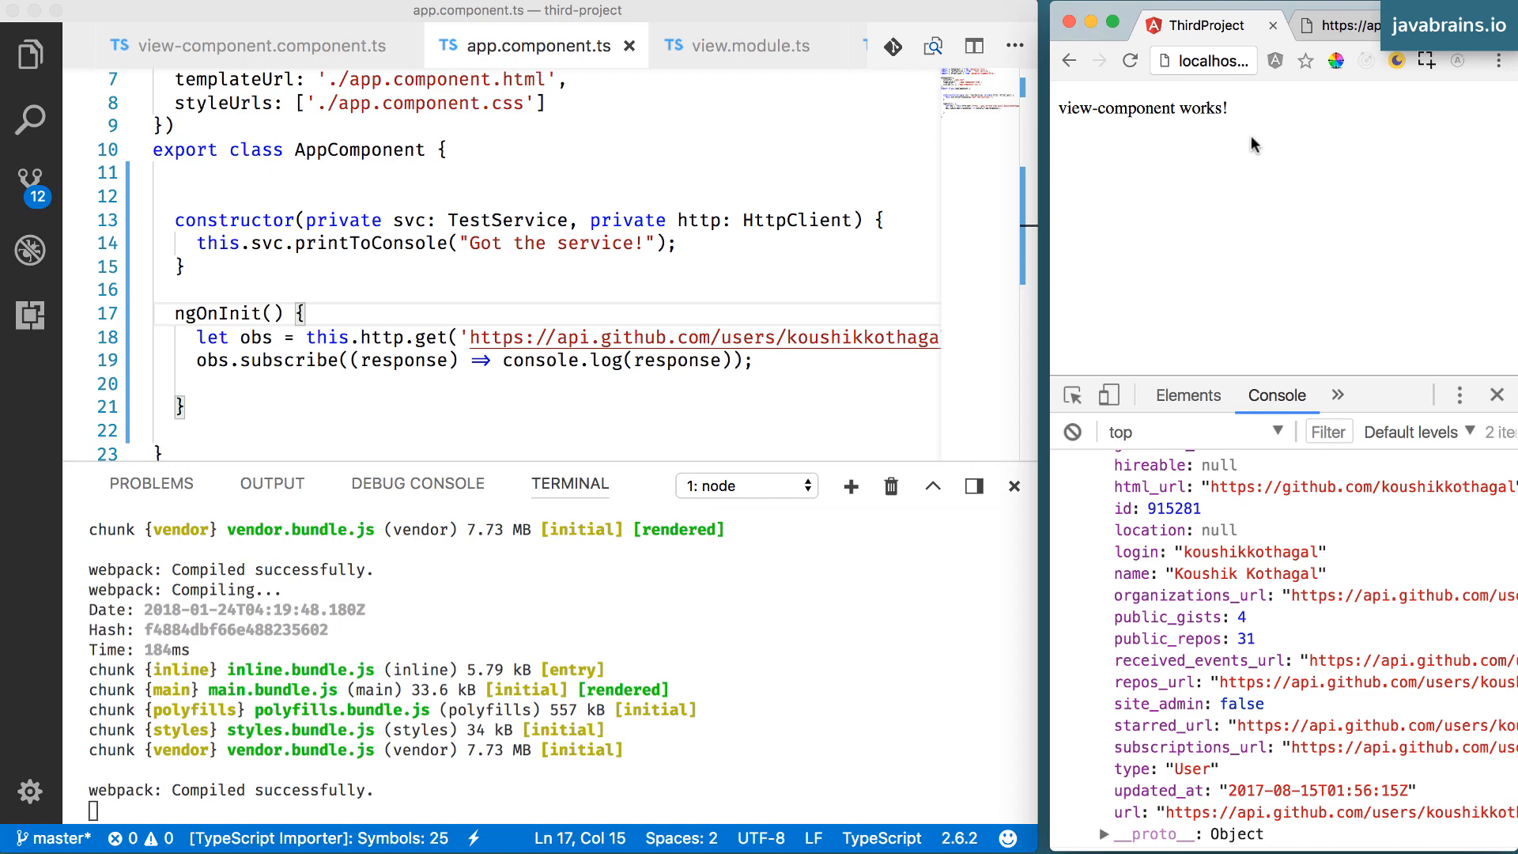
pyautogui.moveTo(1231, 182)
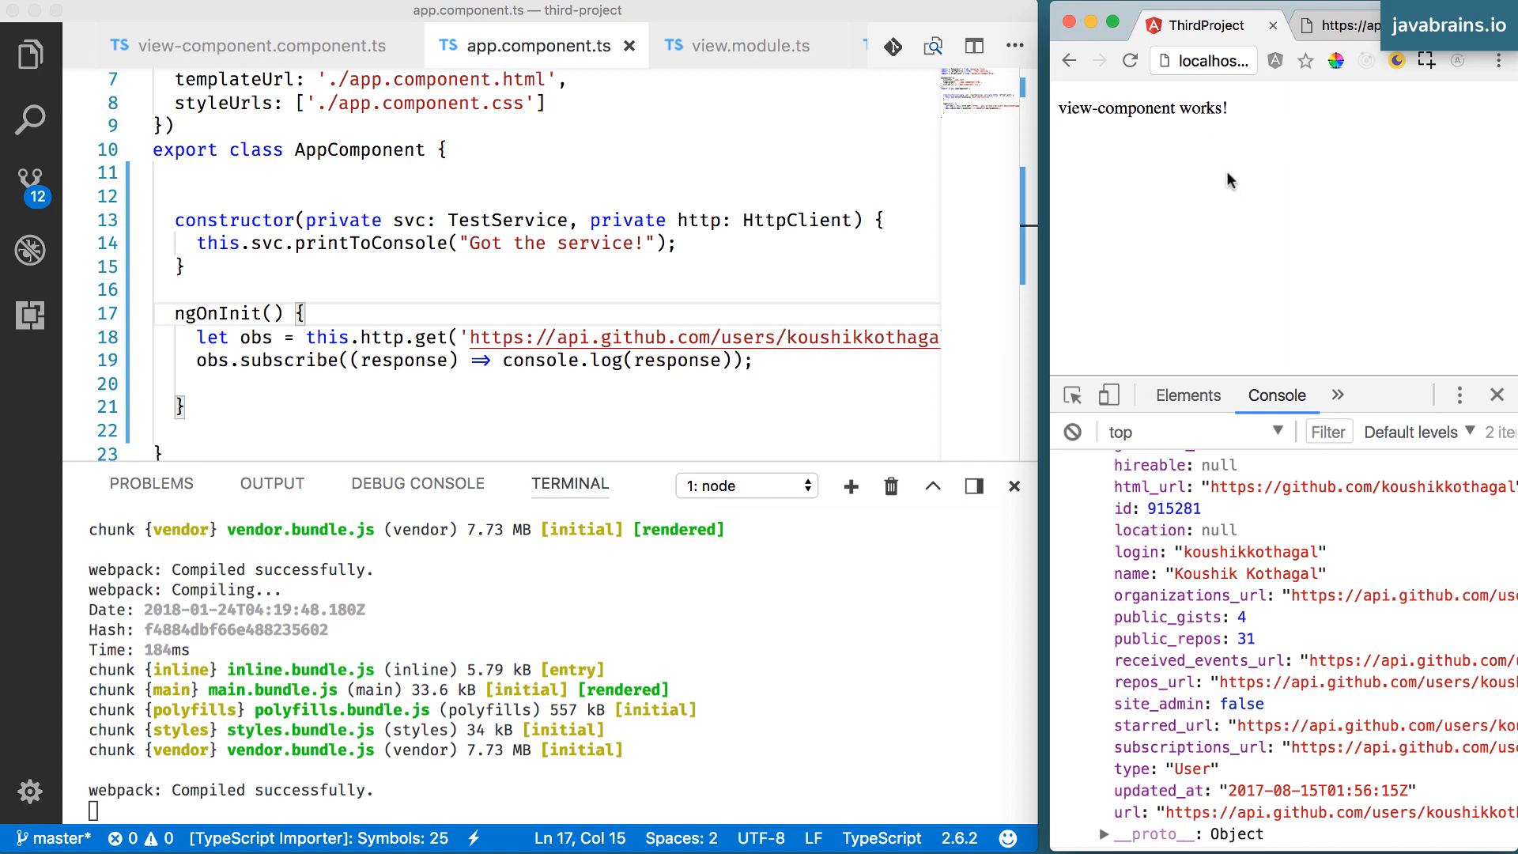